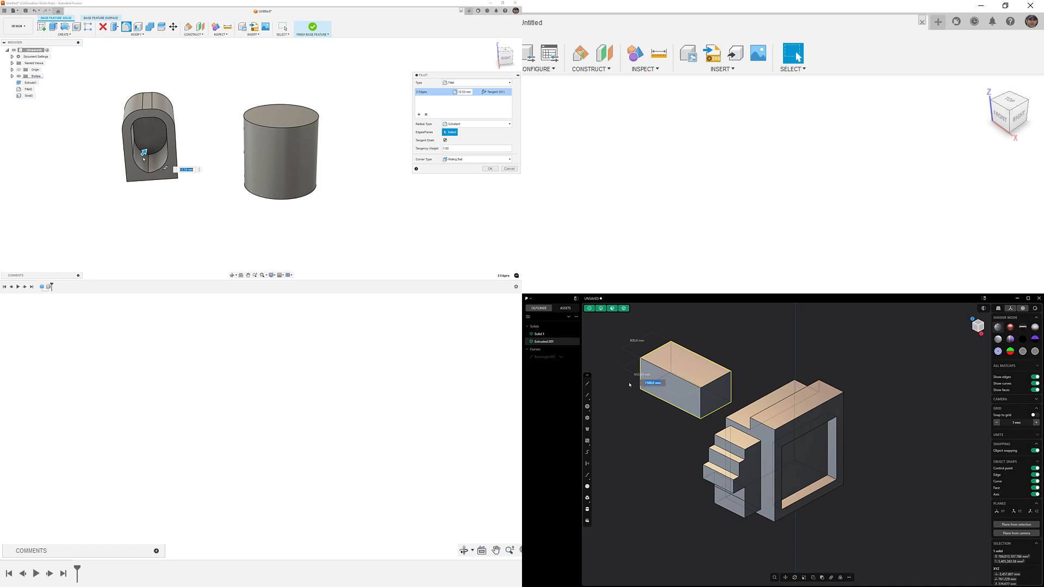
Confirm the fillet and hollow the part out with Shell.
left_click(491, 169)
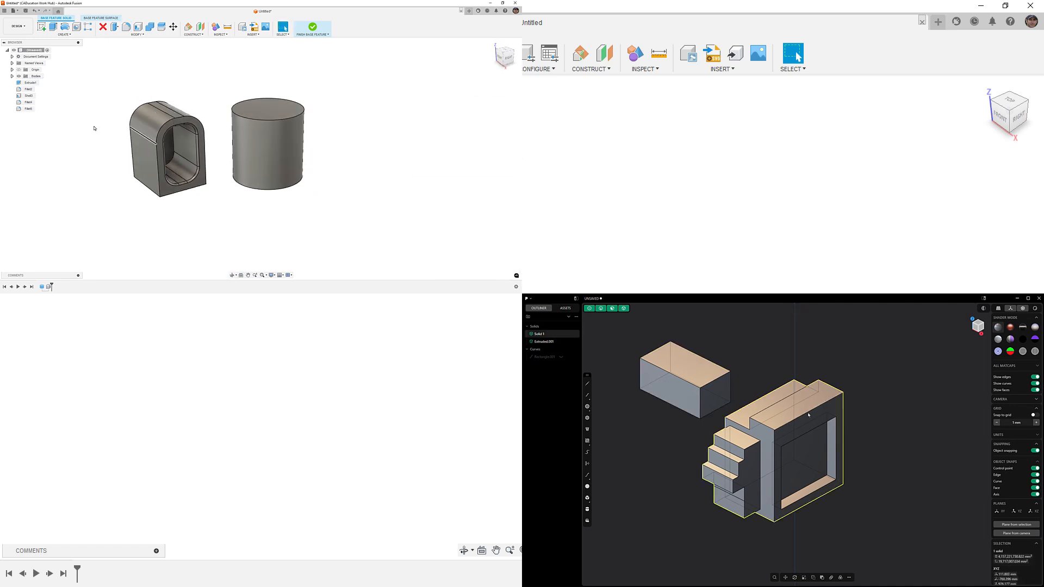
right_click(30, 81)
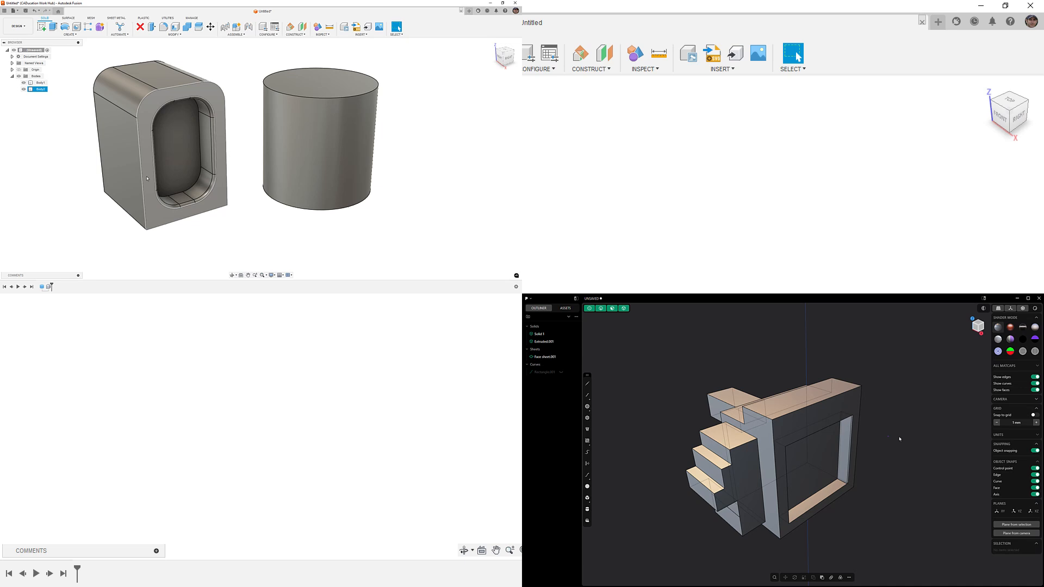
left_click(176, 133)
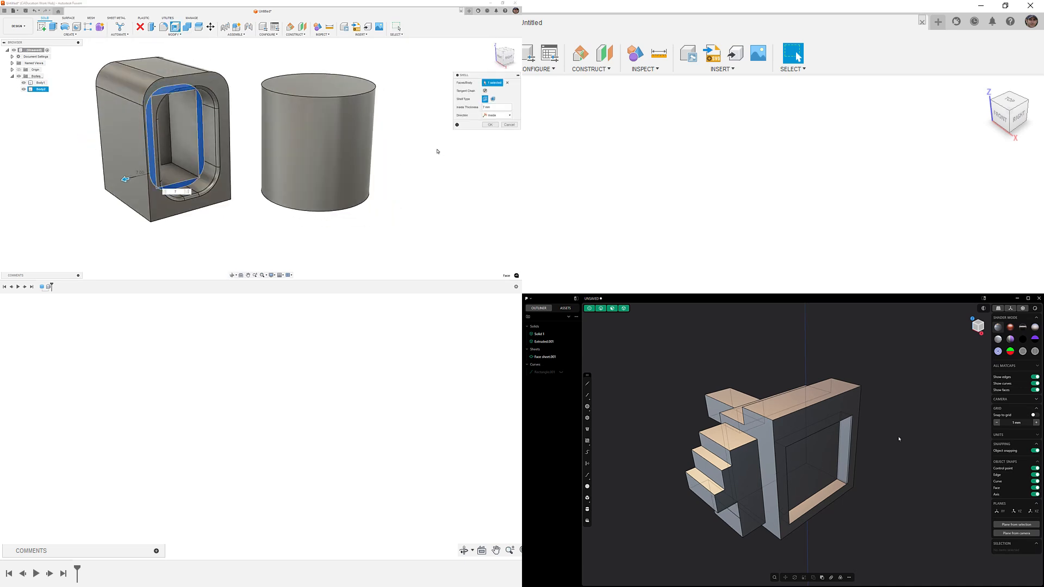
left_click(490, 124)
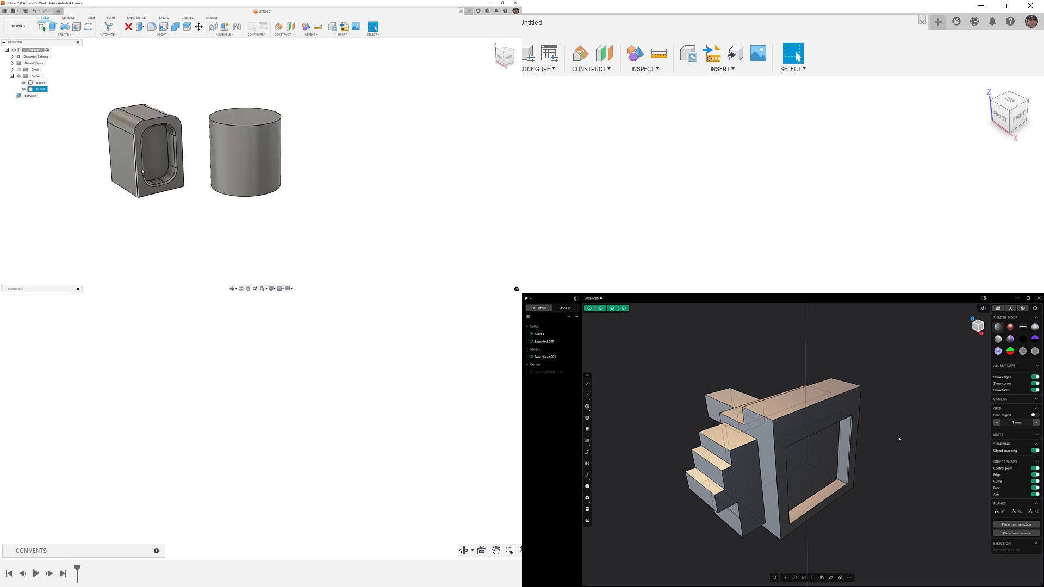
Add a torus body beside the part and cylinder via Create > Torus.
left_click(63, 34)
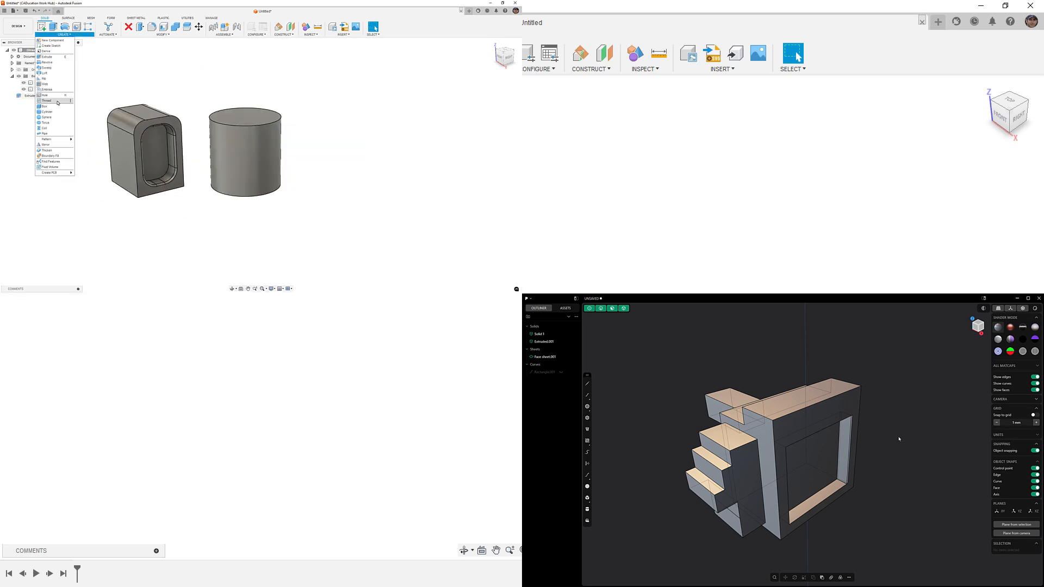
left_click(47, 123)
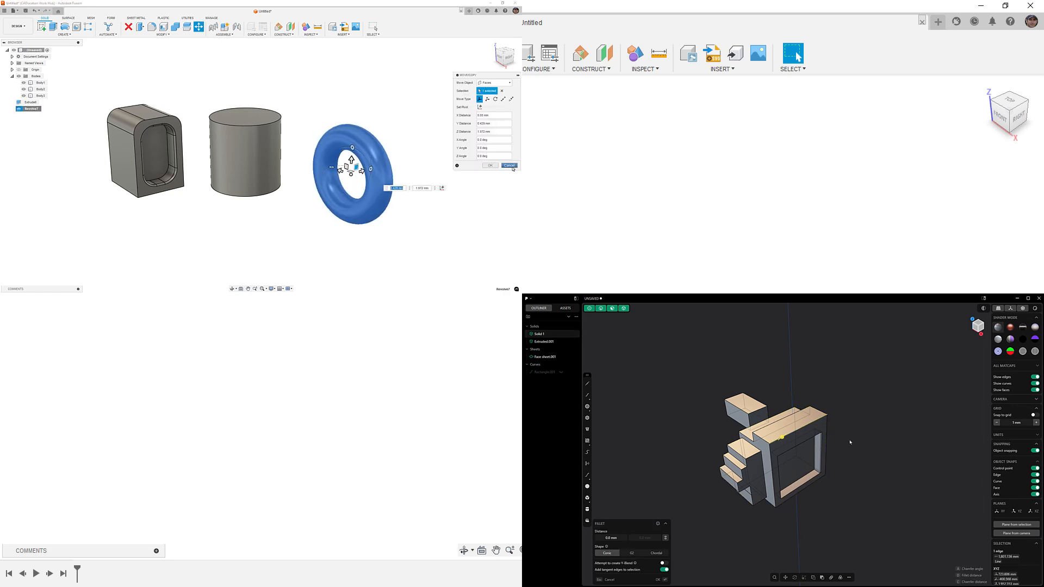
left_click(490, 165)
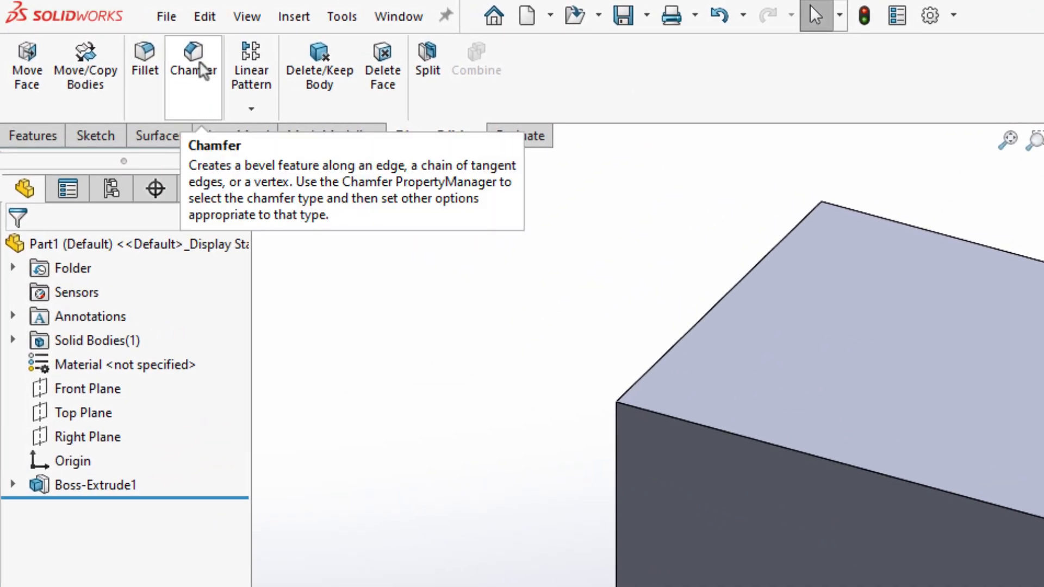
mouse_move(251, 65)
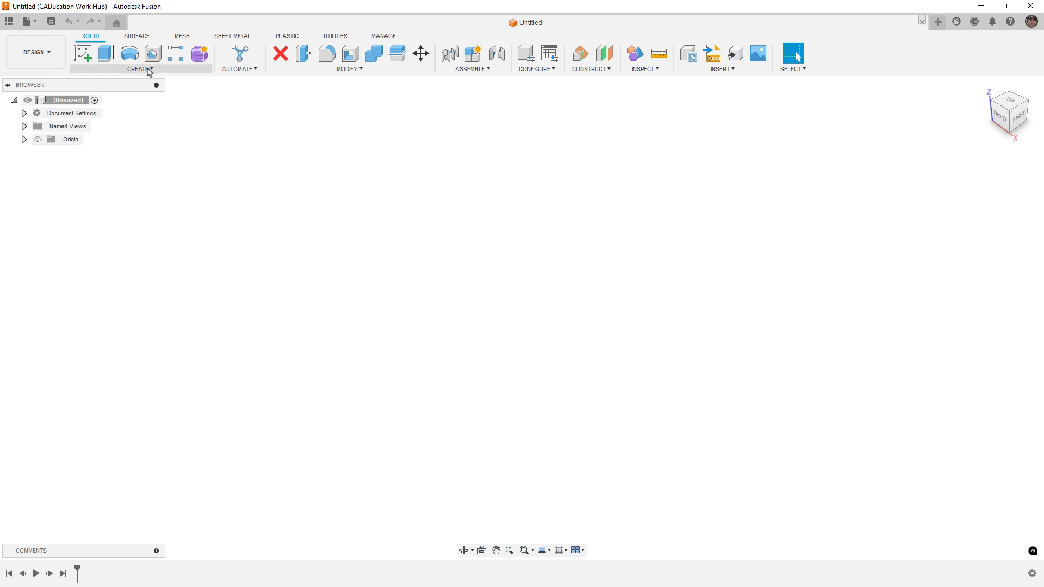
Create a cylinder 45 mm in diameter and 50 mm tall.
left_click(139, 68)
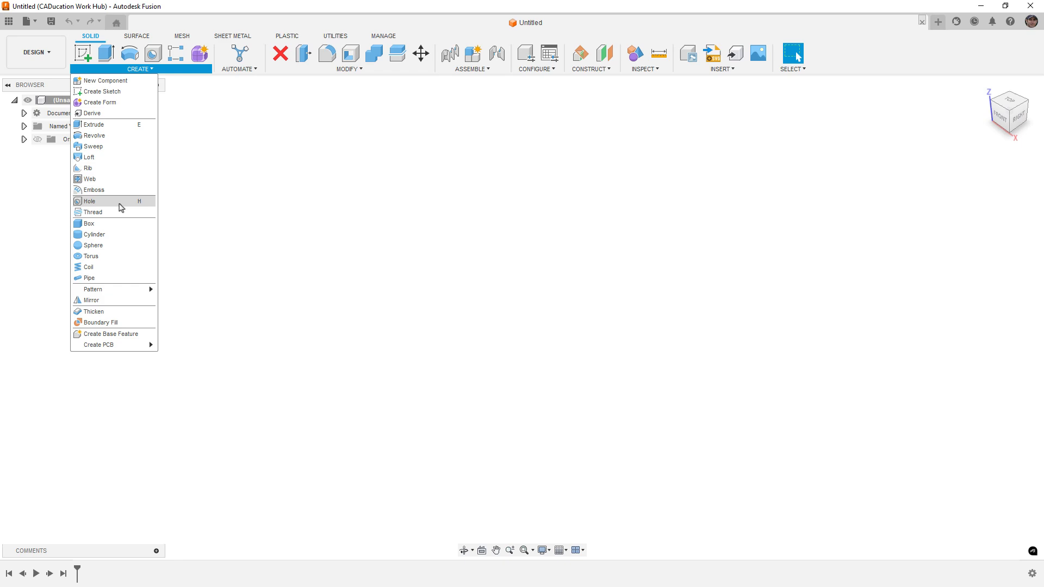
mouse_move(115, 230)
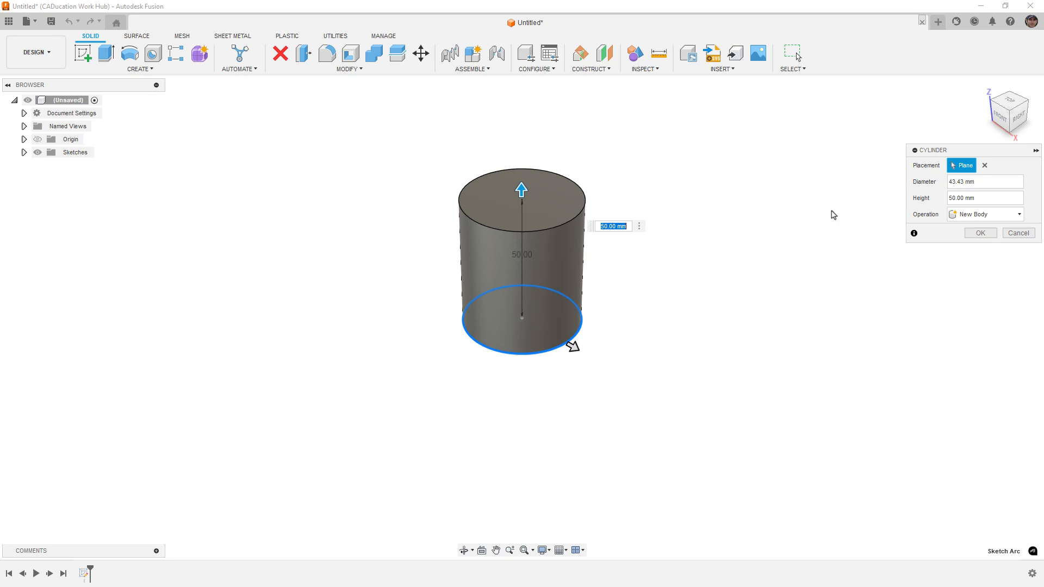
type("4")
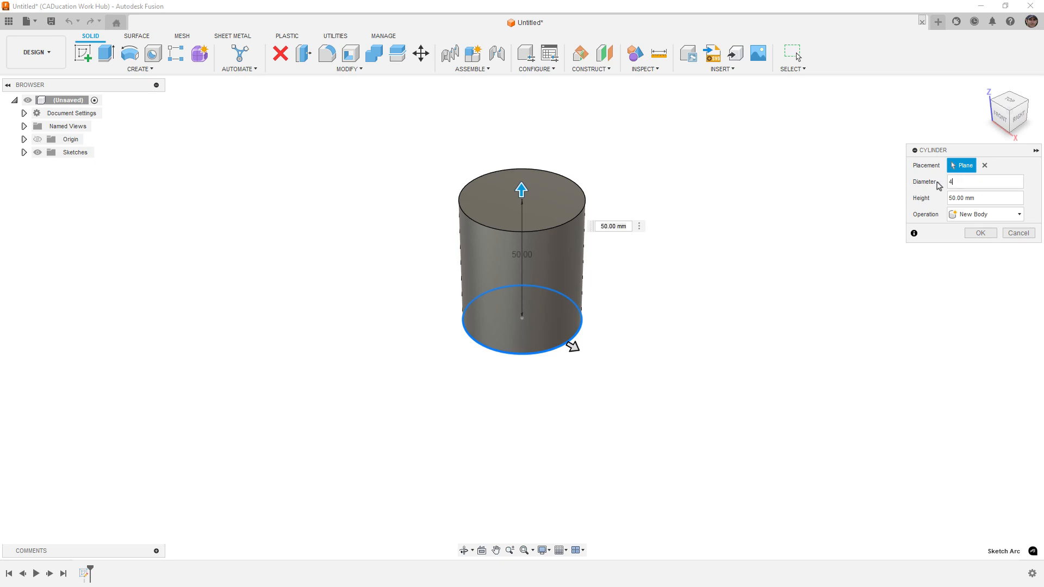
type("5")
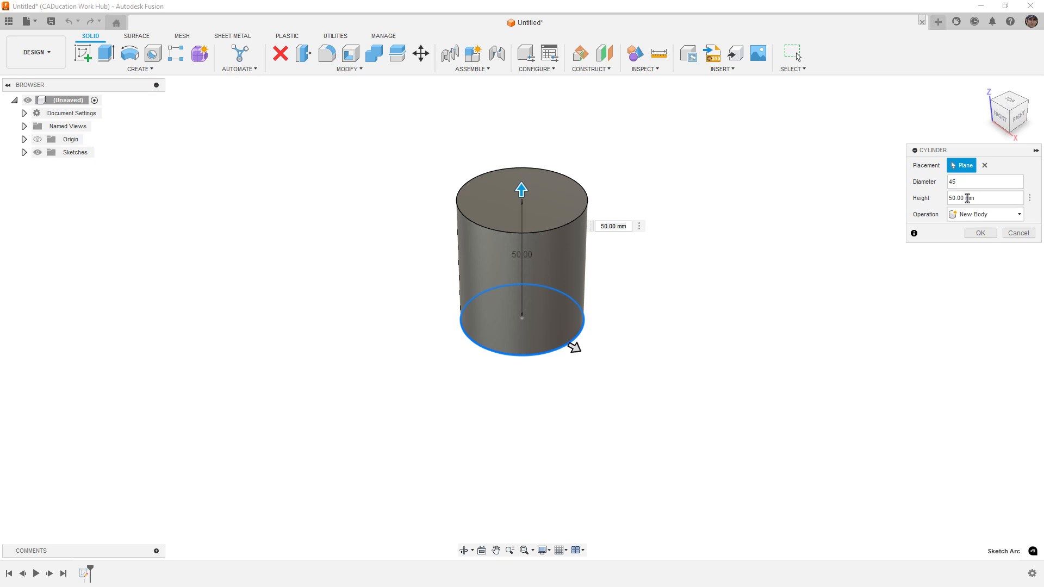
left_click(978, 233)
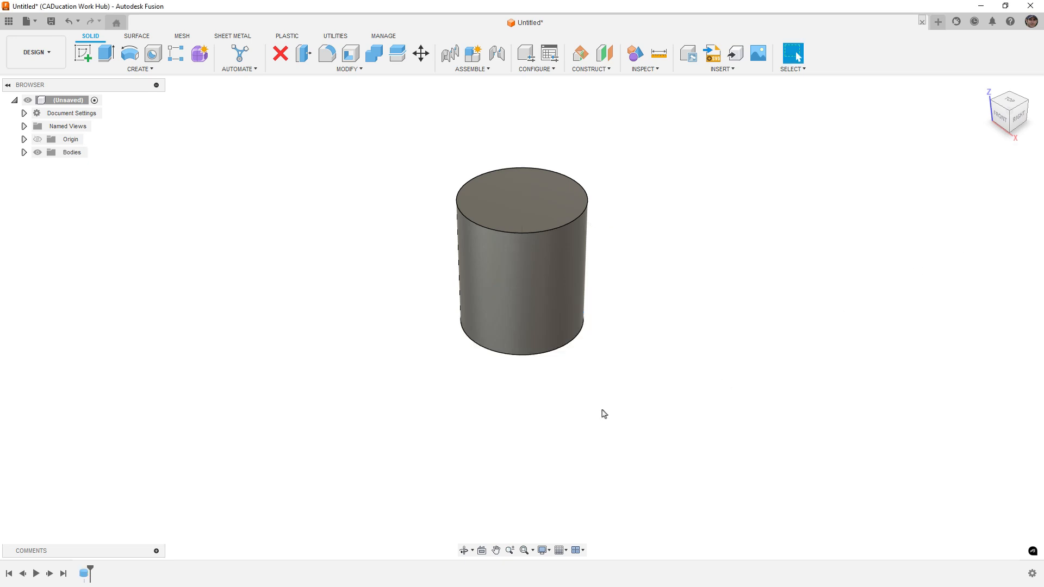
Widen the cylinder's diameter to 50 mm, keeping its 50 mm height.
left_click(523, 260)
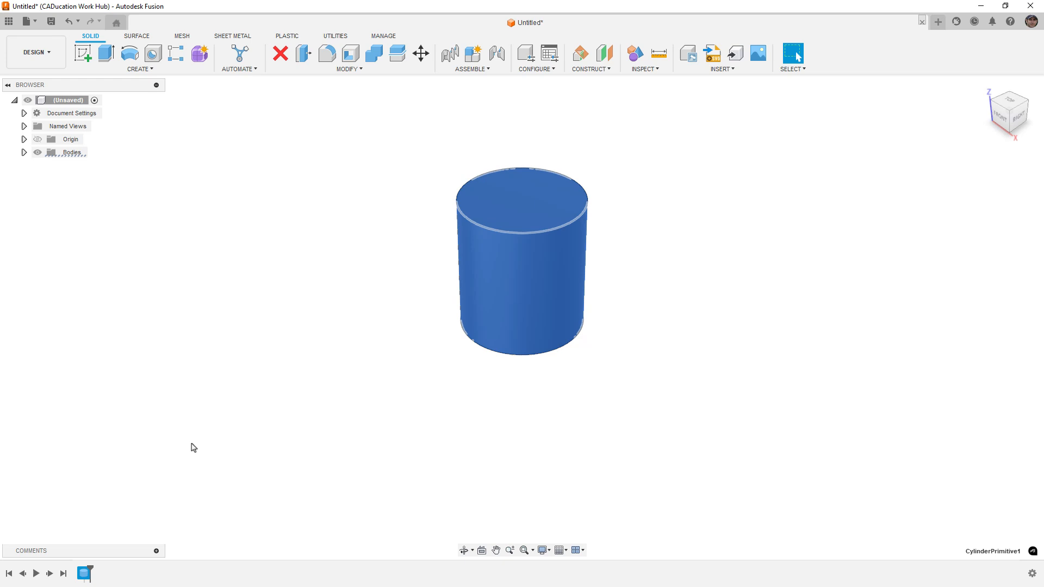
mouse_move(99, 561)
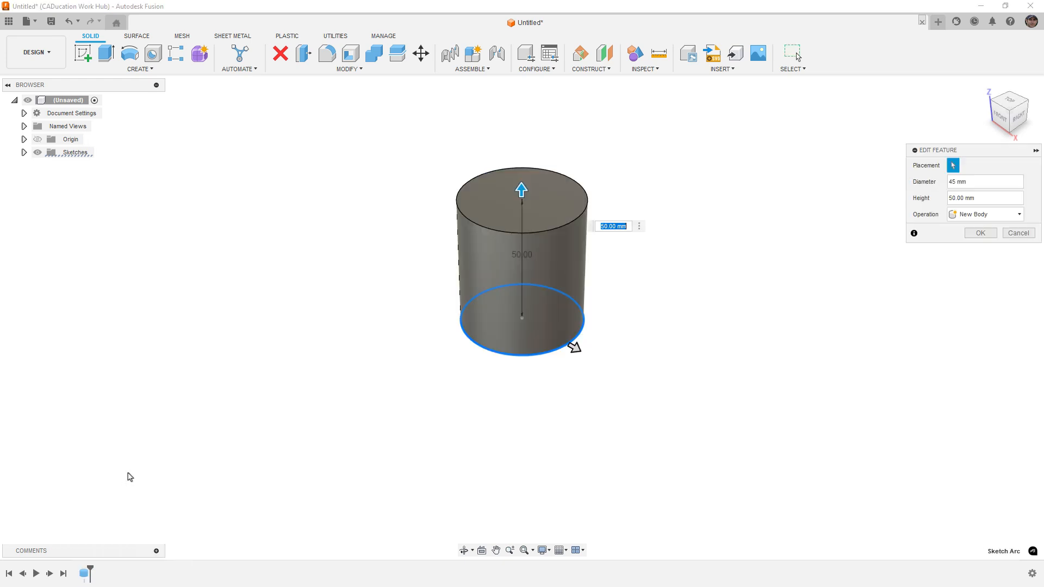
left_click(984, 181)
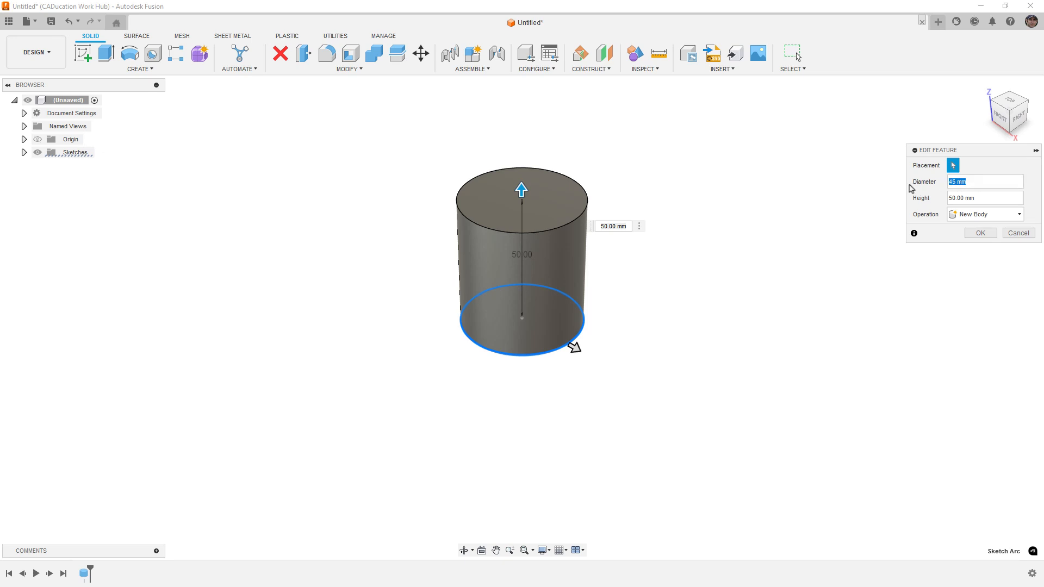
left_click(978, 233)
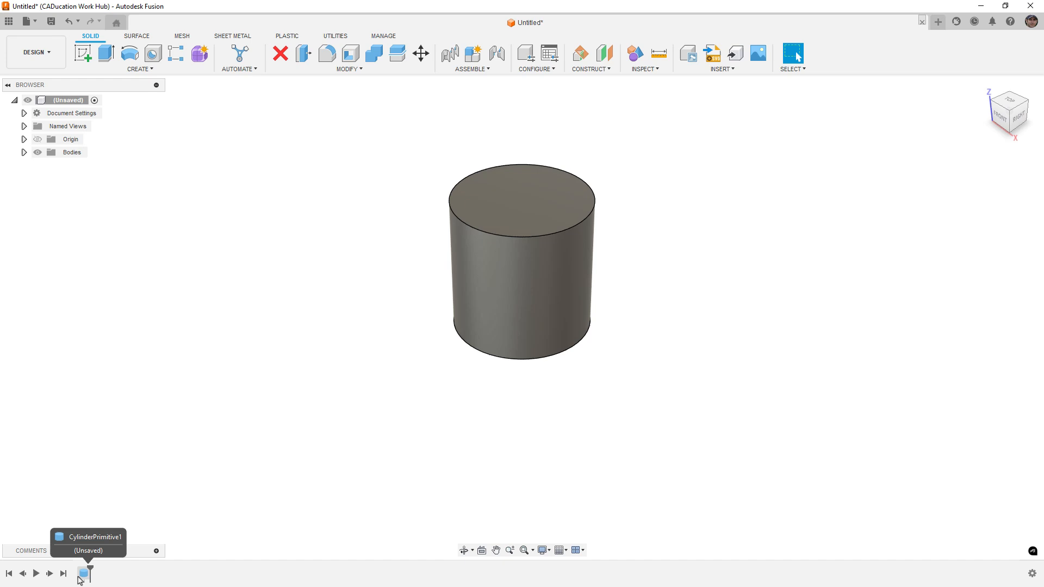
mouse_move(165, 80)
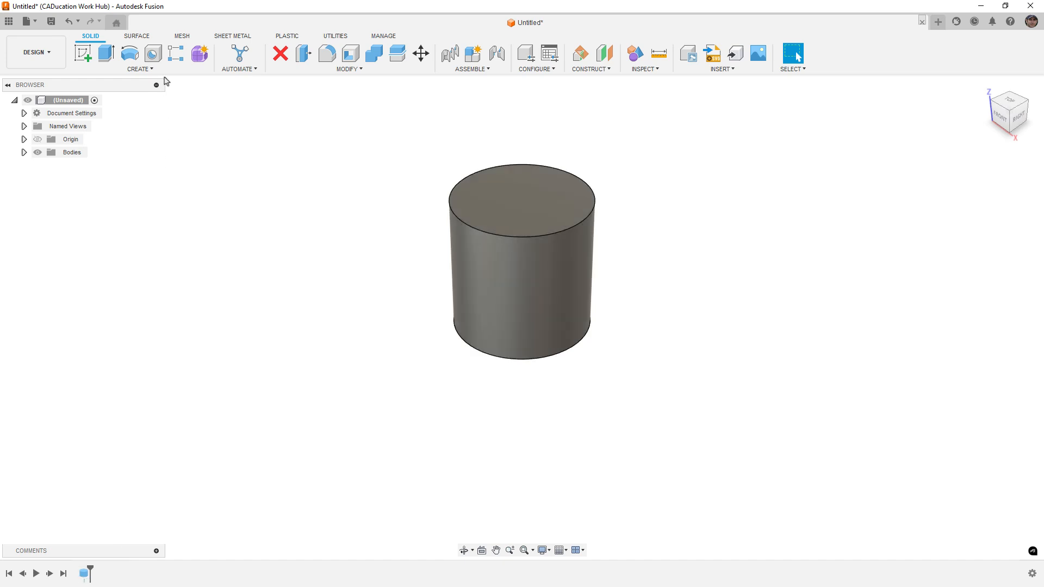
left_click(140, 68)
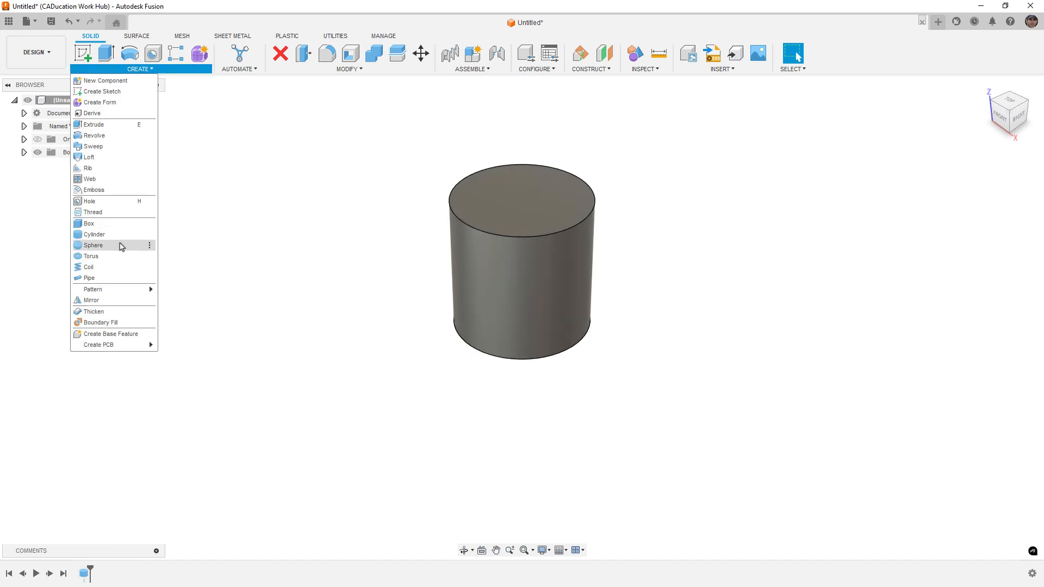
mouse_move(113, 277)
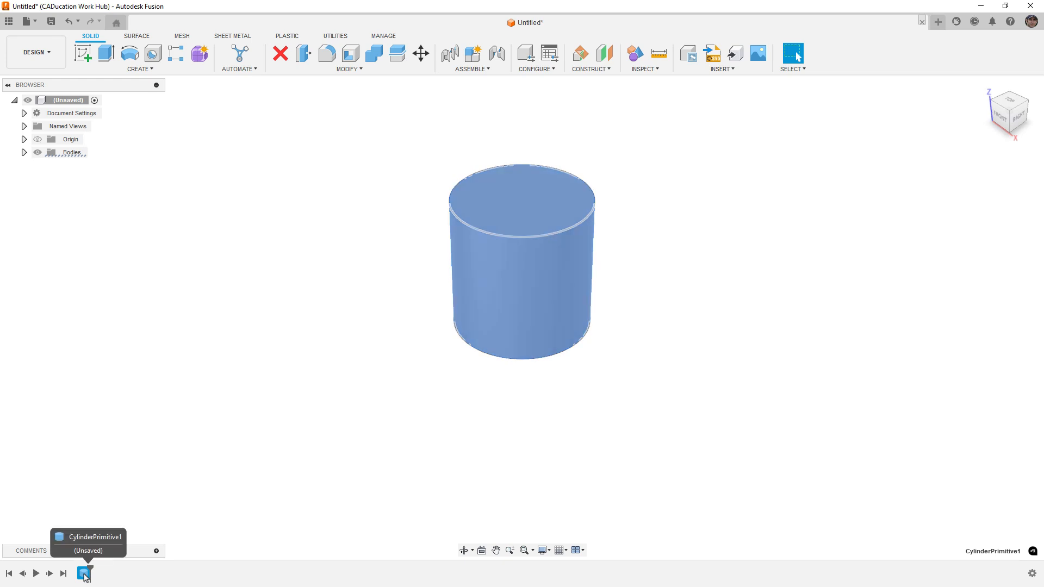
Reopen the cylinder feature, reconfirm its dimensions, and cancel Offset Face.
double_click(83, 573)
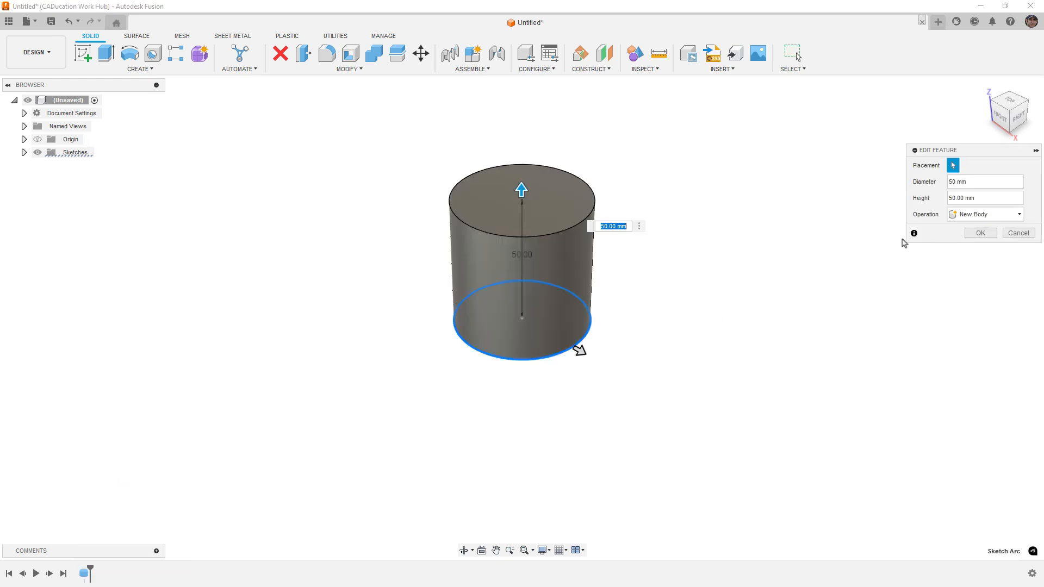
left_click(980, 233)
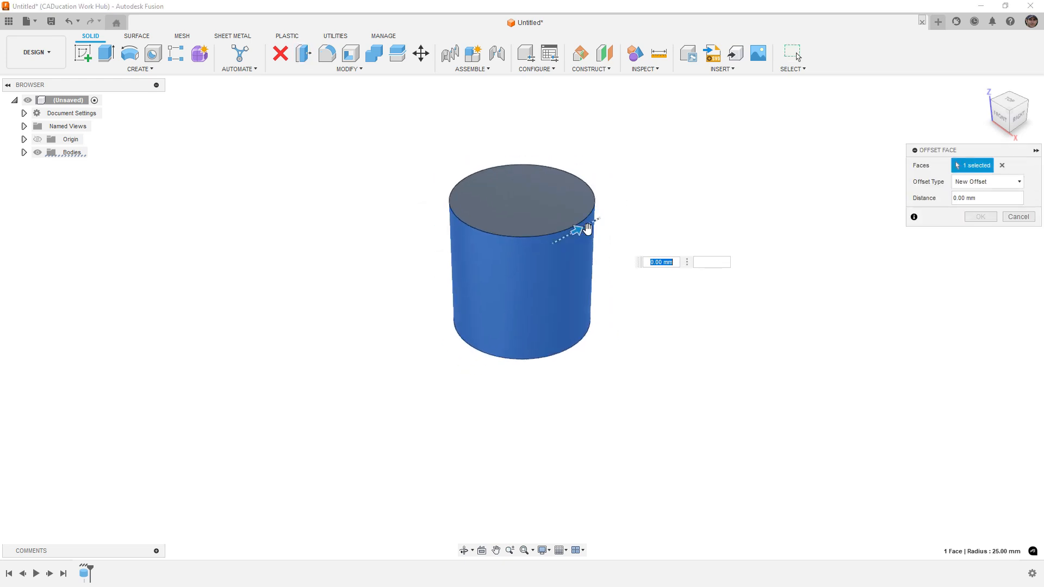
left_click(1016, 216)
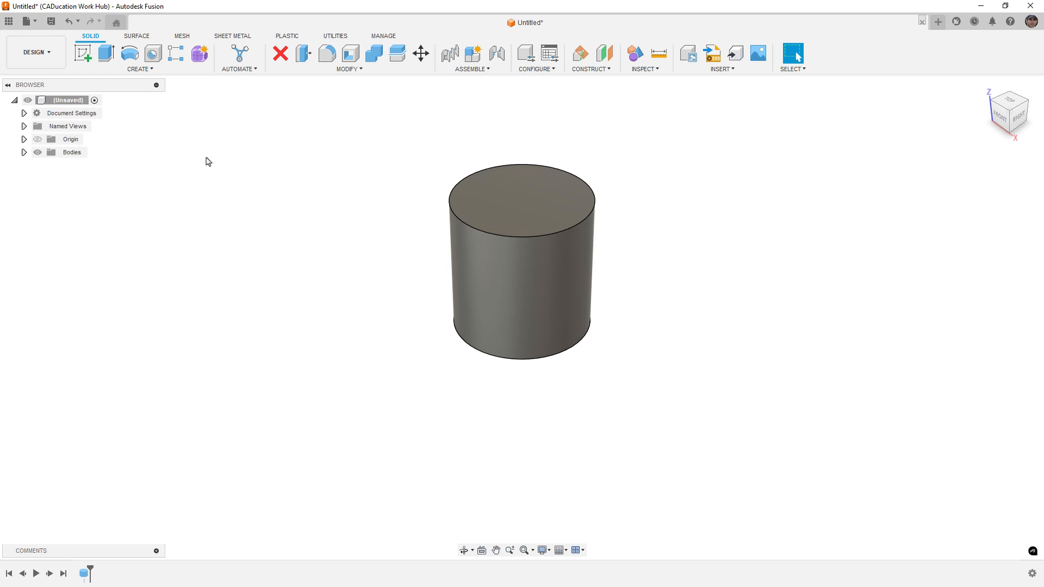
Start a base feature and extrude a rectangular block beside the cylinder.
left_click(140, 58)
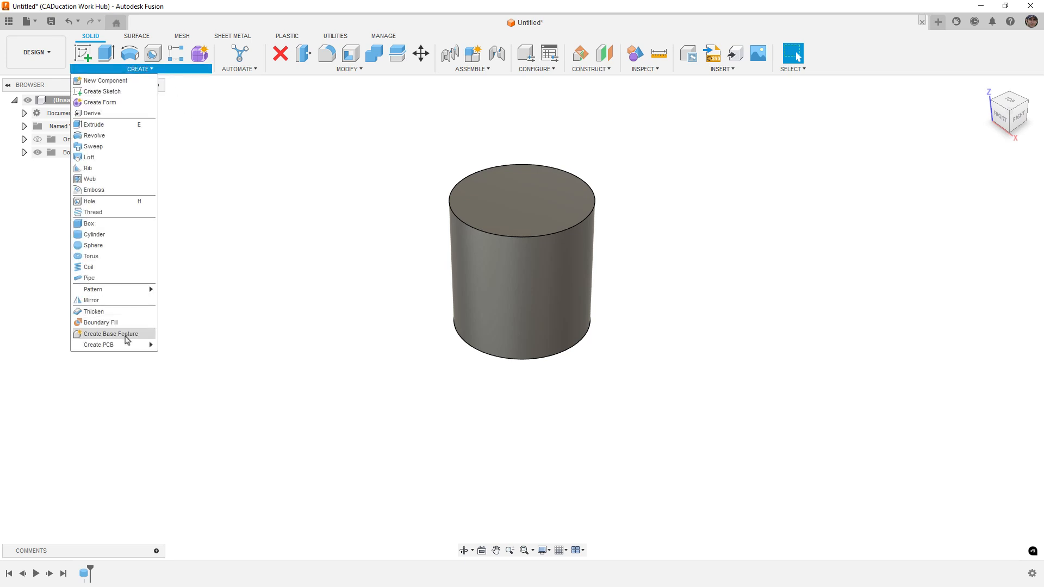
left_click(110, 334)
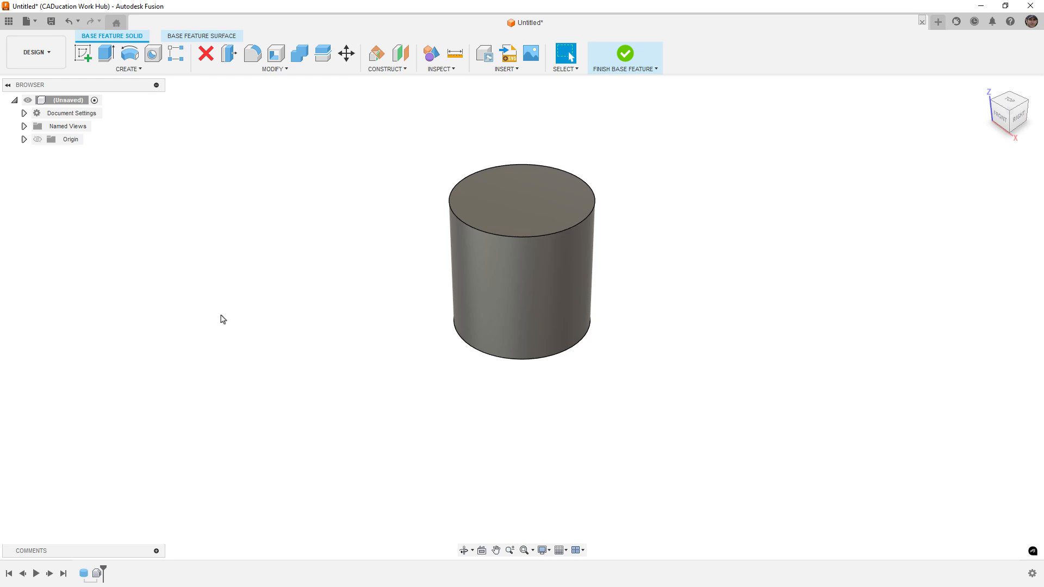
left_click(129, 57)
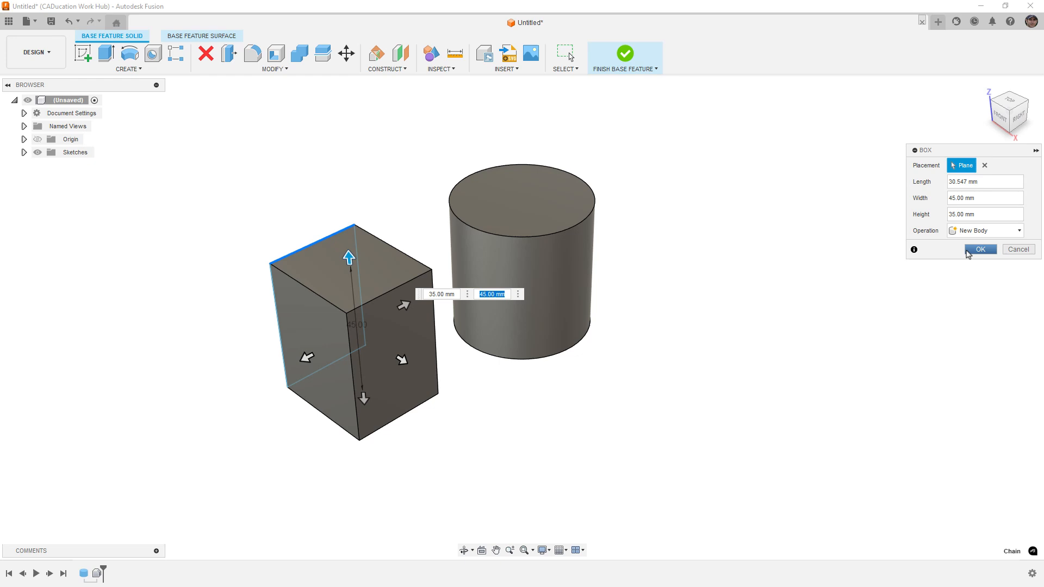
left_click(980, 249)
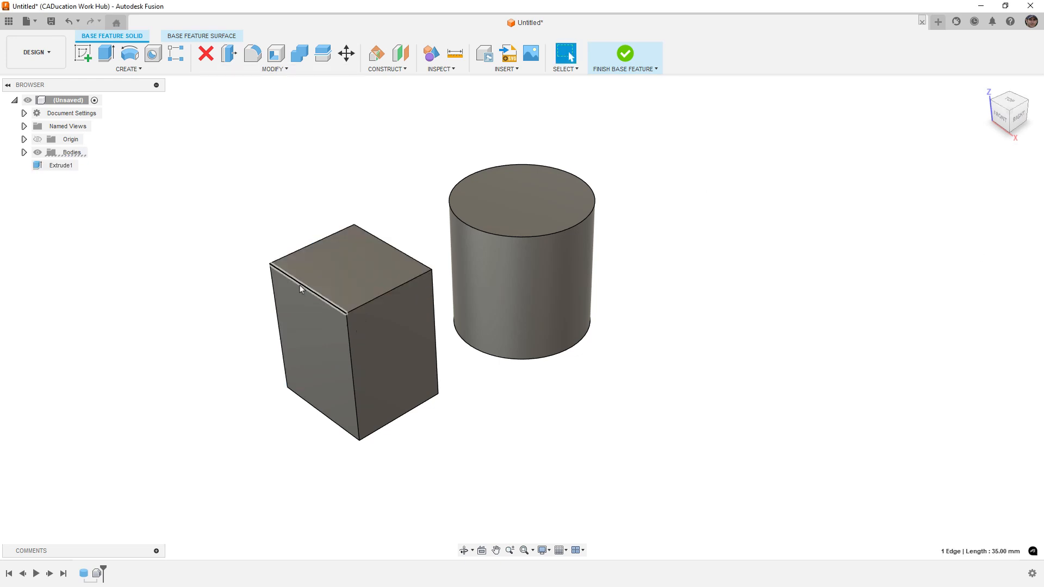
Fillet the block's two top edges at 12.50 mm and shell it through the front face.
left_click(251, 53)
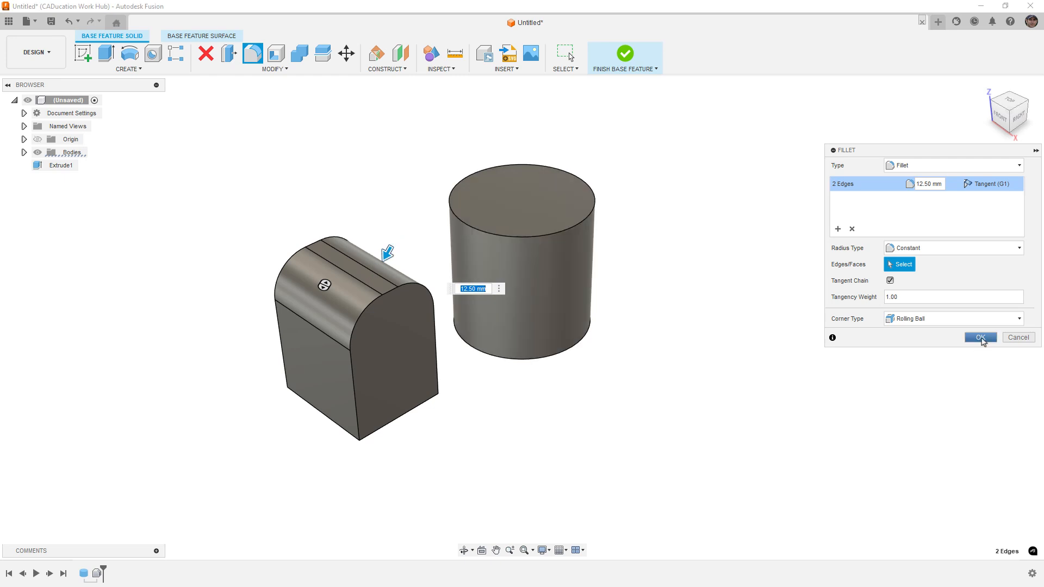
left_click(979, 337)
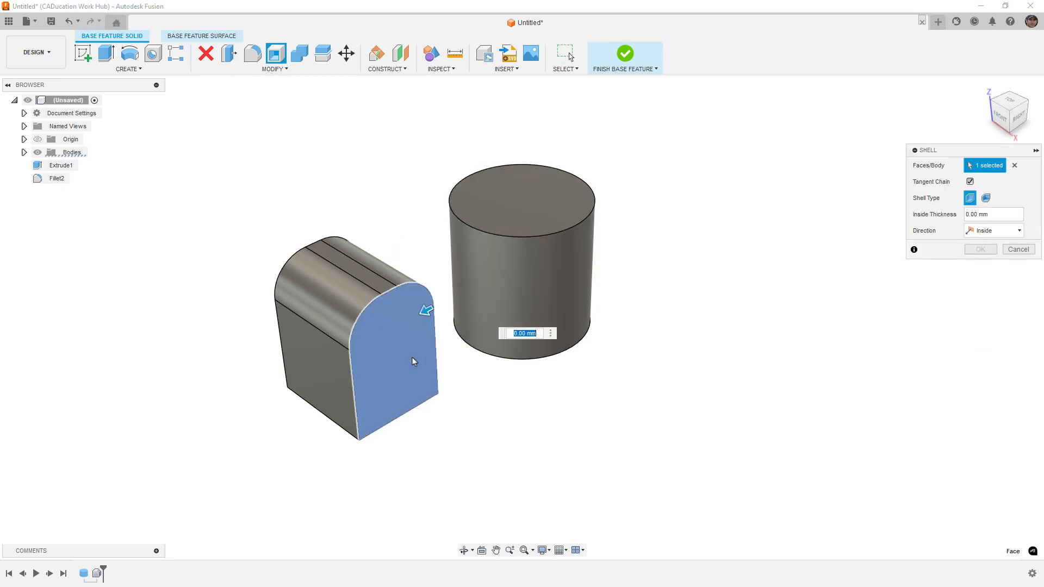
left_click(980, 248)
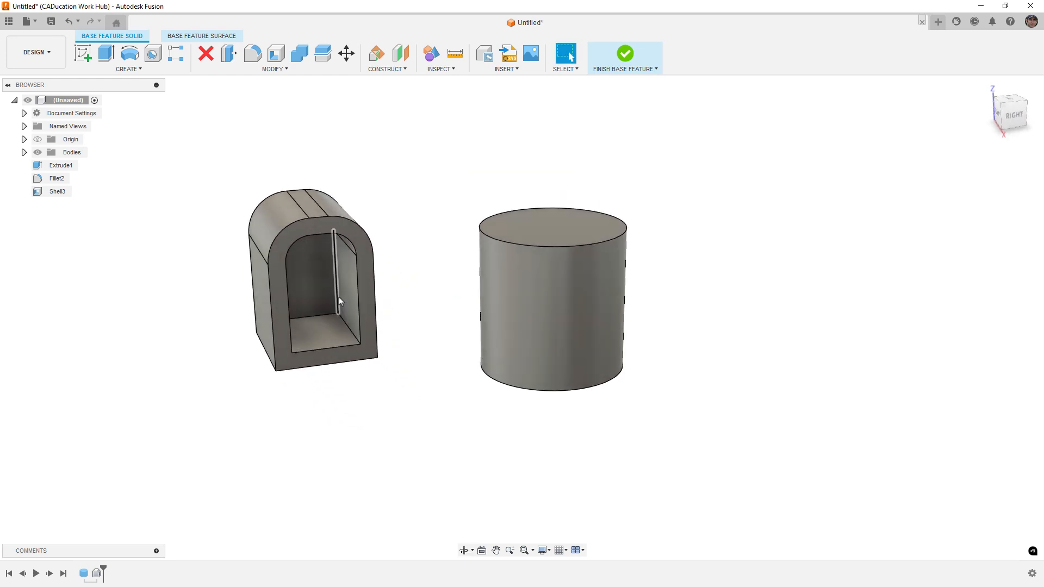
Fillet the cavity's inner edges at 7.50 mm and begin rounding the opening edges.
left_click(326, 342)
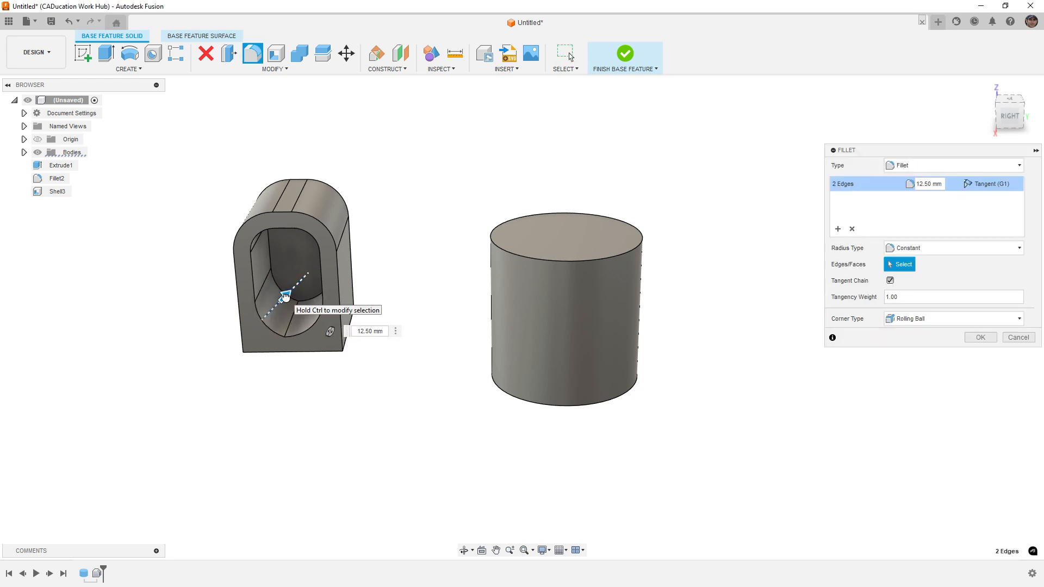
type("7.50")
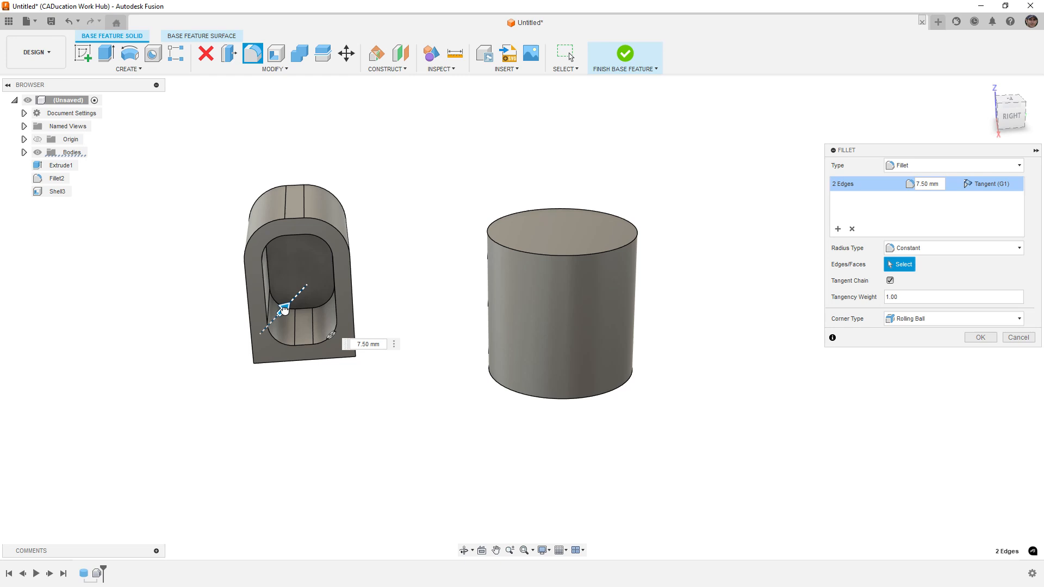
left_click(978, 337)
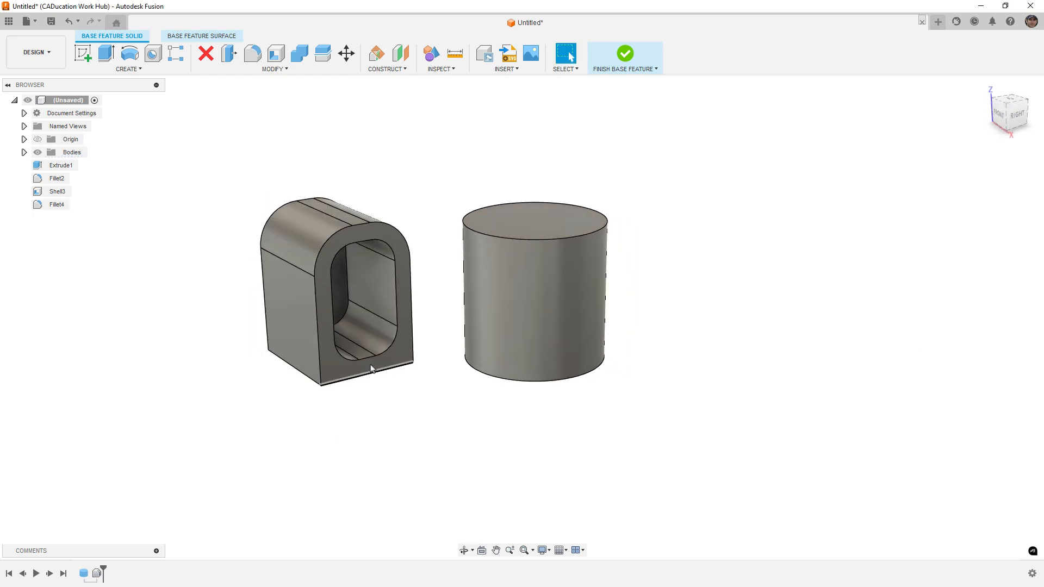
left_click(251, 54)
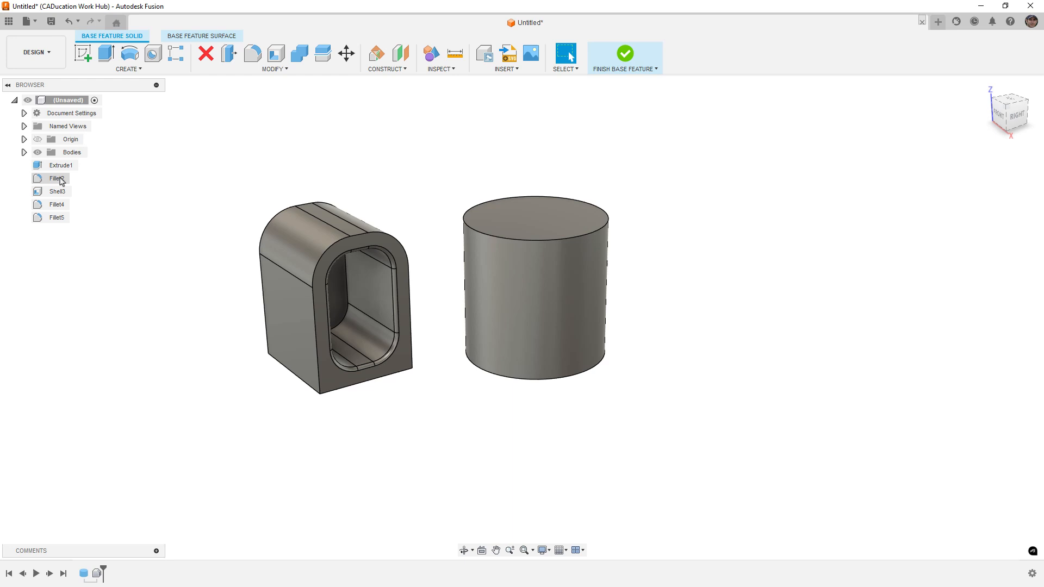
Use Move/Copy on Extrude1 to nudge a block face slightly.
left_click(58, 177)
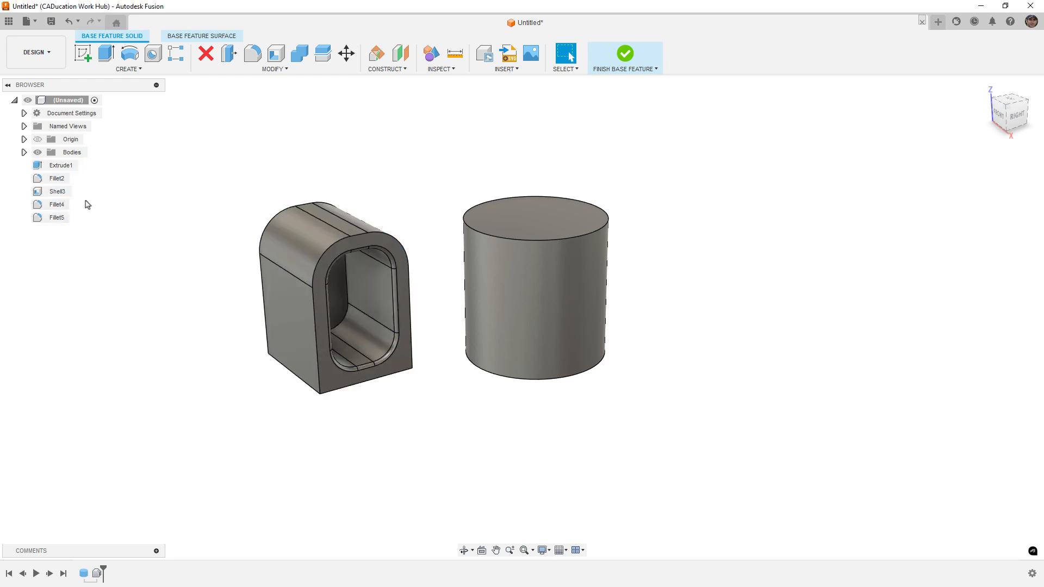
left_click(61, 166)
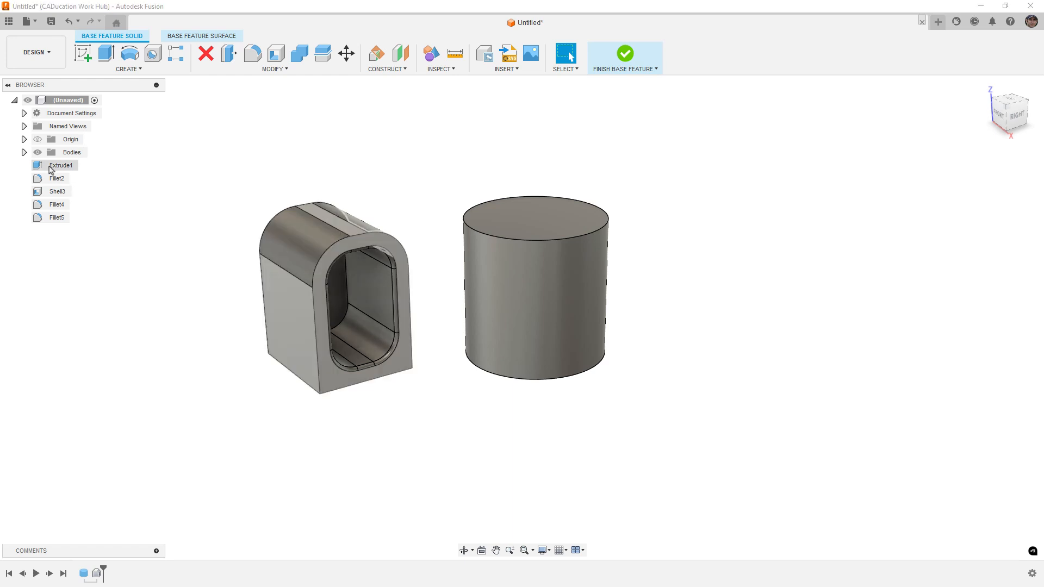
right_click(61, 165)
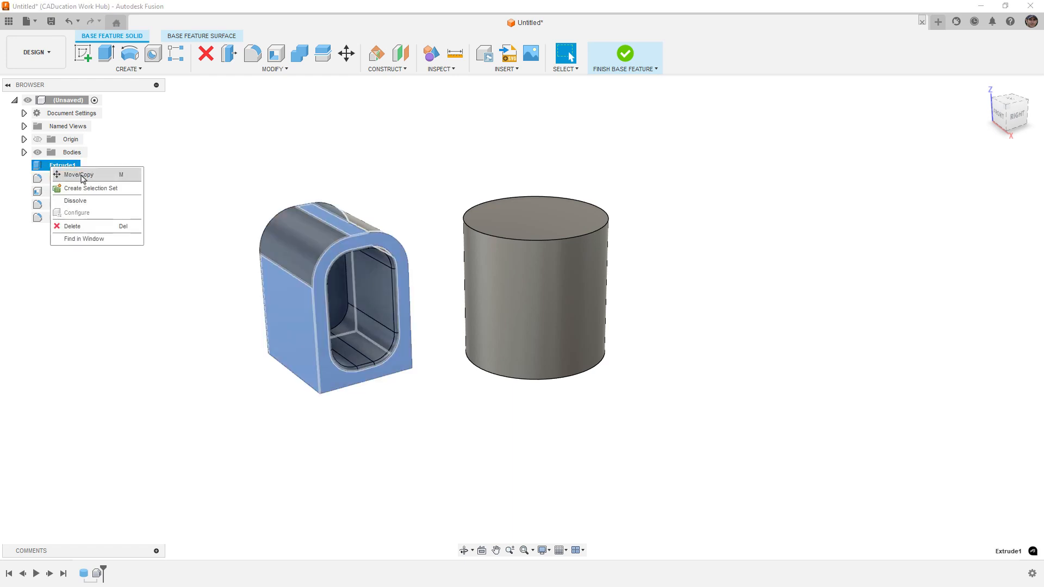
mouse_move(146, 185)
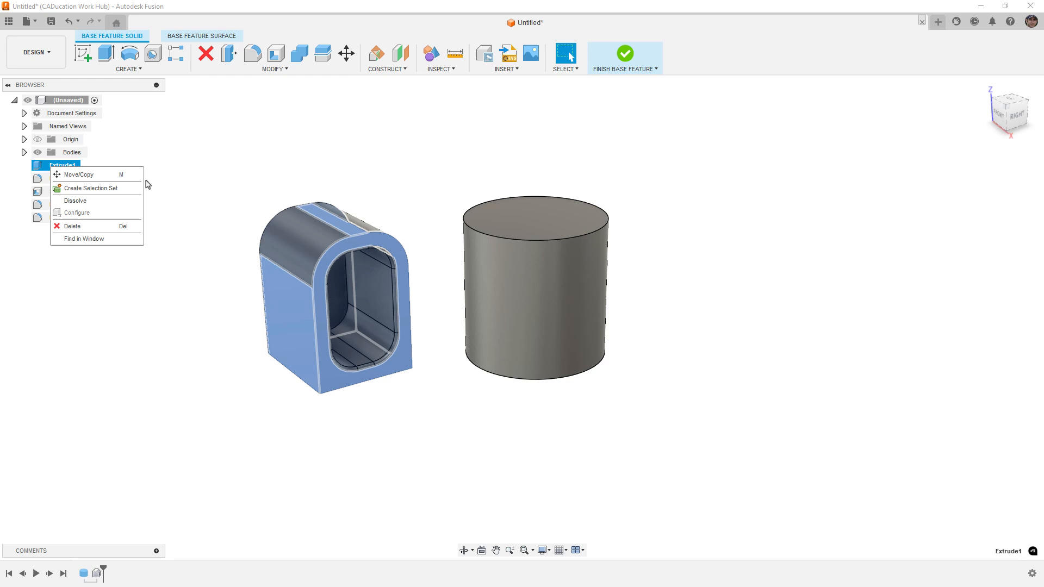
left_click(78, 174)
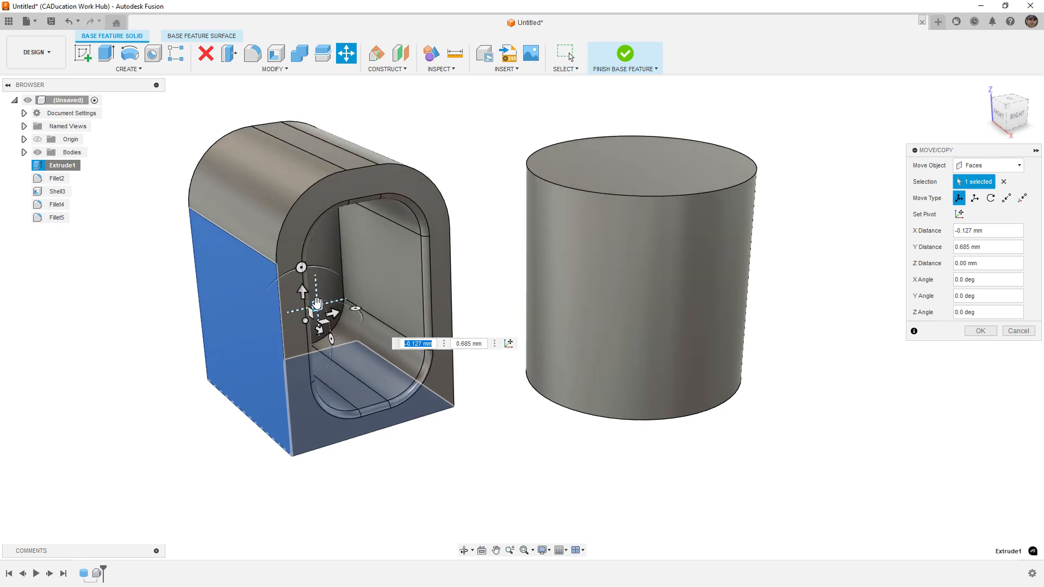
left_click_drag(318, 302, 323, 295)
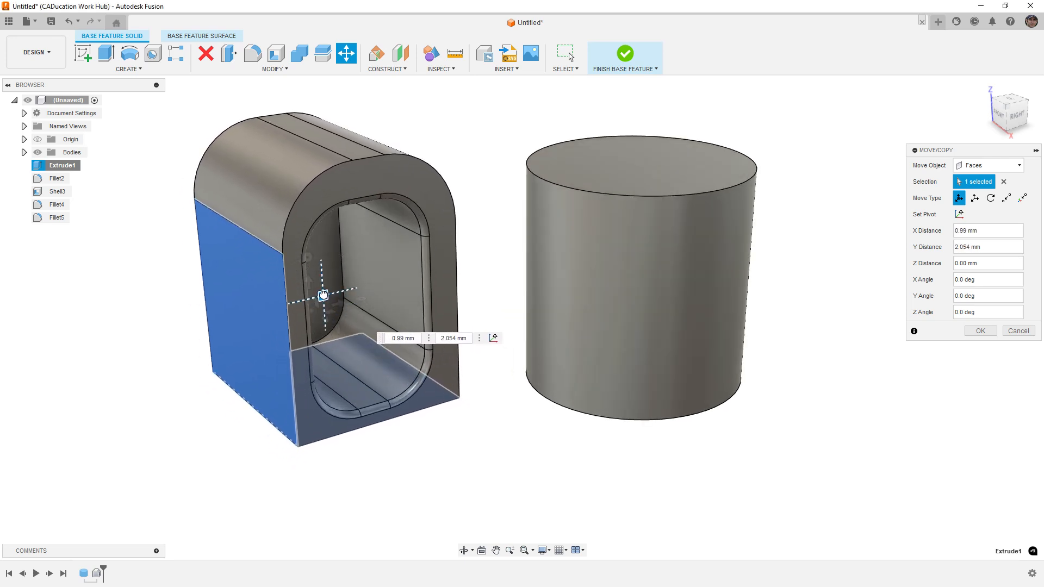
left_click_drag(322, 294, 320, 305)
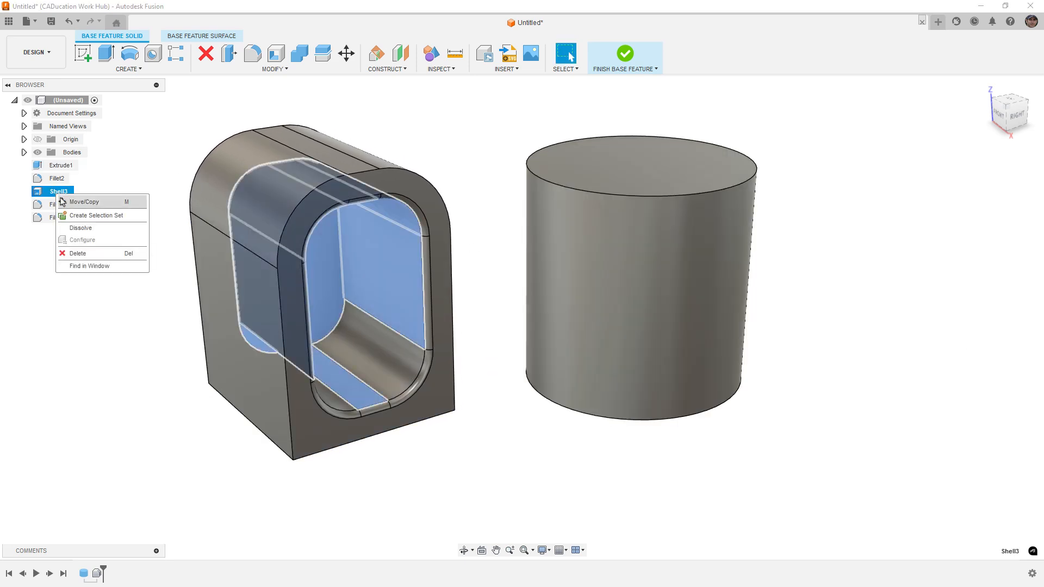
Shift the Shell3 cavity faces about 21 mm sideways, thickening one wall.
left_click(83, 202)
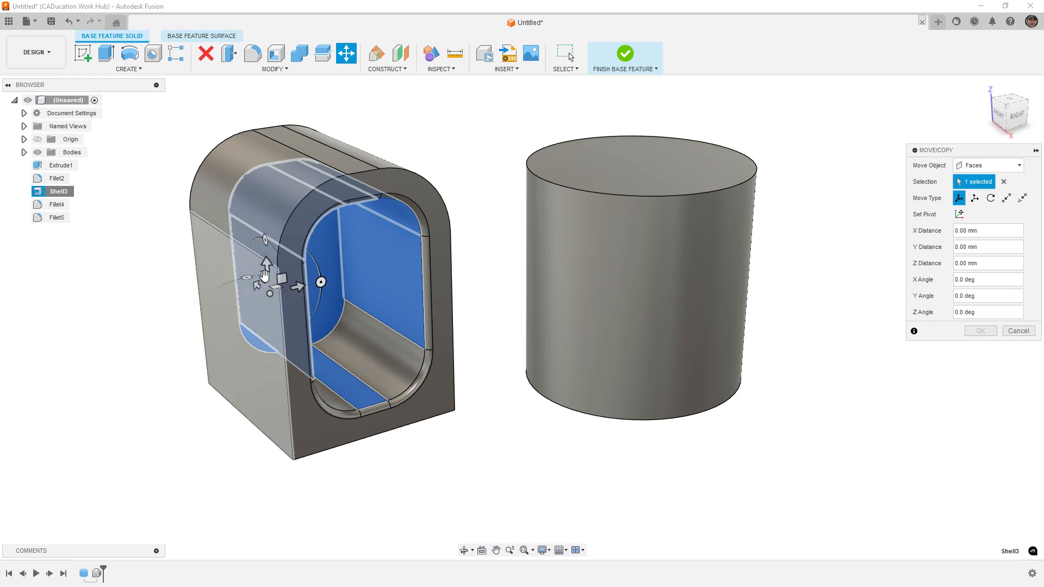
left_click_drag(265, 273, 301, 298)
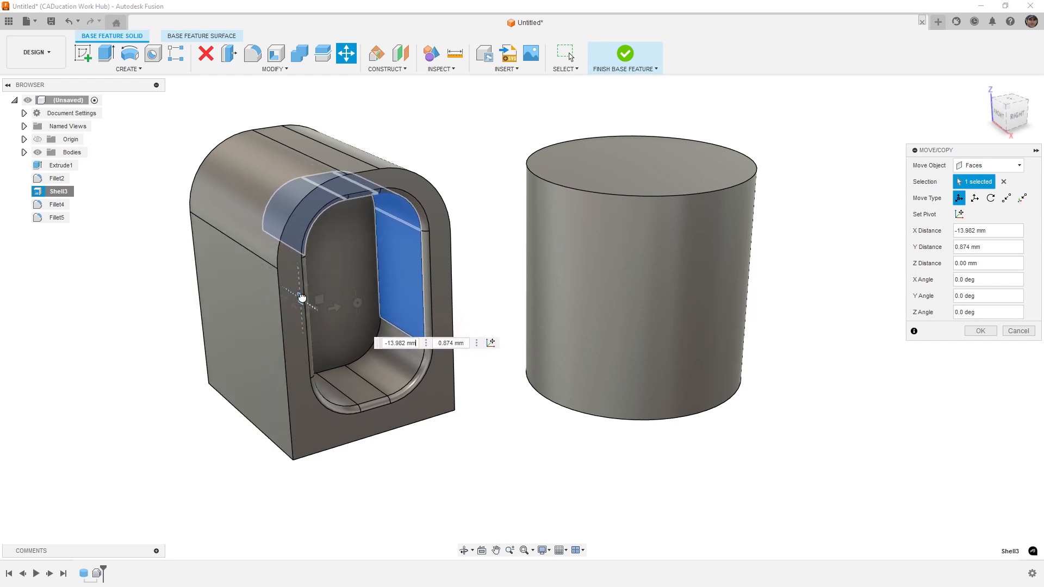
left_click_drag(300, 298, 305, 300)
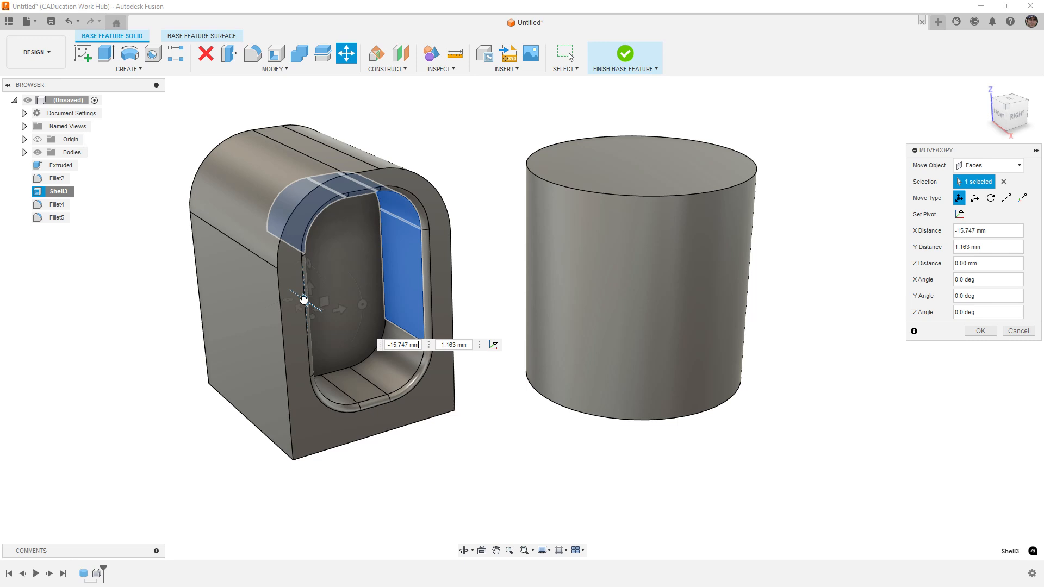
left_click_drag(303, 299, 320, 311)
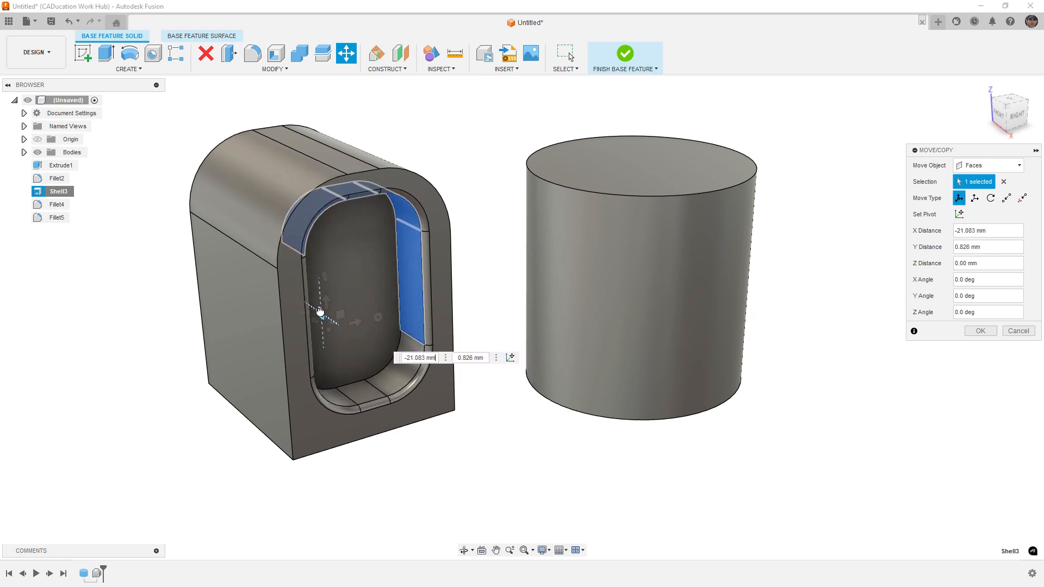
left_click(978, 330)
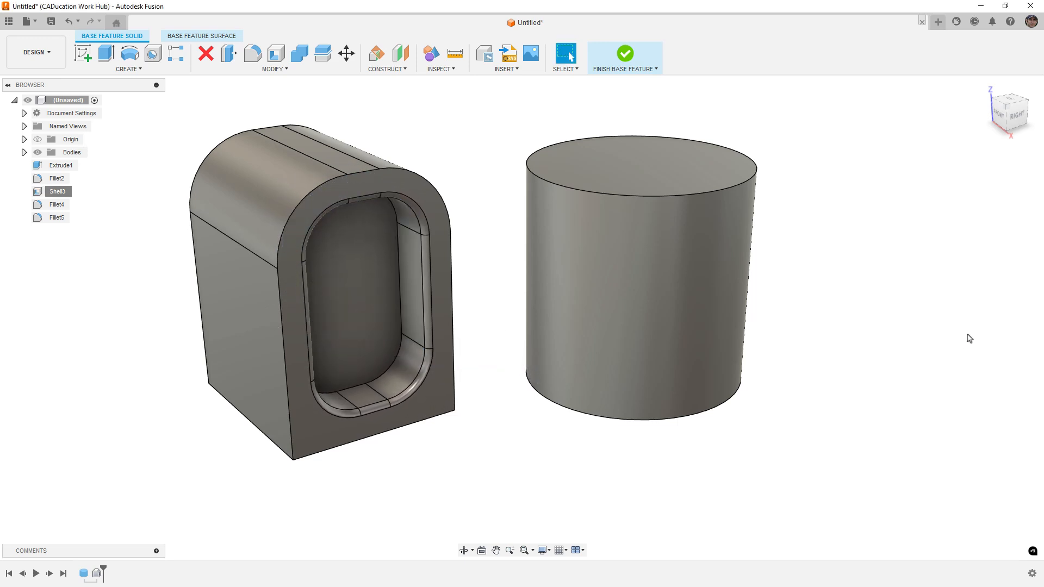
Edit Fillet2 to reduce the top-edge radius to 7.50 mm.
right_click(58, 177)
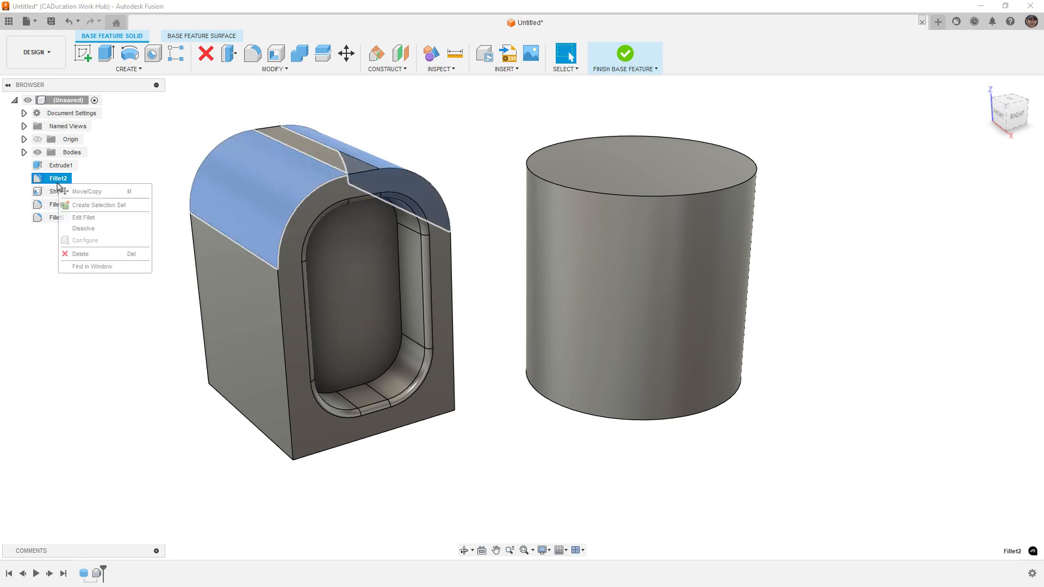
left_click(84, 218)
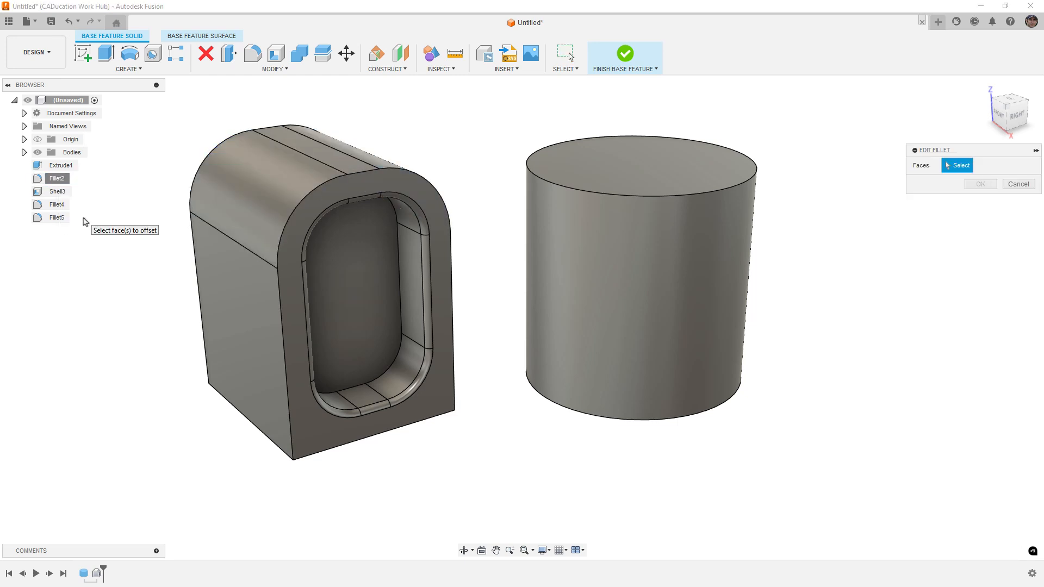
left_click(383, 164)
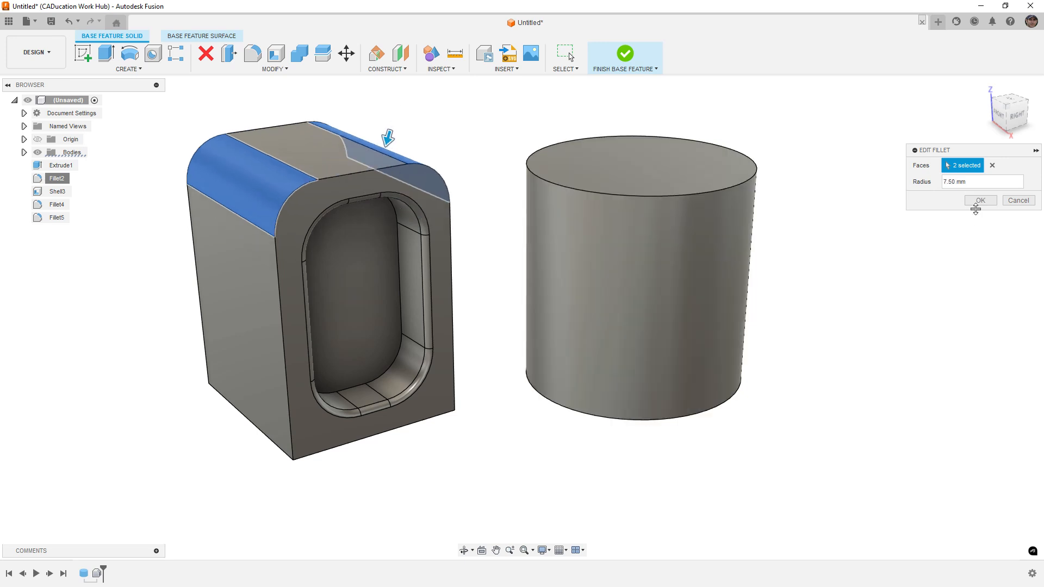
left_click(979, 200)
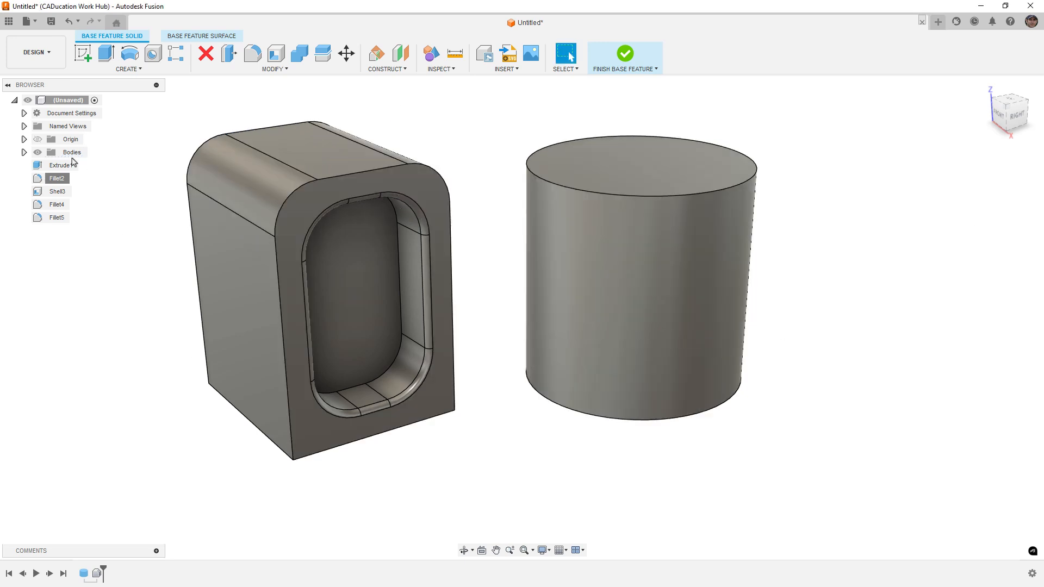
left_click(58, 177)
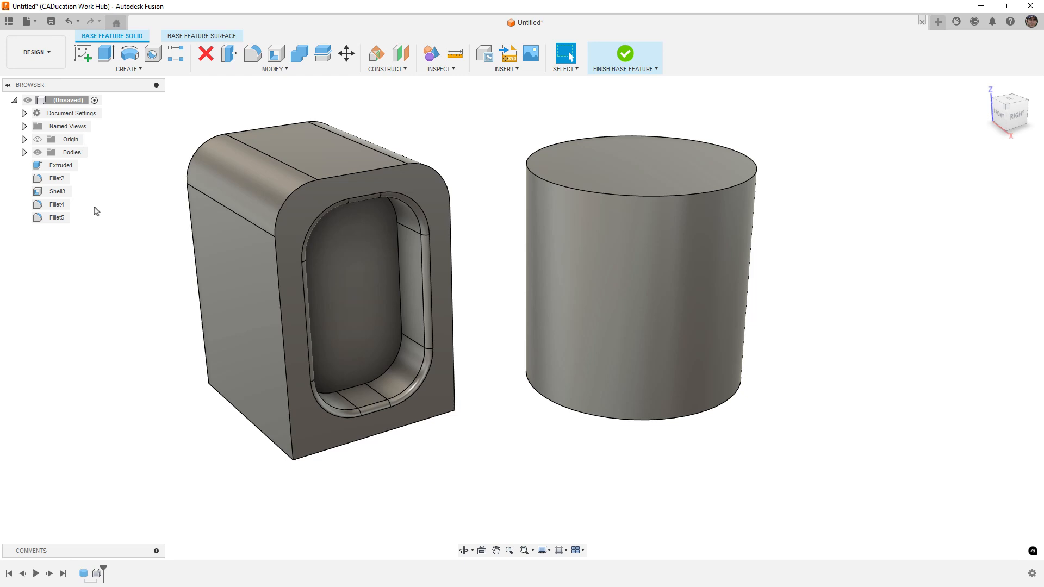
left_click(60, 165)
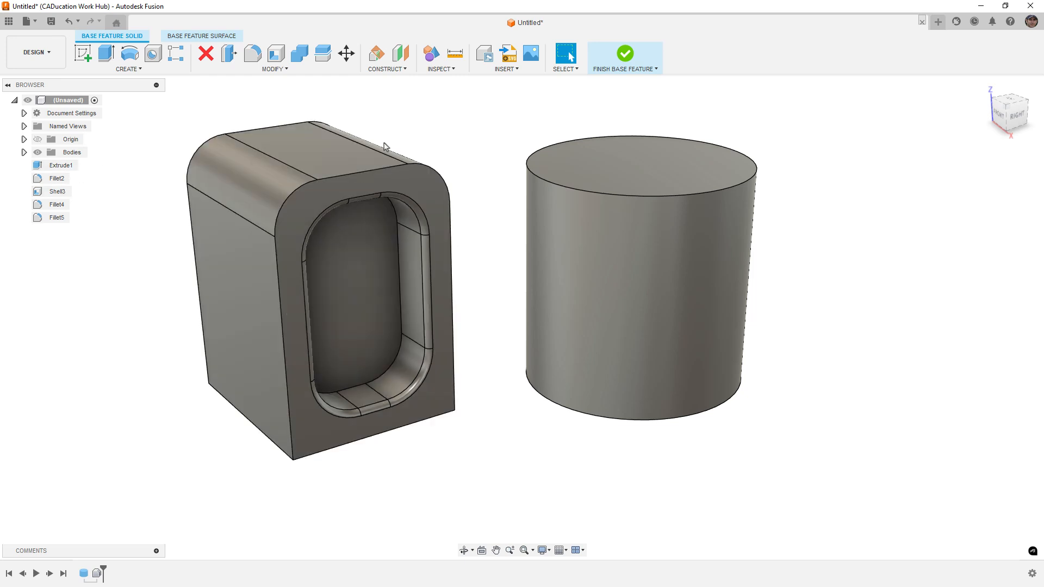
Delete Fillet4 and Fillet2 from the browser and finish the base feature.
left_click(624, 54)
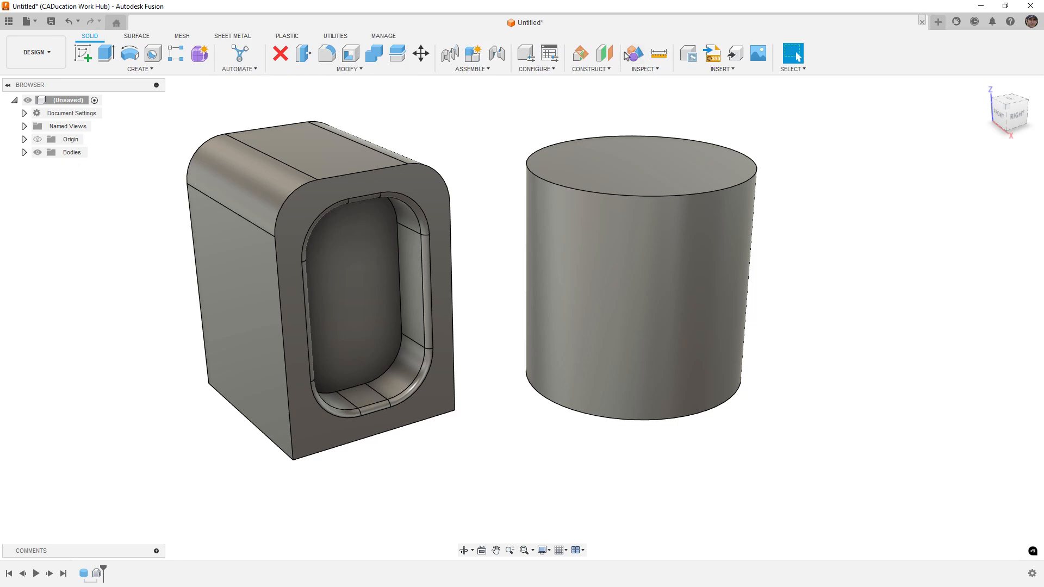
mouse_move(116, 567)
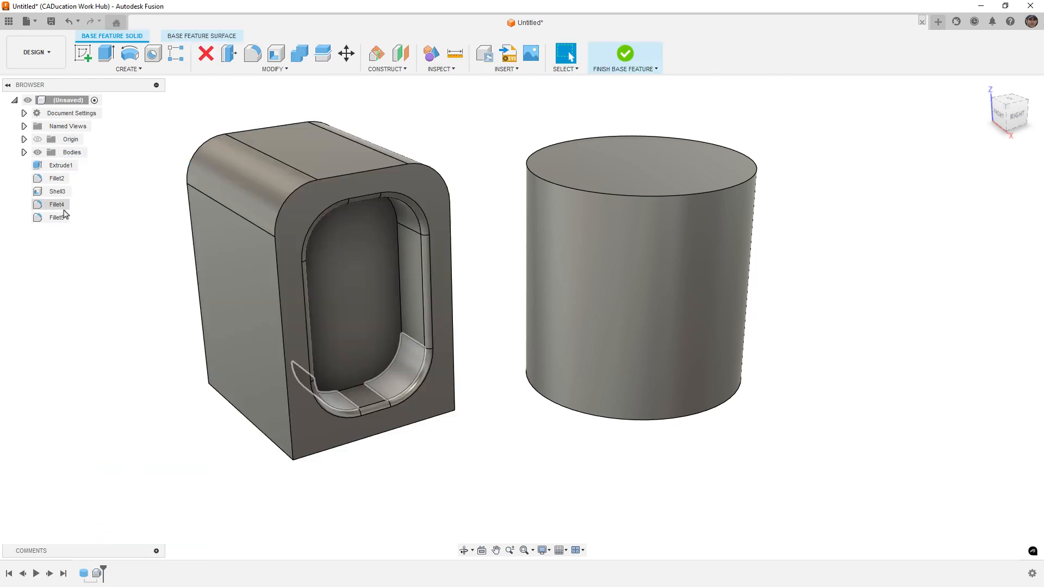
right_click(57, 204)
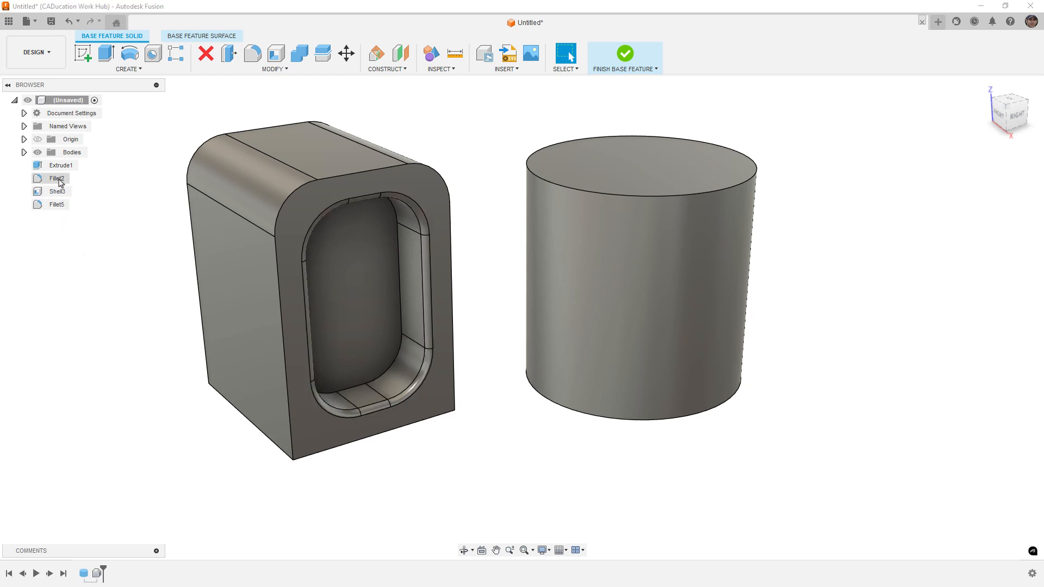
right_click(59, 178)
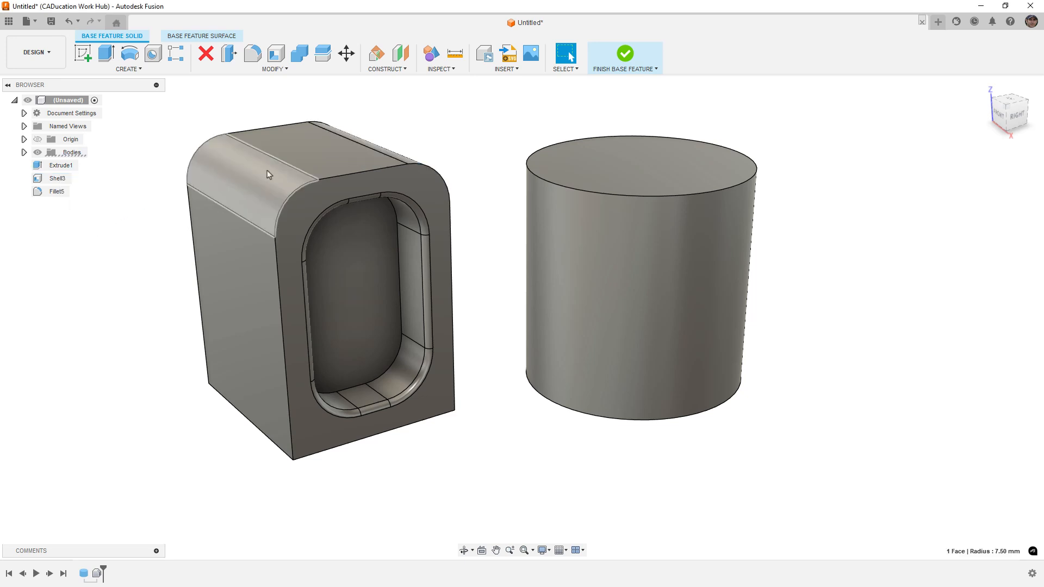
left_click(267, 163)
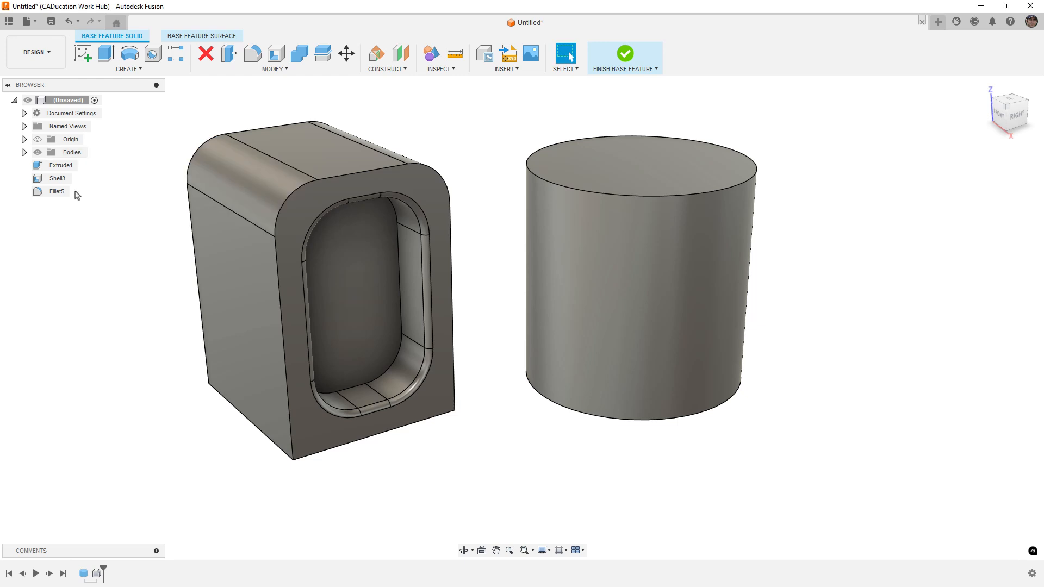
left_click(623, 52)
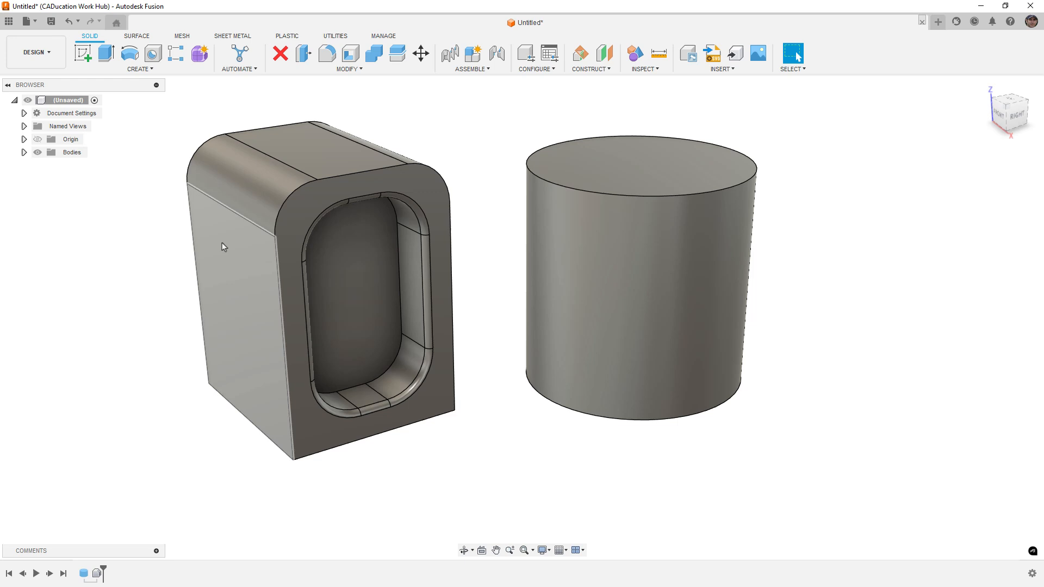
Shell Body2 inward through its front face with 7 mm inside thickness.
left_click(83, 179)
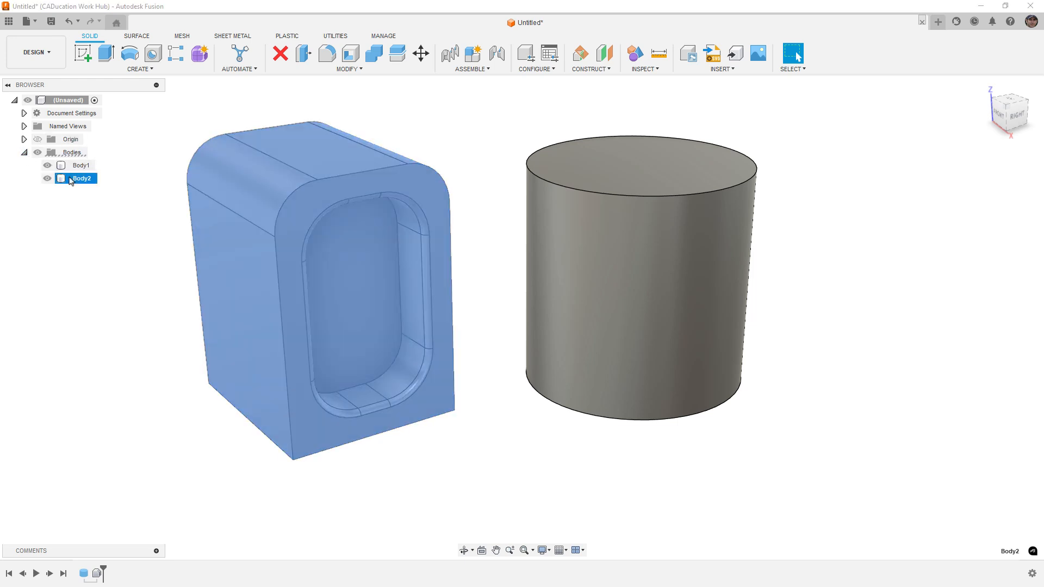
left_click(83, 177)
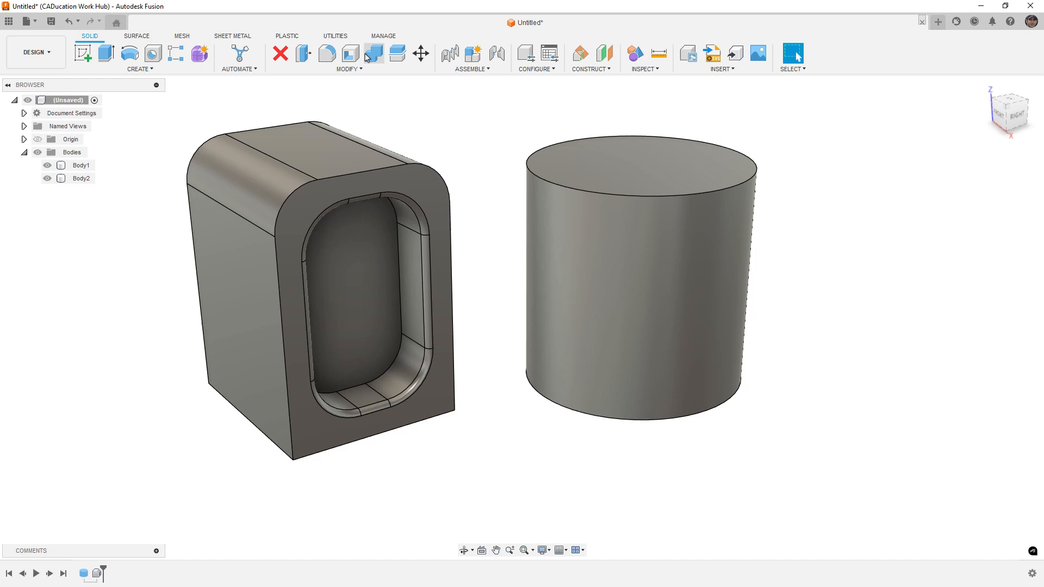
left_click(349, 53)
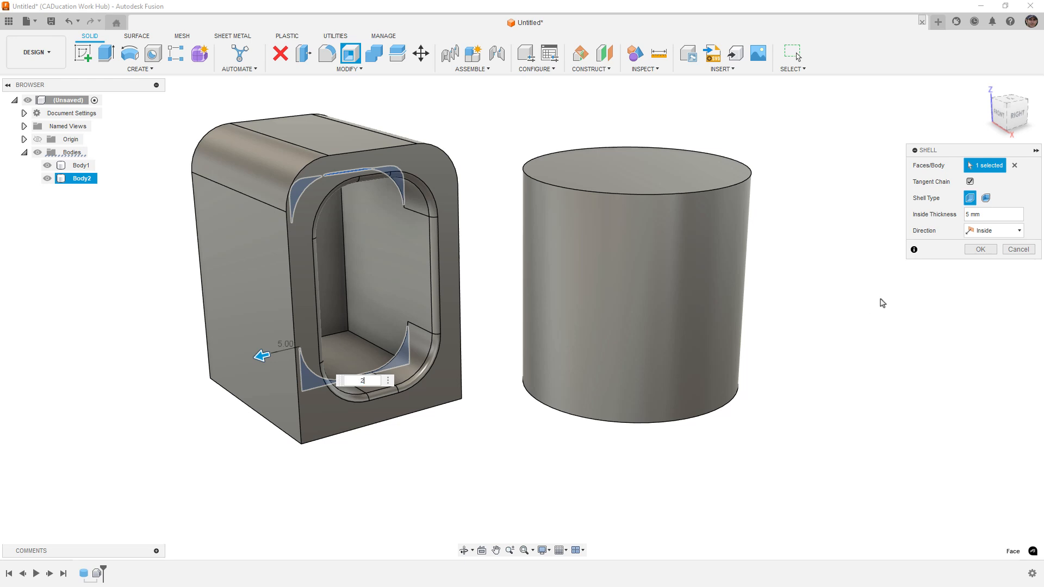
type("2")
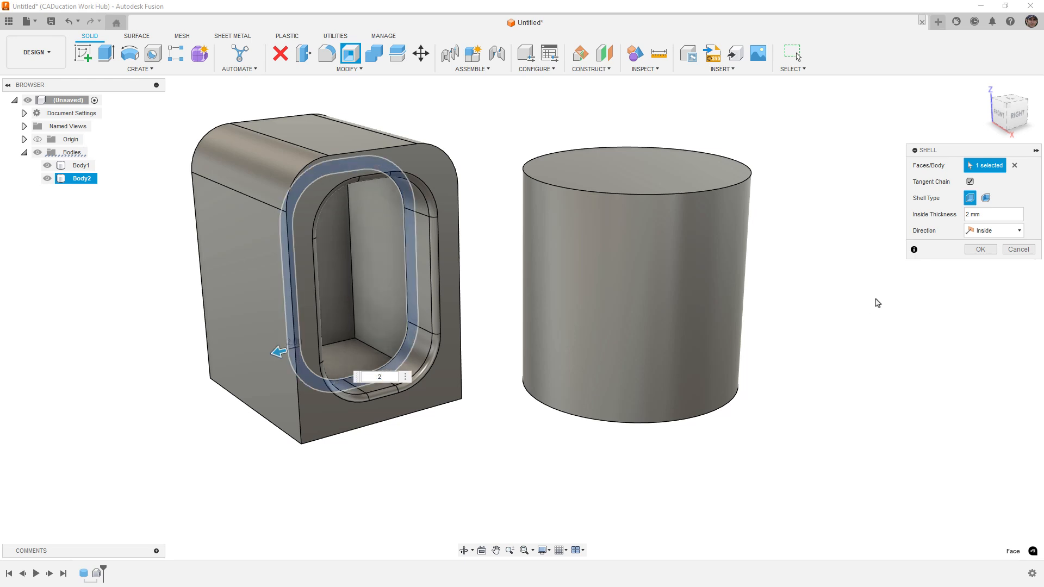
type("7")
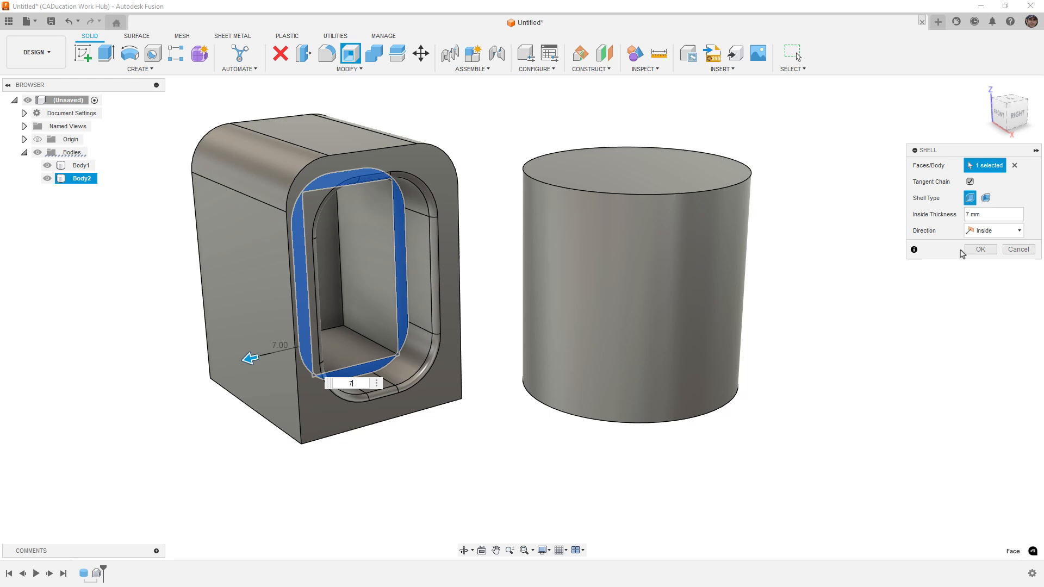
left_click(978, 249)
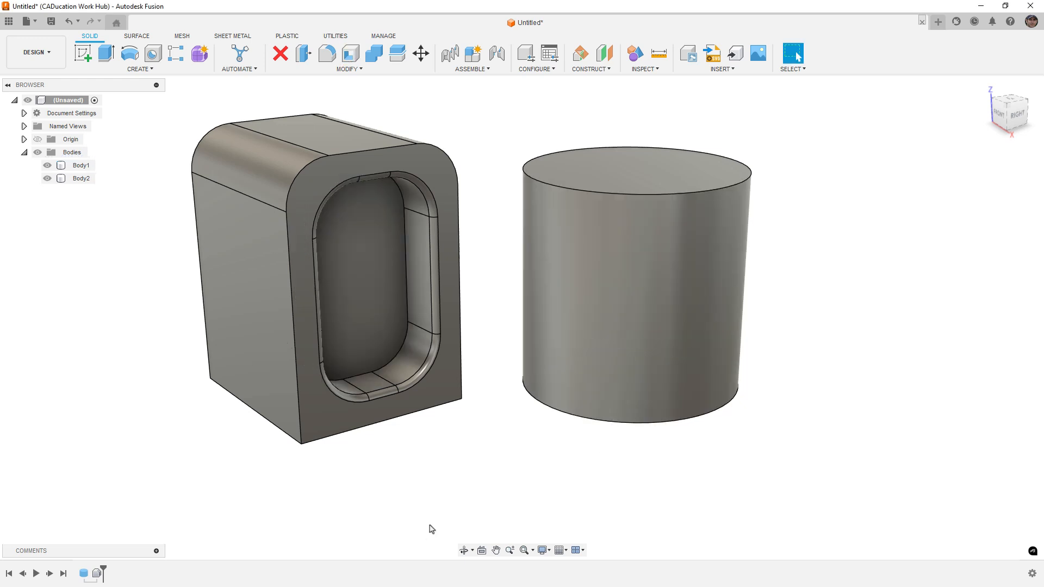
mouse_move(602, 500)
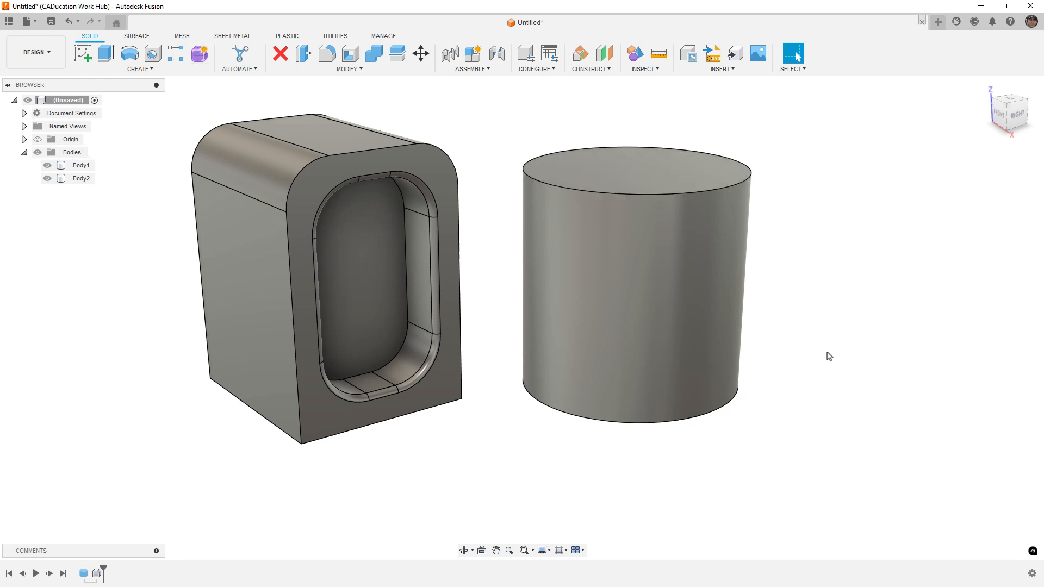
mouse_move(960, 553)
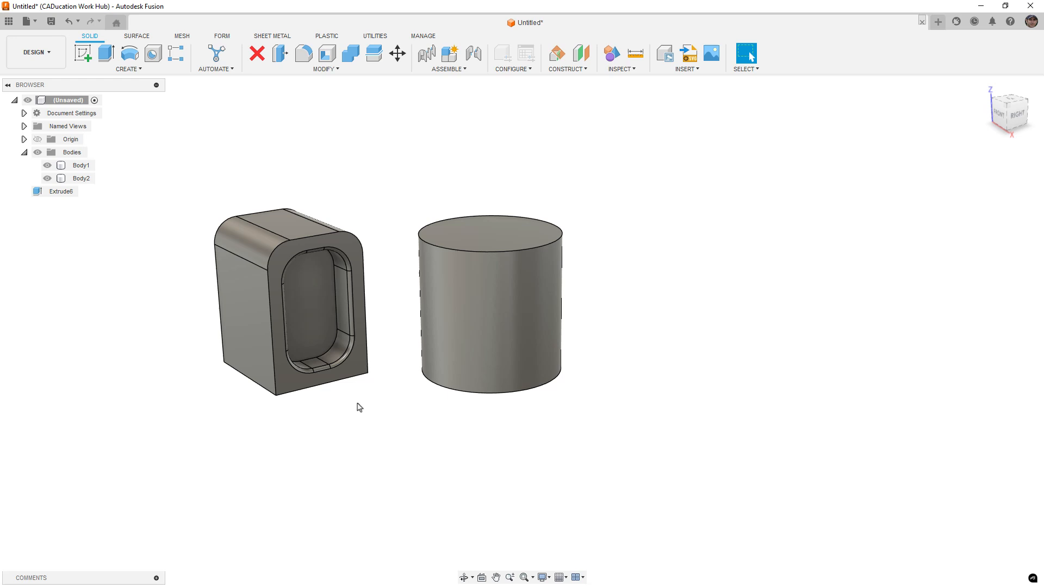
Create a torus beside the cylinder with a 15 mm tube diameter.
left_click(128, 68)
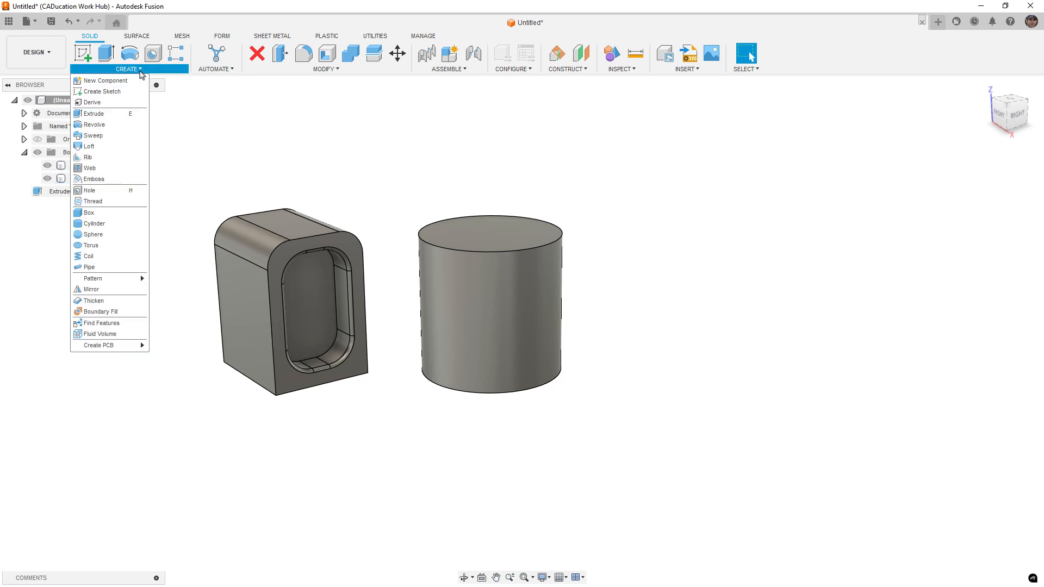
mouse_move(94, 201)
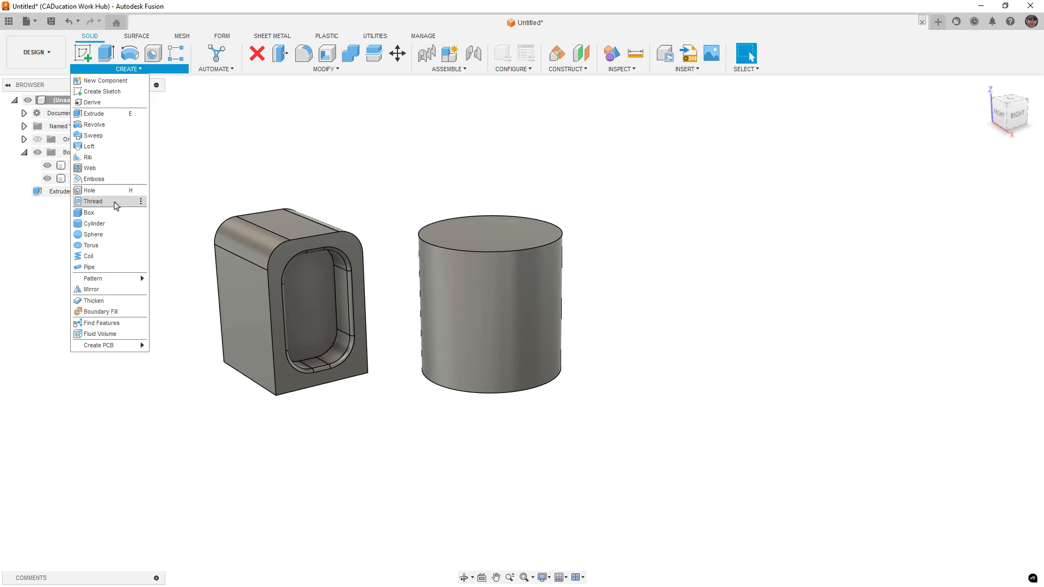
mouse_move(106, 233)
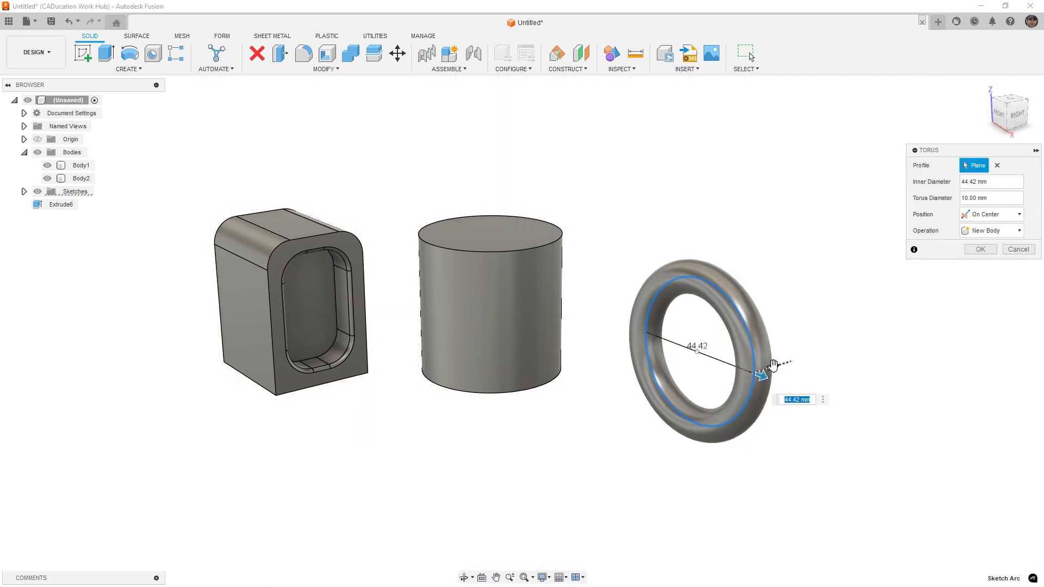
left_click_drag(769, 373, 779, 366)
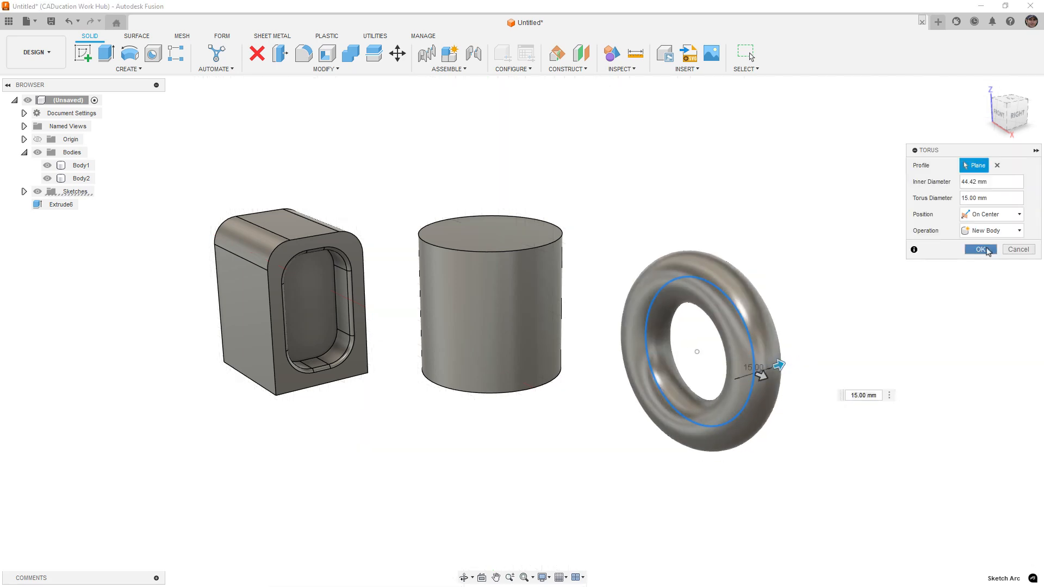
left_click(977, 249)
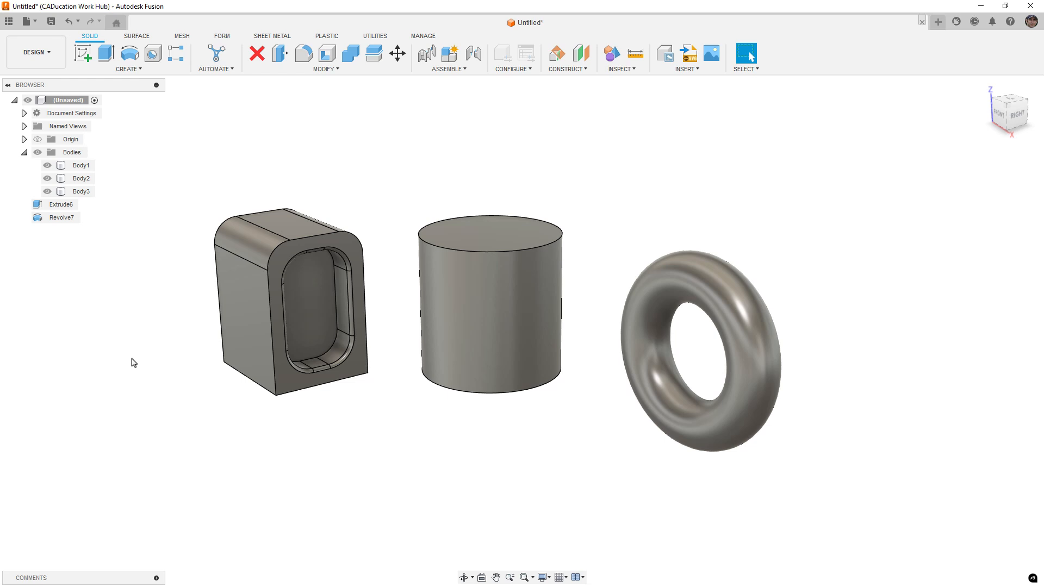
mouse_move(111, 292)
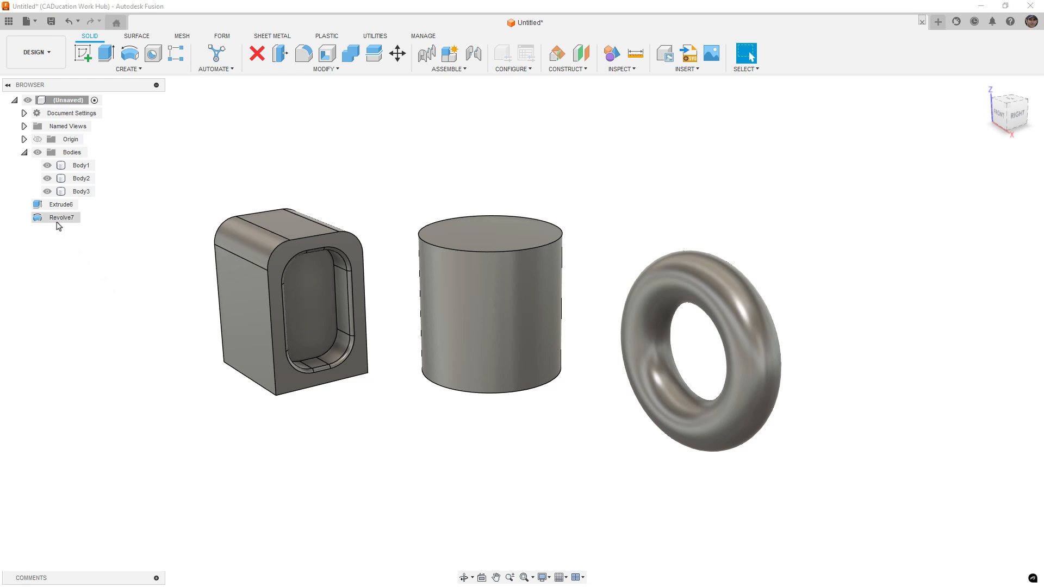
Start Move/Copy on the Revolve7 torus feature and cancel it, leaving the torus in place.
right_click(61, 217)
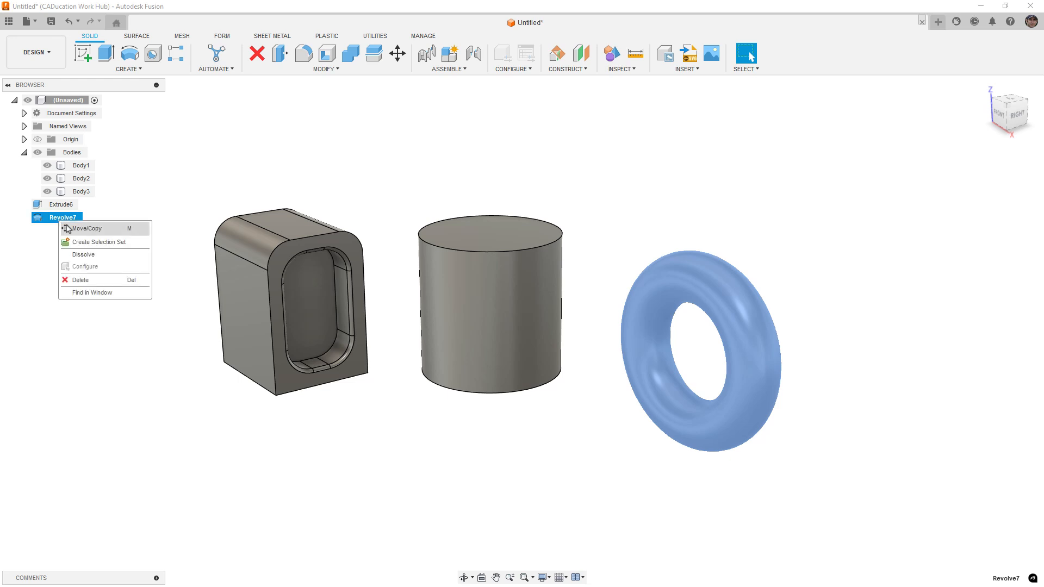
left_click(85, 228)
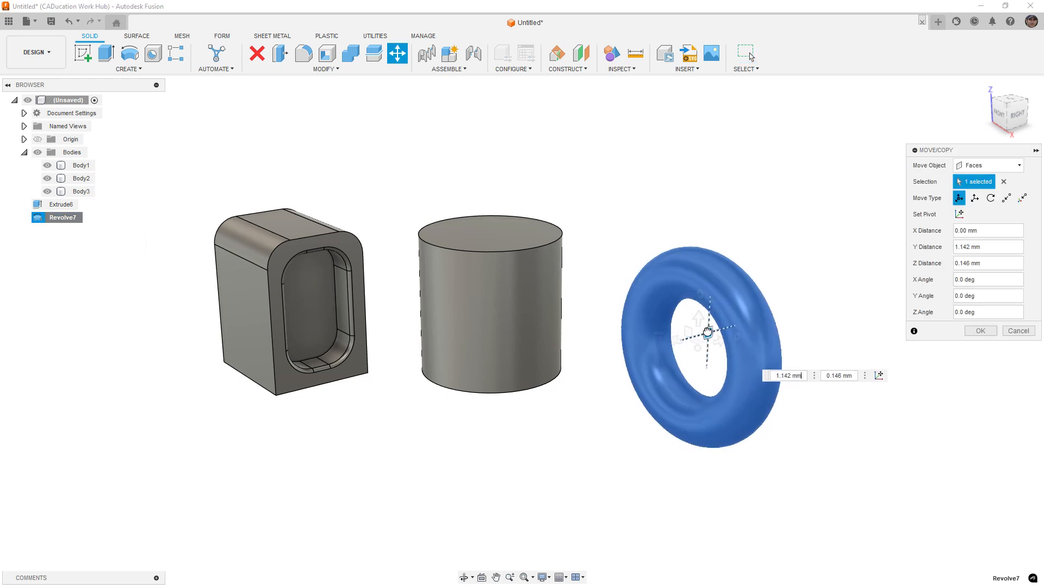
left_click(978, 330)
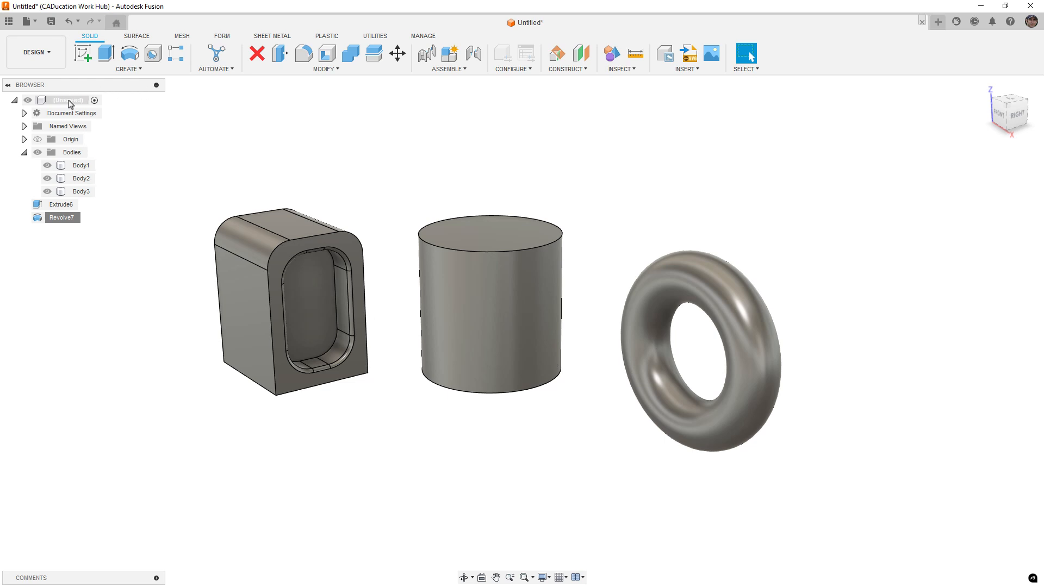
Switch the root component to Capture Design History.
right_click(66, 100)
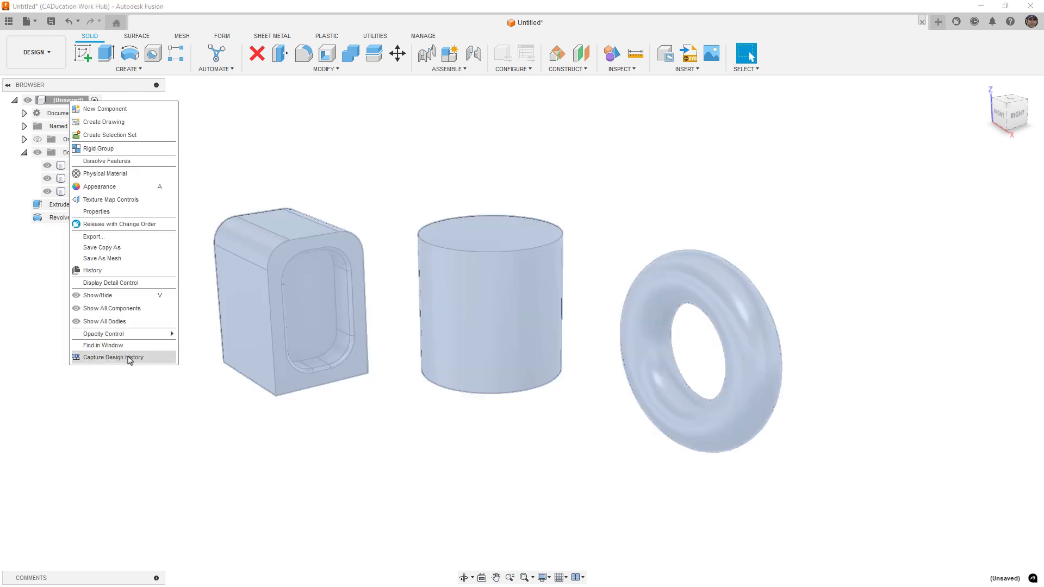
left_click(113, 358)
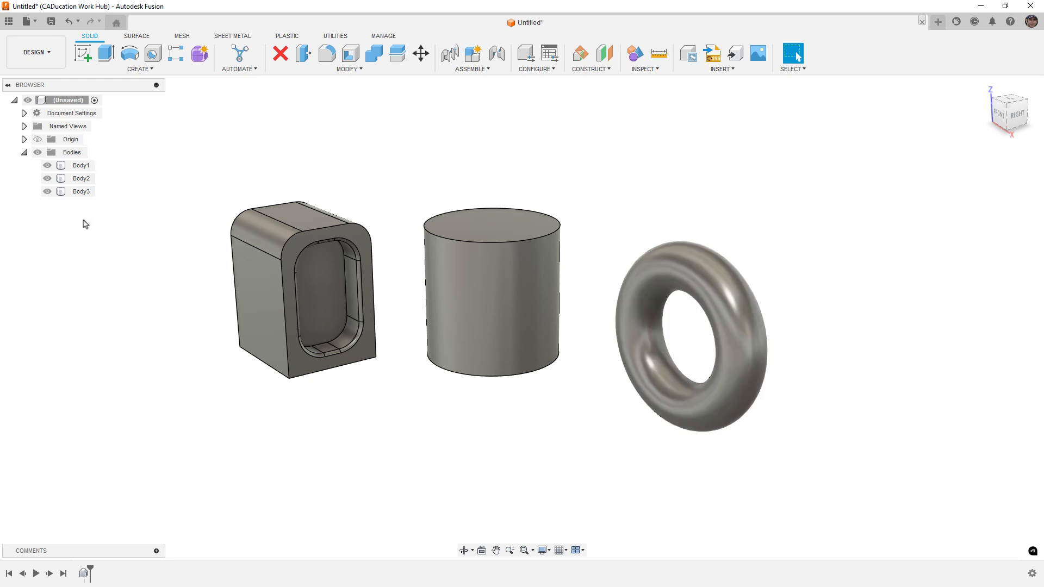
mouse_move(80, 226)
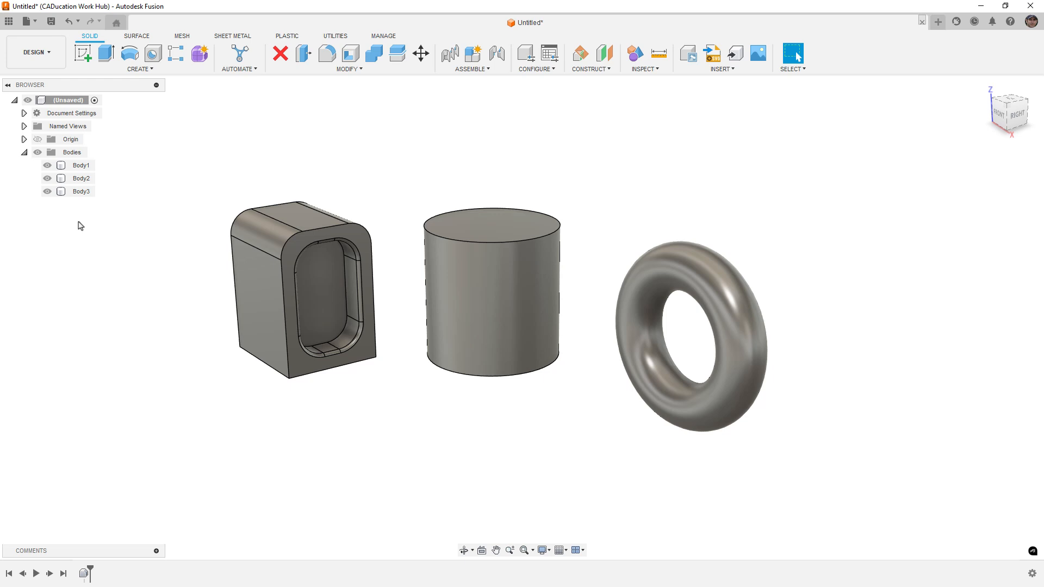
mouse_move(79, 228)
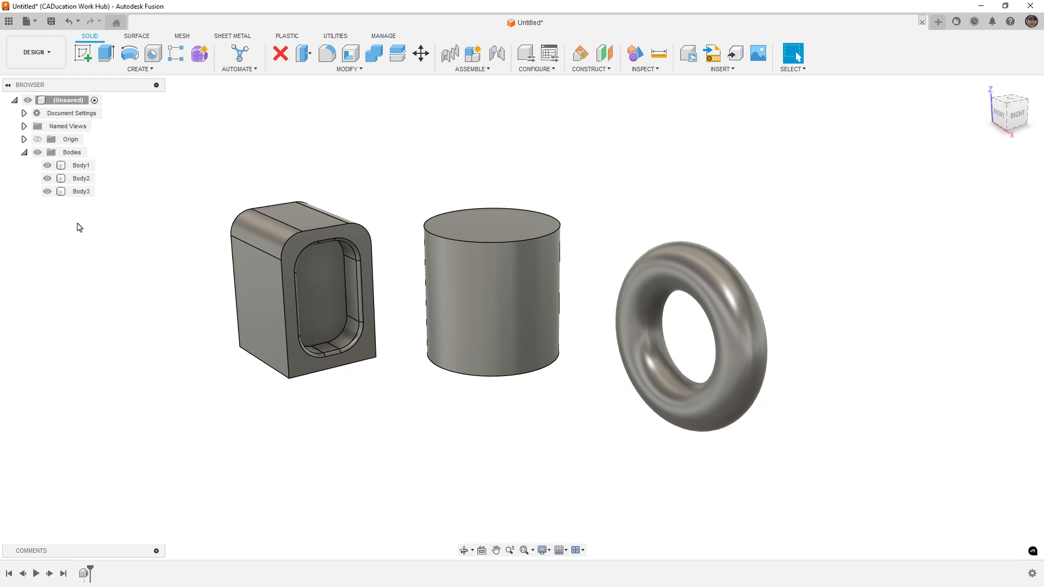
mouse_move(87, 234)
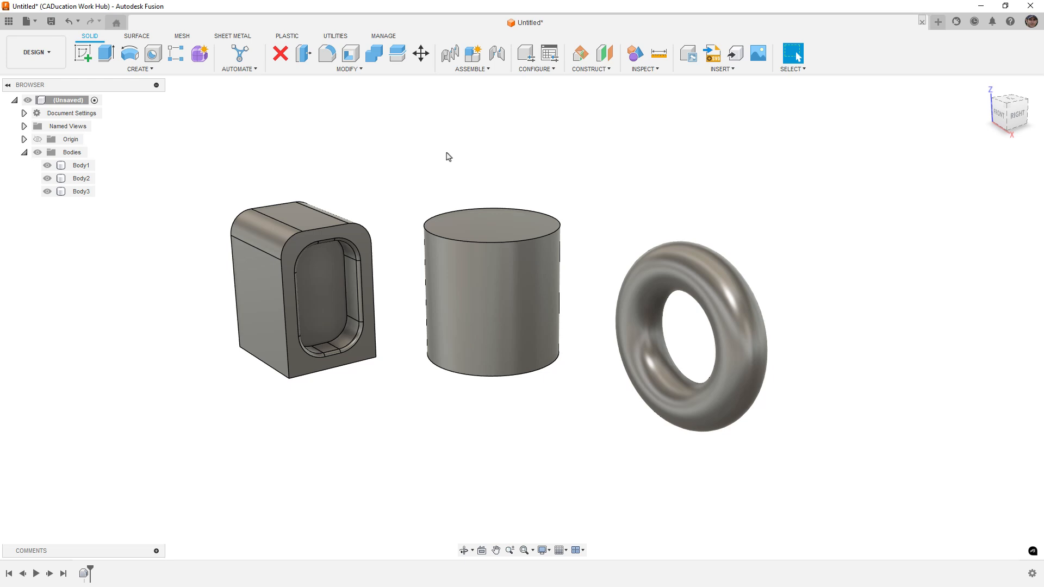
mouse_move(131, 393)
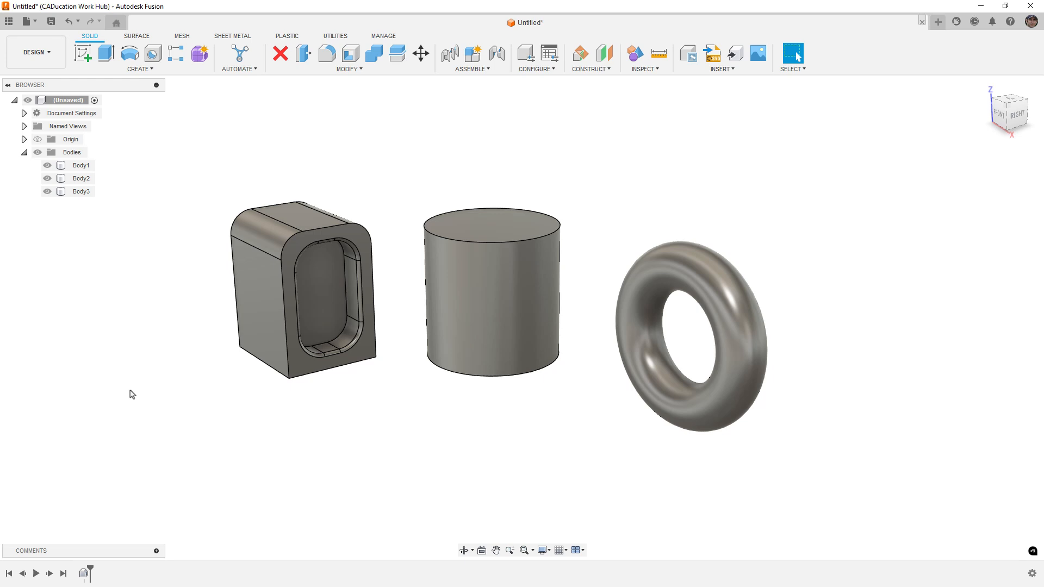
mouse_move(197, 370)
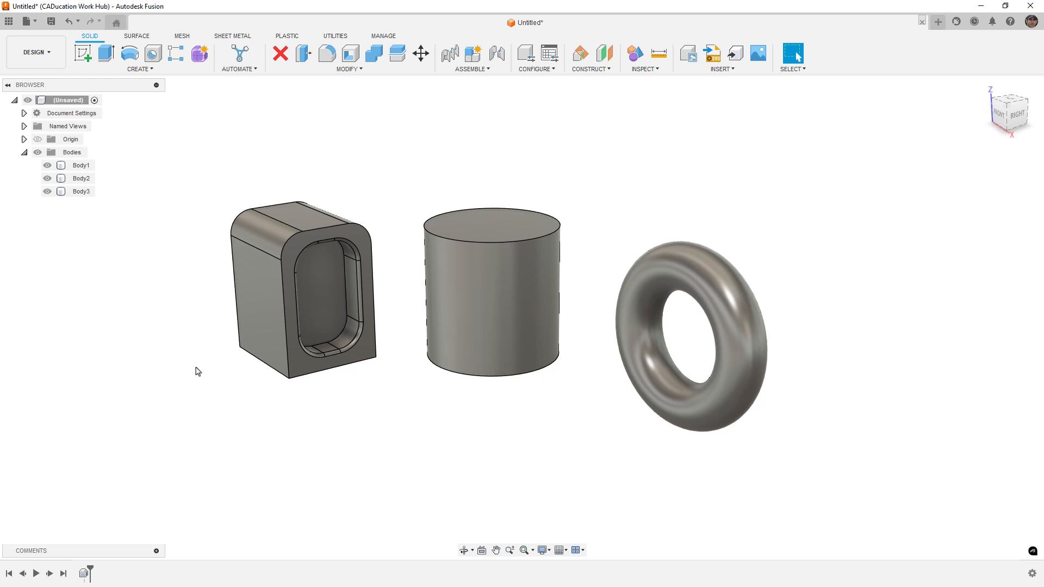
mouse_move(174, 360)
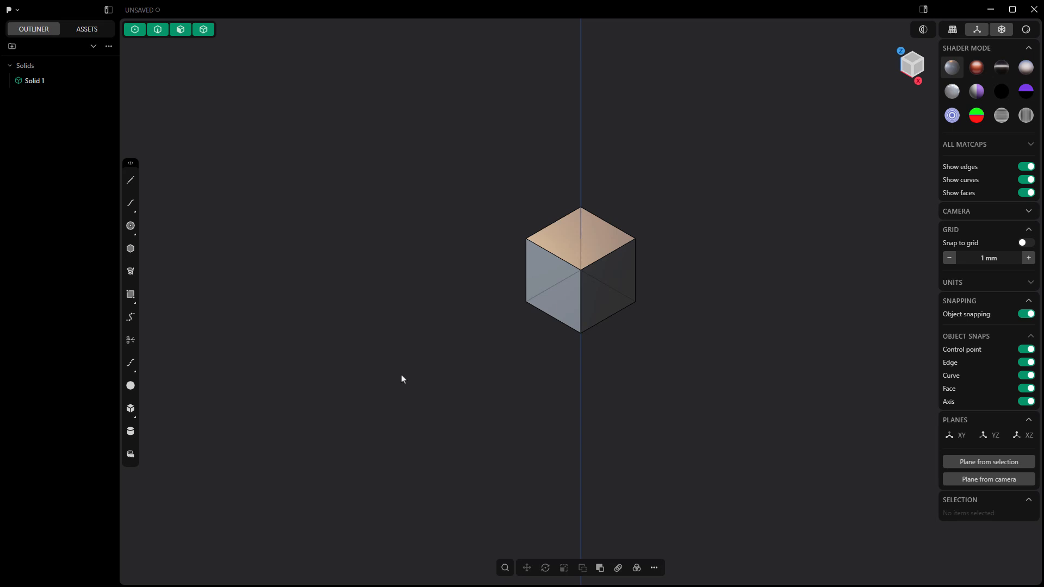
mouse_move(407, 375)
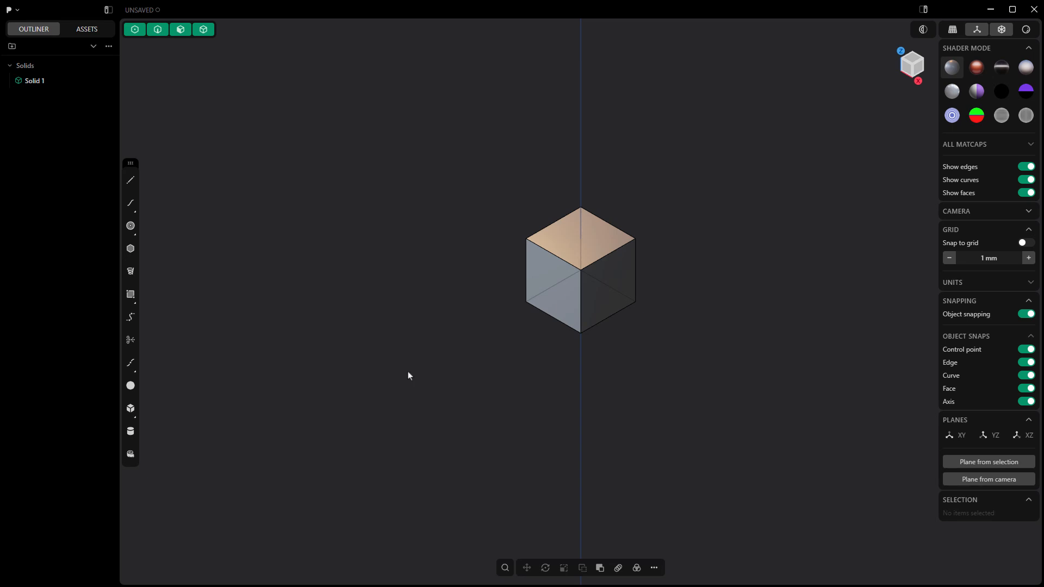
mouse_move(525, 295)
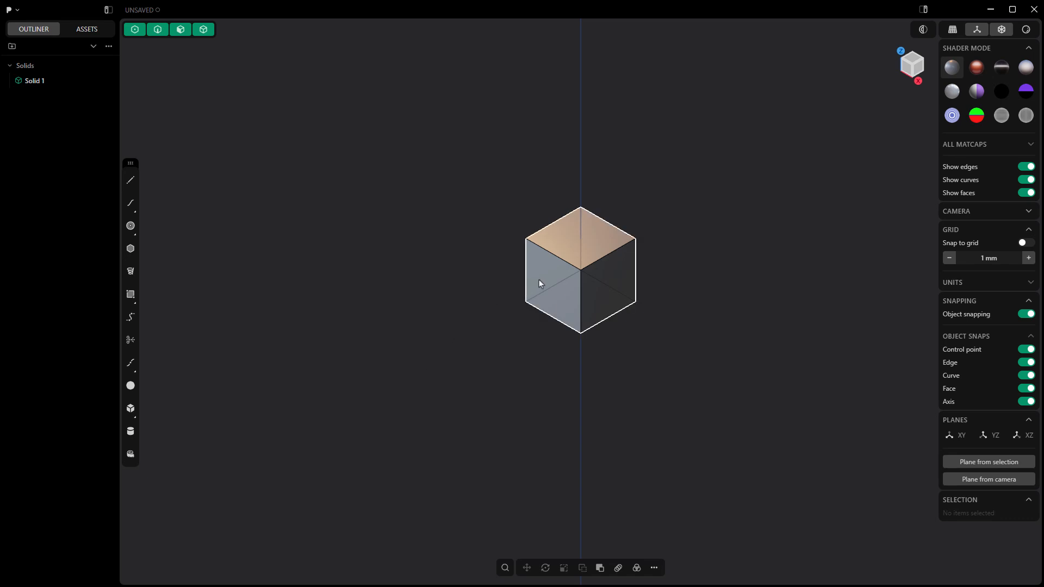
mouse_move(541, 281)
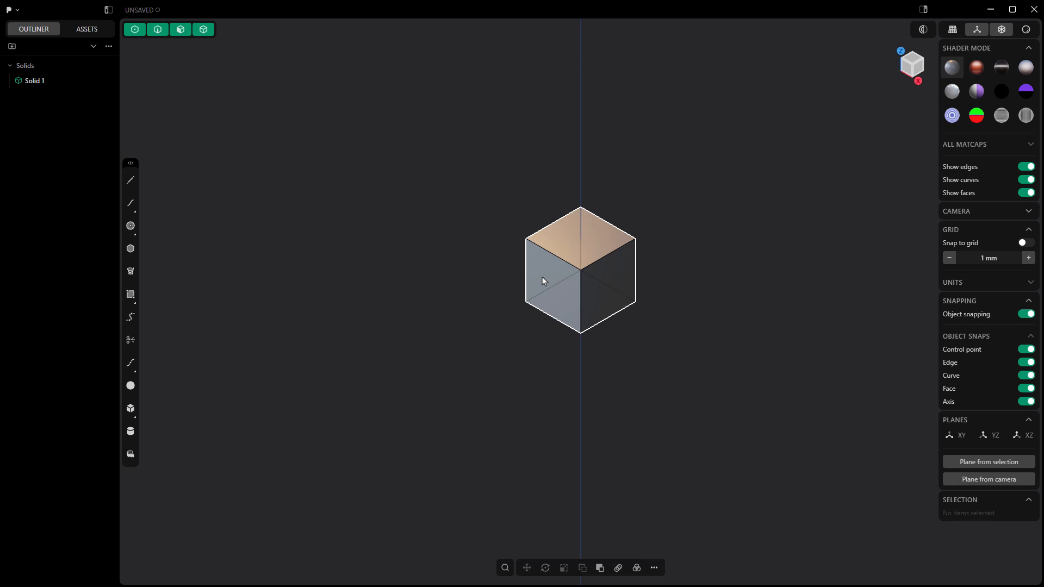
mouse_move(568, 273)
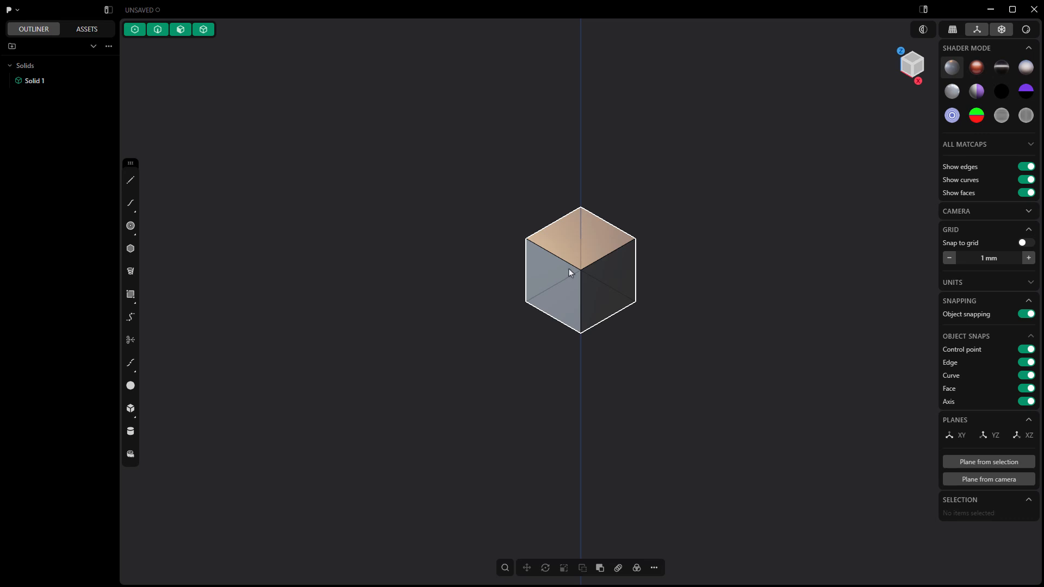
mouse_move(204, 30)
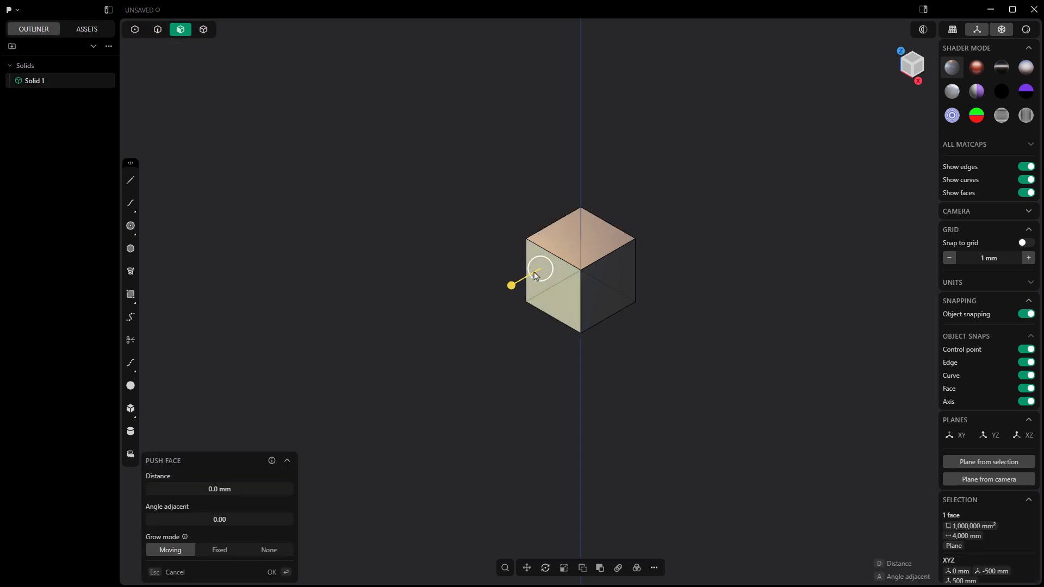
Push the cube's front-left face outward and its top face upward into a longer, taller block.
left_click_drag(539, 270, 496, 295)
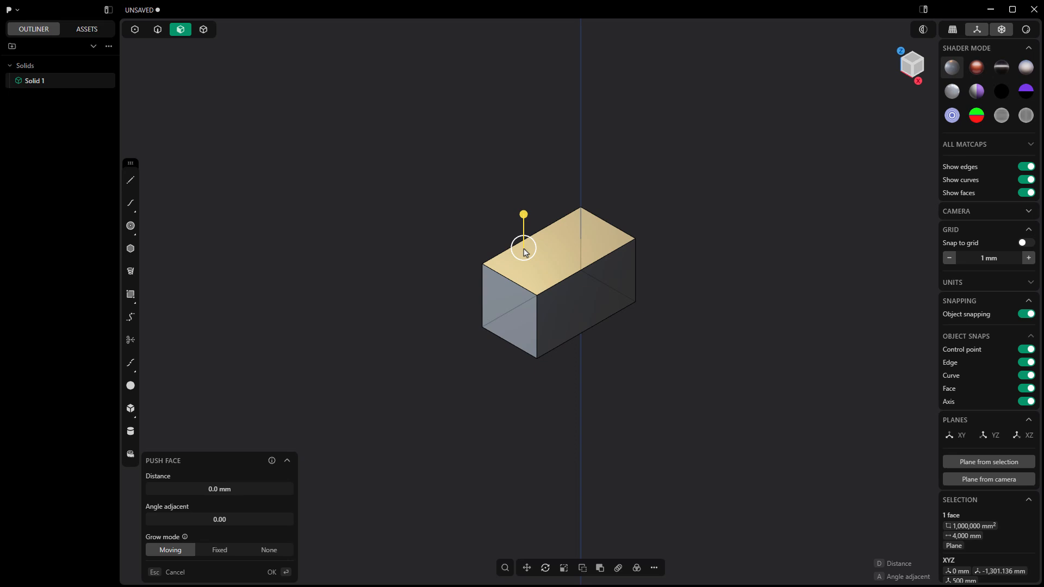
left_click_drag(523, 215, 523, 218)
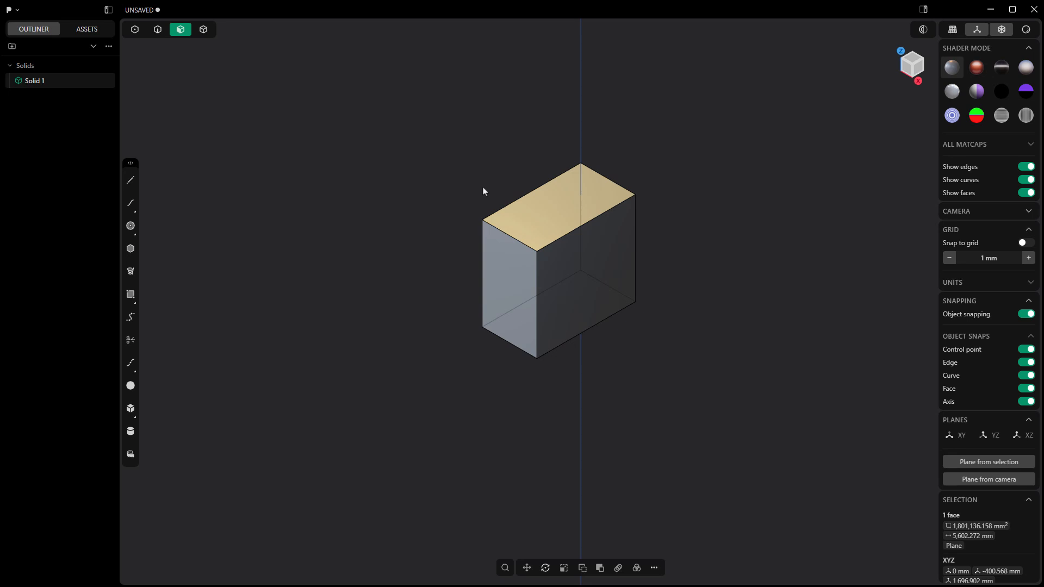
Push a face region out about 420 mm to form a narrower block jutting from the tall block.
left_click(466, 194)
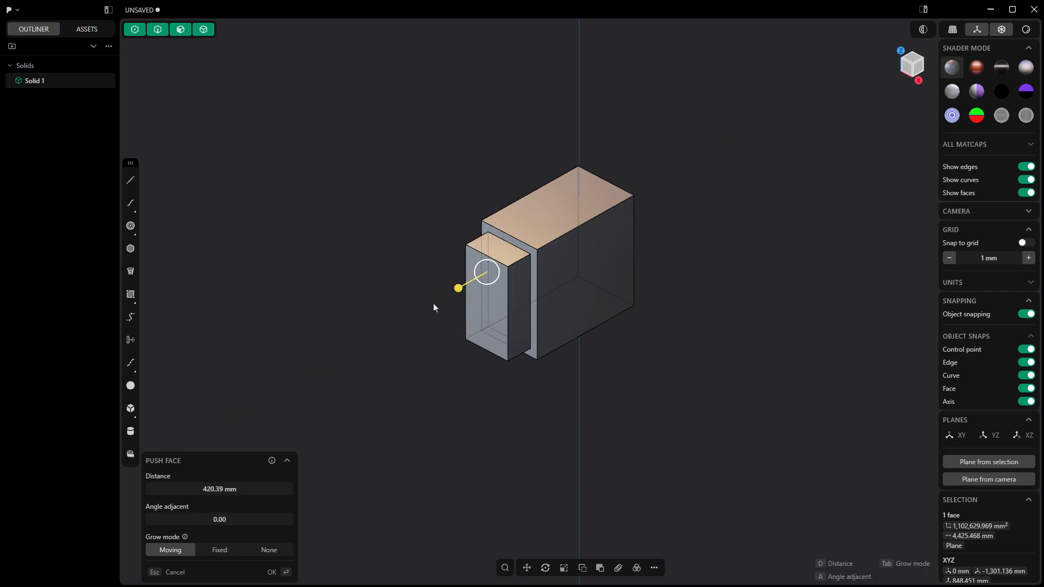
left_click(271, 574)
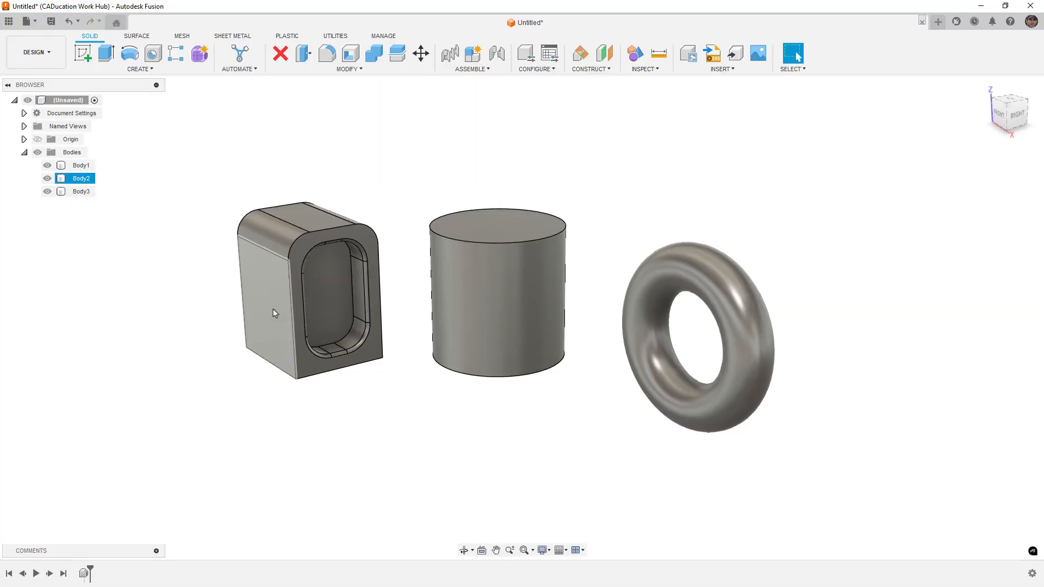
Sketch on the cylinder's top face and offset its outer circle inward to a smaller circle.
left_click(266, 297)
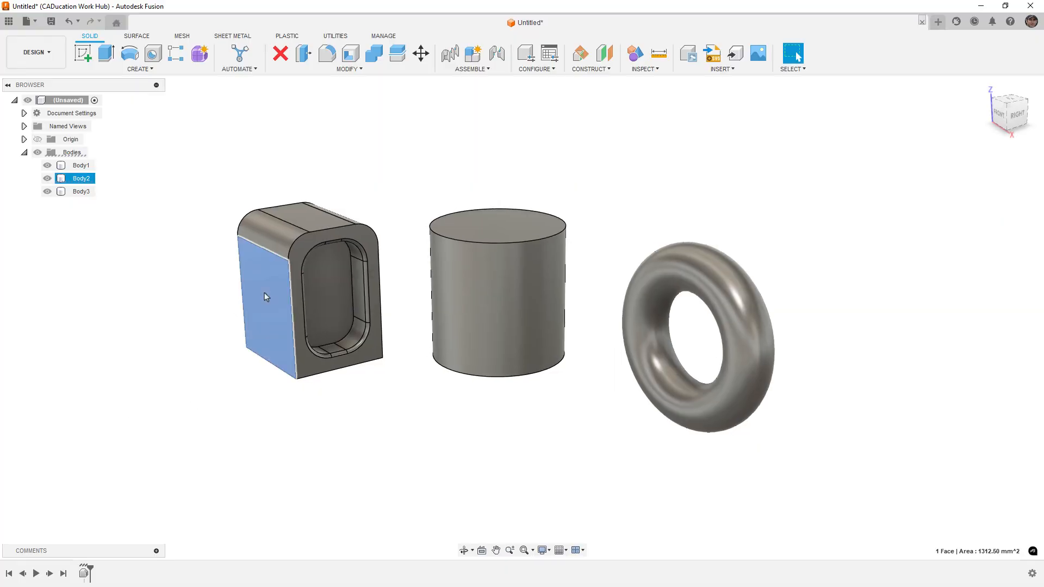
left_click(545, 192)
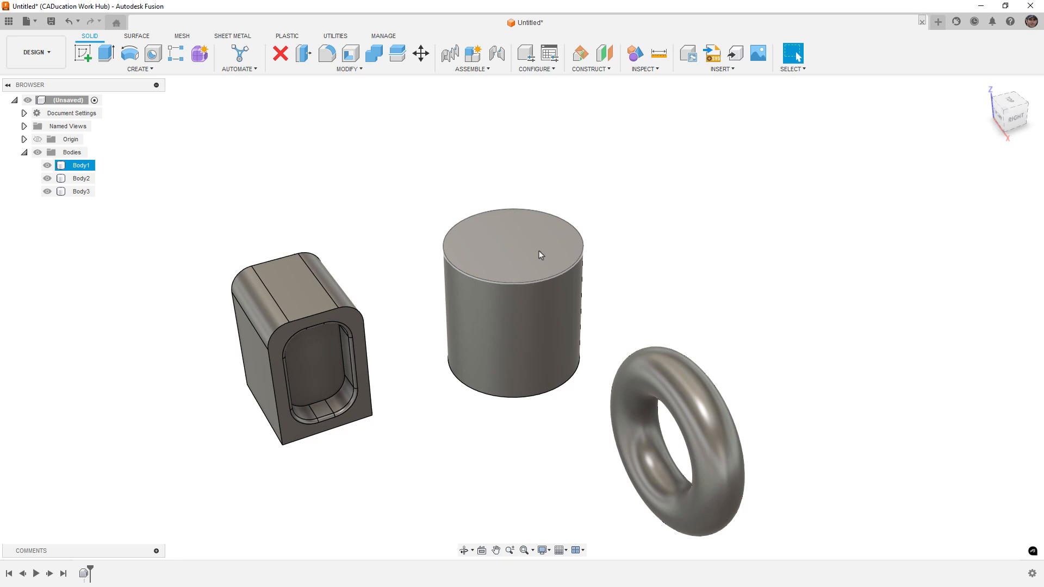
left_click(543, 253)
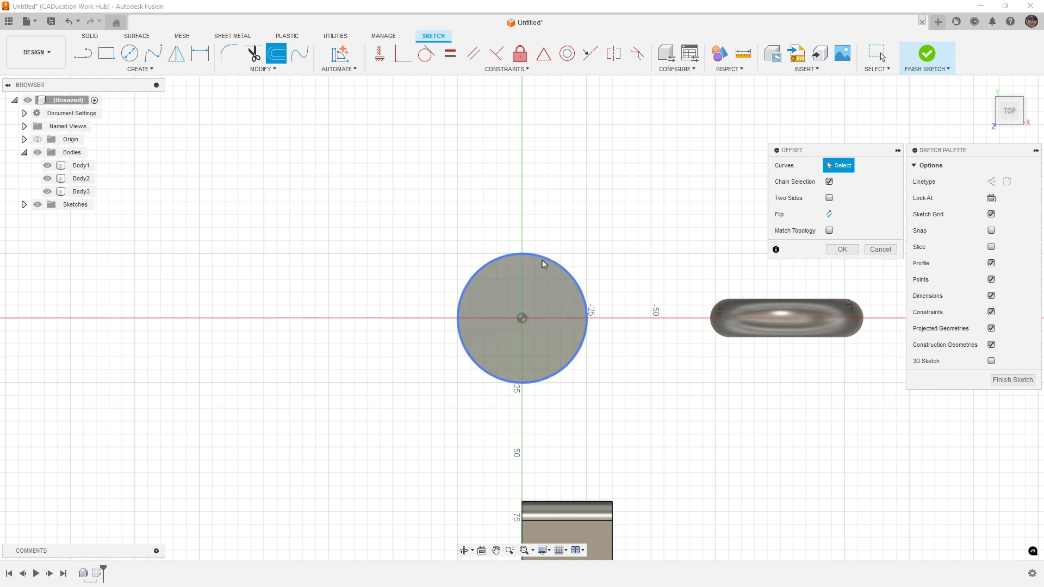
left_click(520, 255)
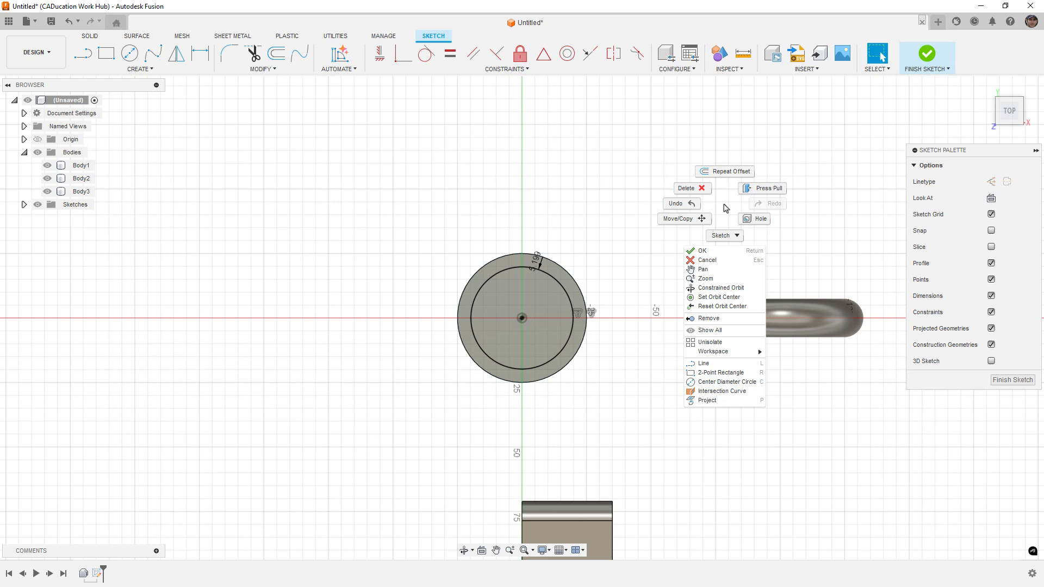
mouse_move(713, 251)
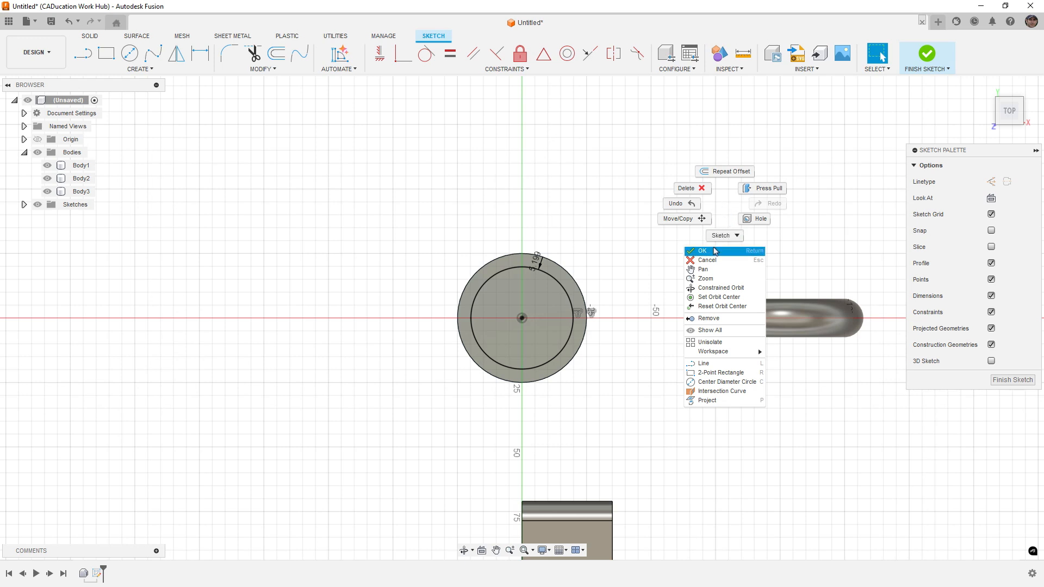
left_click(702, 251)
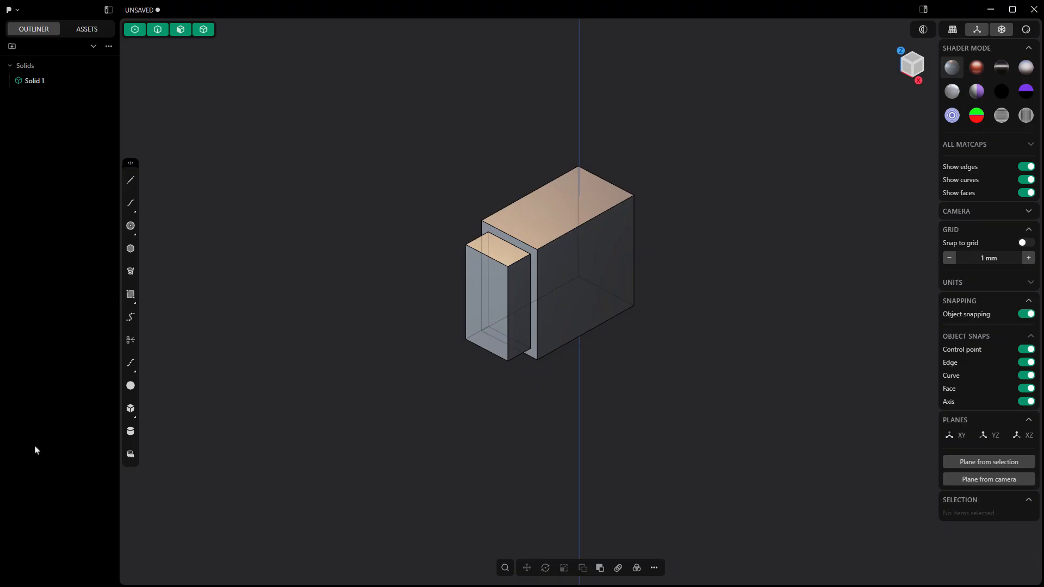
Push the large block's front-right face inward to cut a rectangular opening, leaving a frame.
left_click(579, 259)
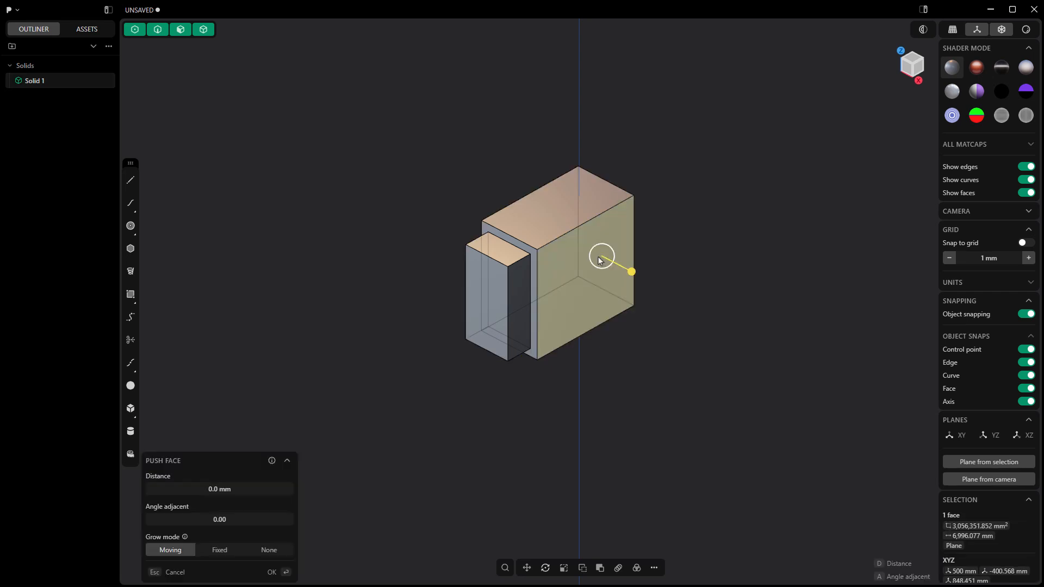
left_click_drag(629, 271, 591, 324)
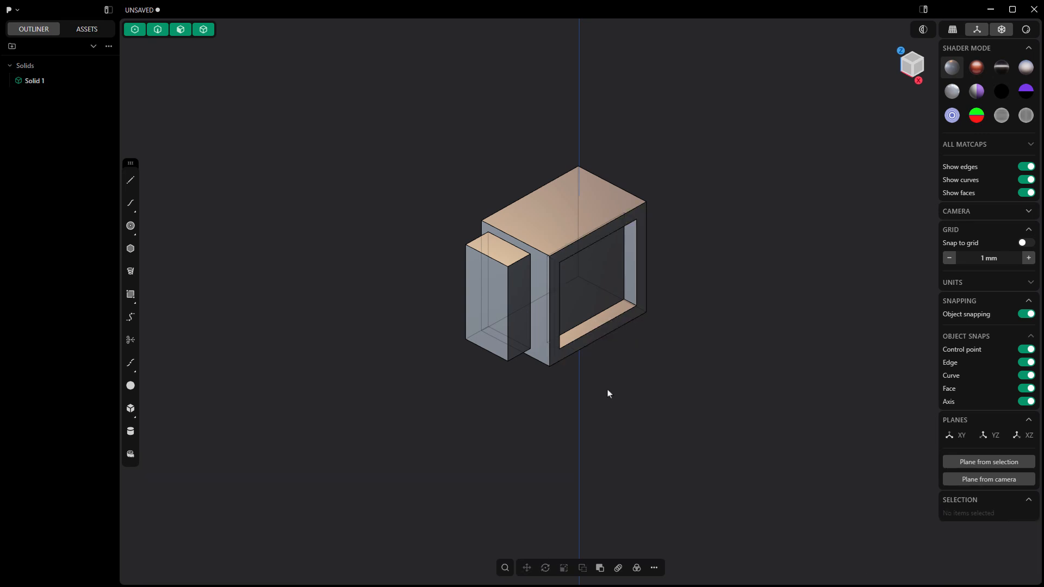
mouse_move(606, 394)
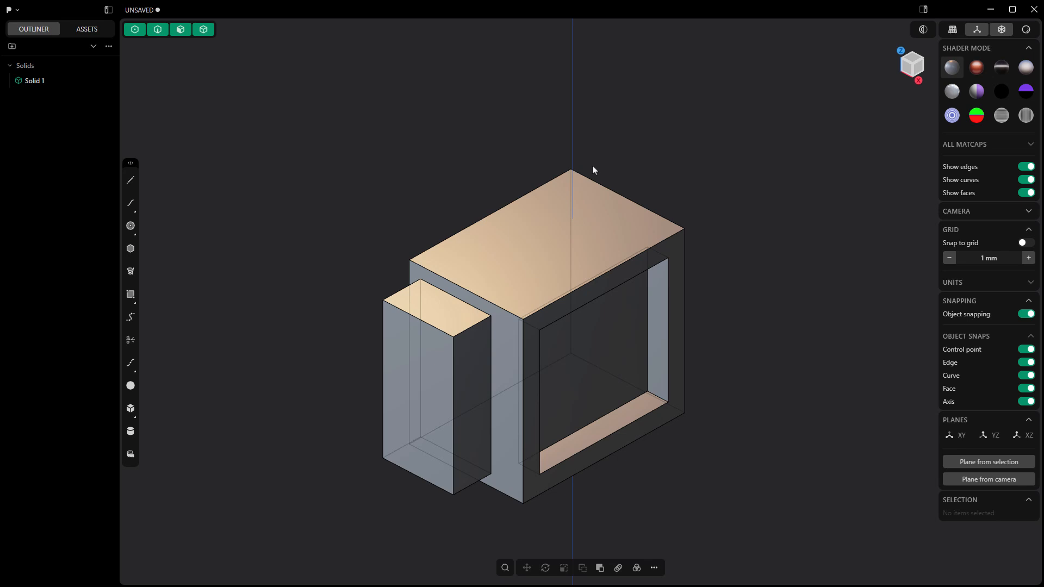
Activate the Line tool ready to draw from the framed block's top edge.
left_click(130, 179)
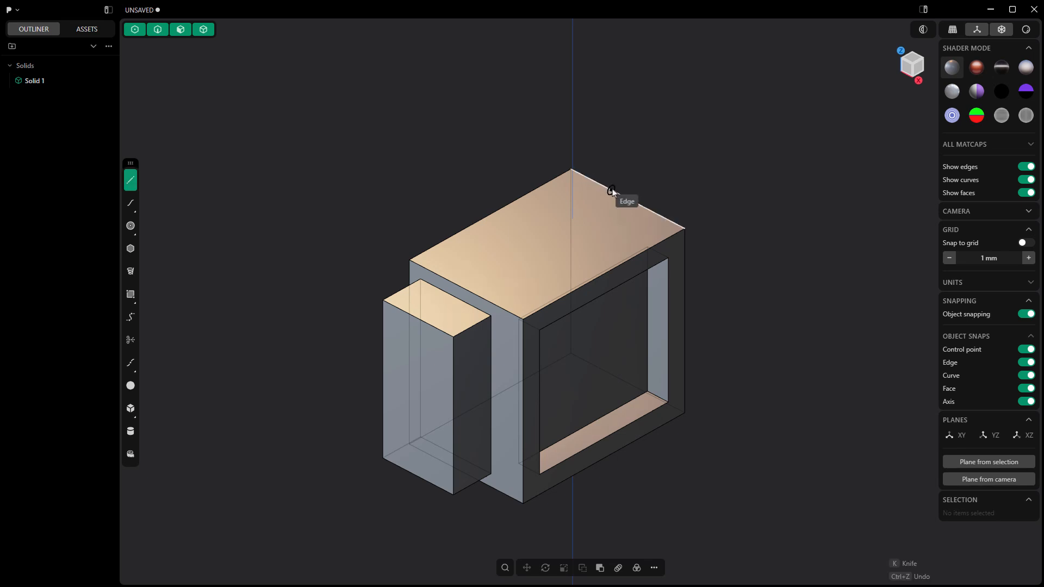
mouse_move(620, 203)
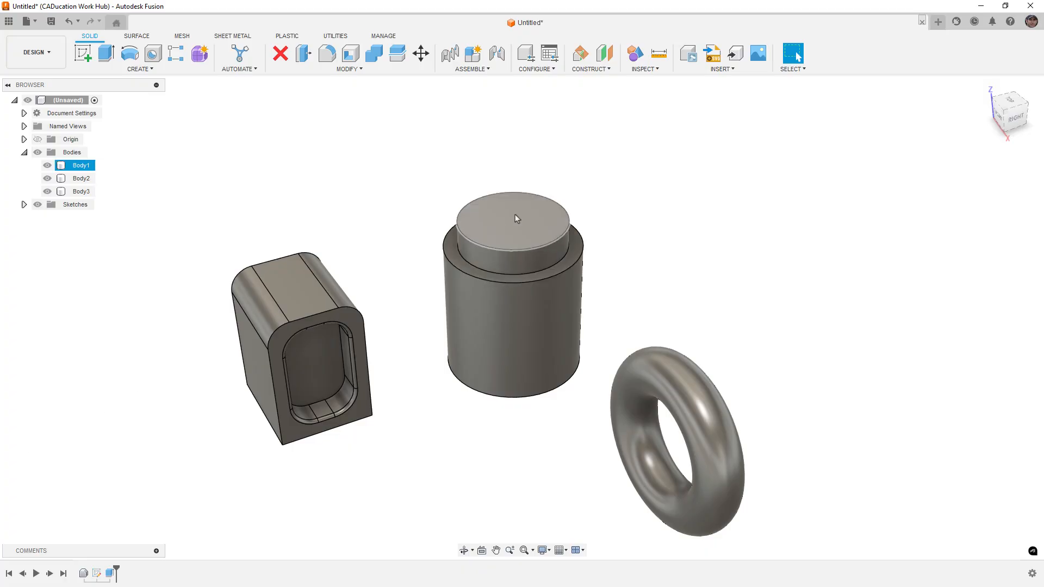
right_click(515, 219)
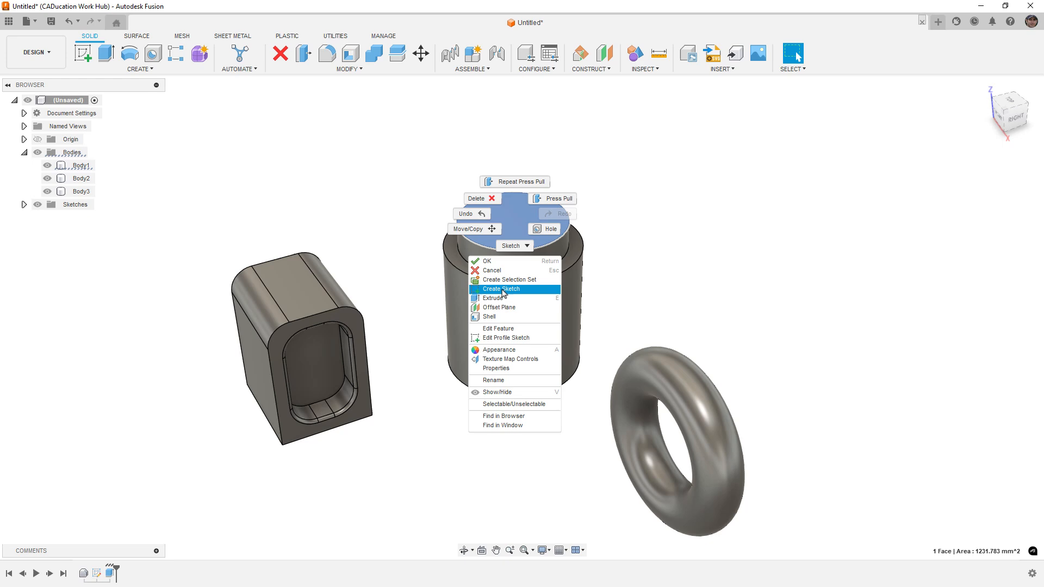
left_click(500, 288)
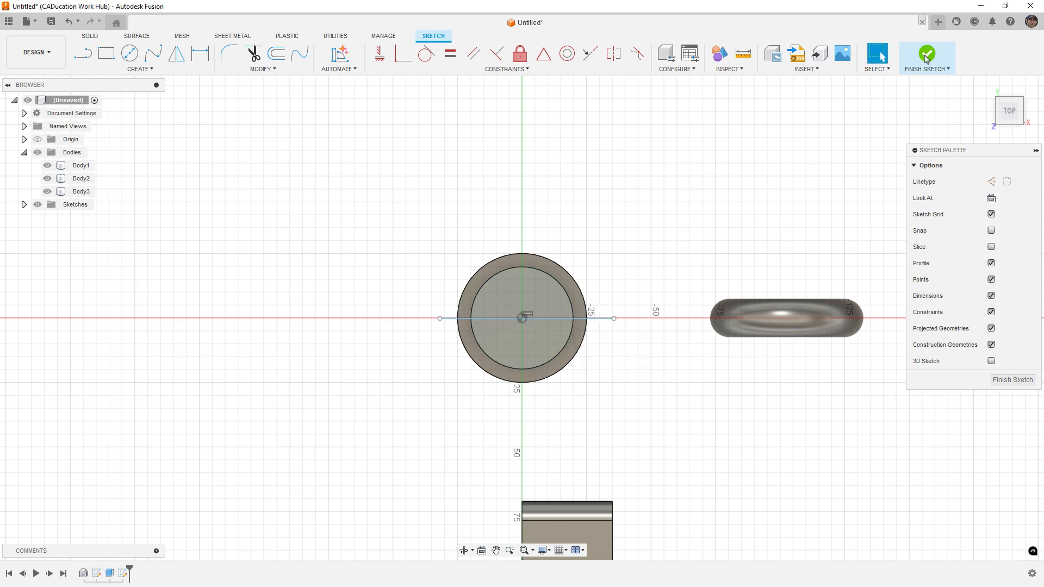
left_click(926, 56)
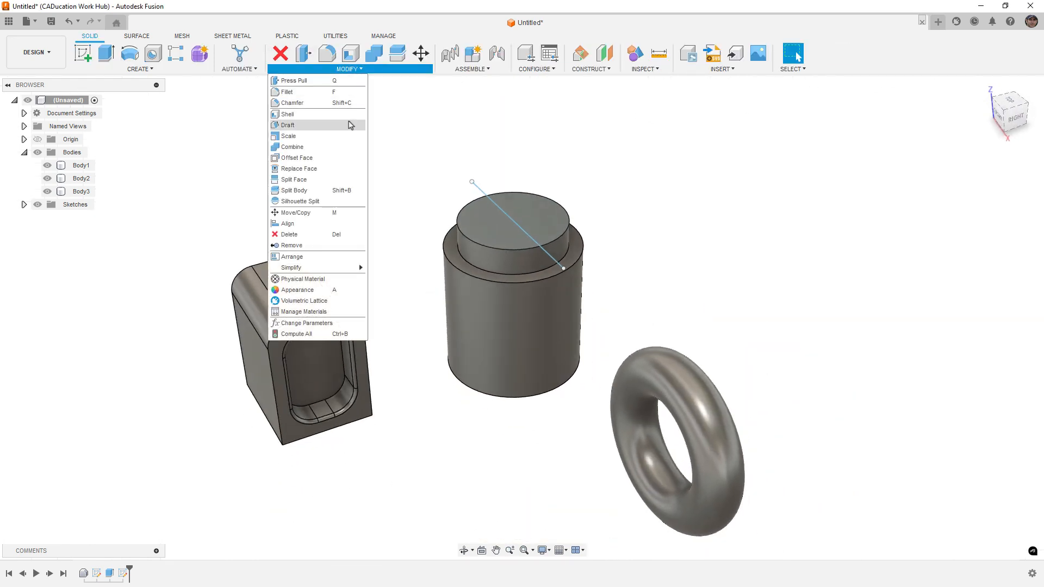
left_click(292, 180)
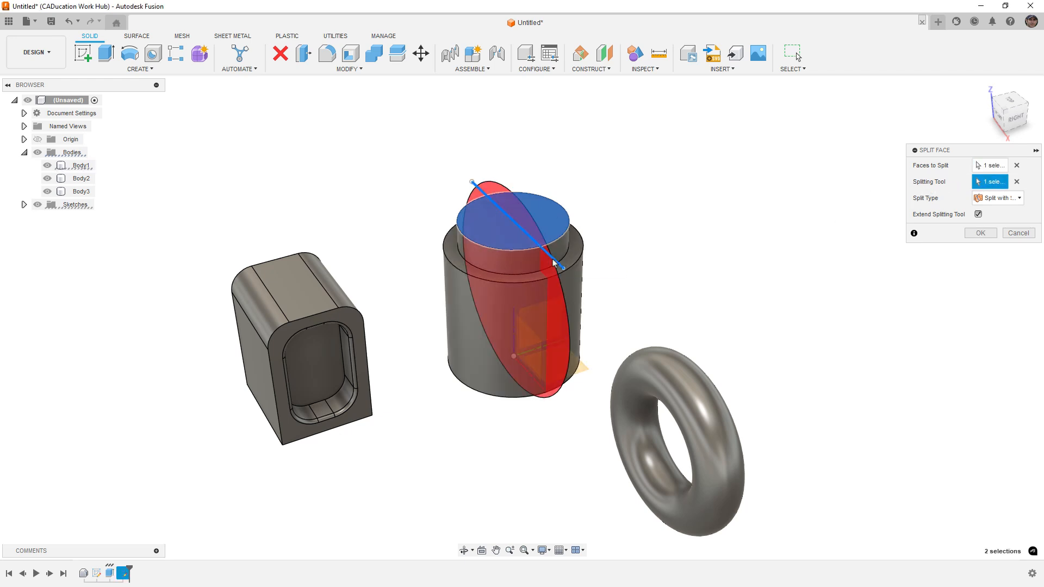
left_click(978, 233)
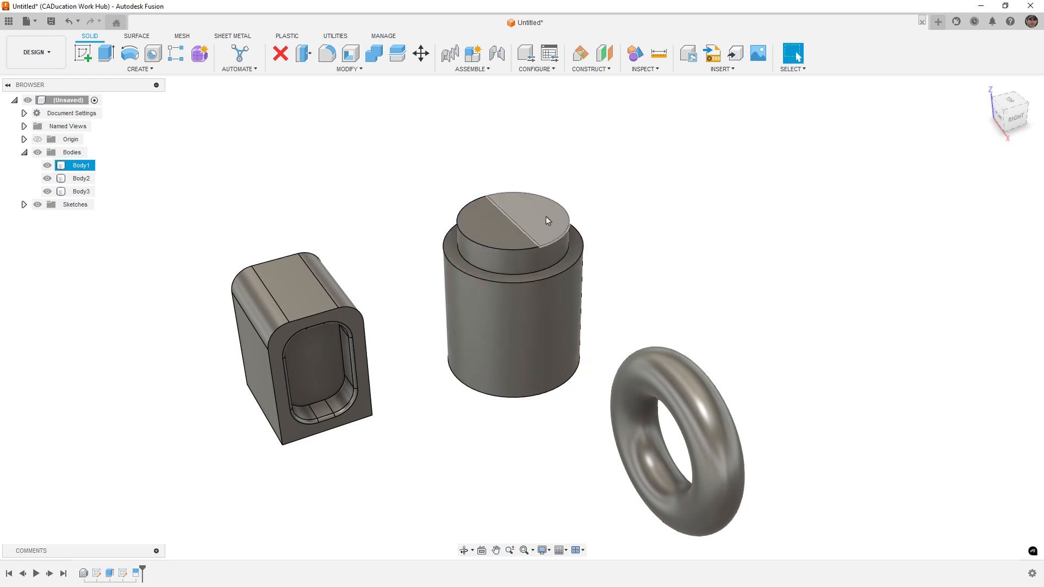
left_click(545, 205)
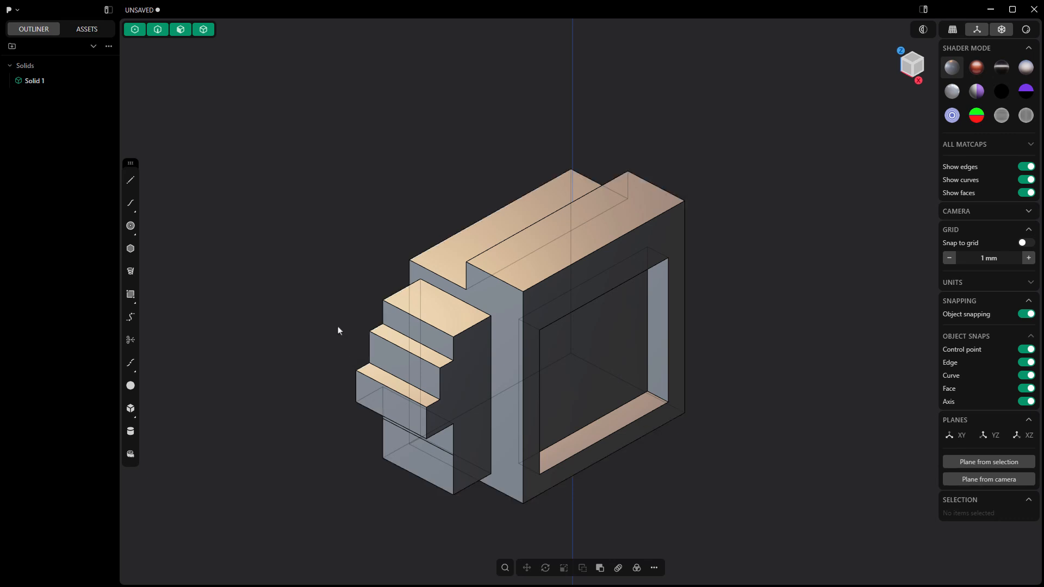
mouse_move(325, 337)
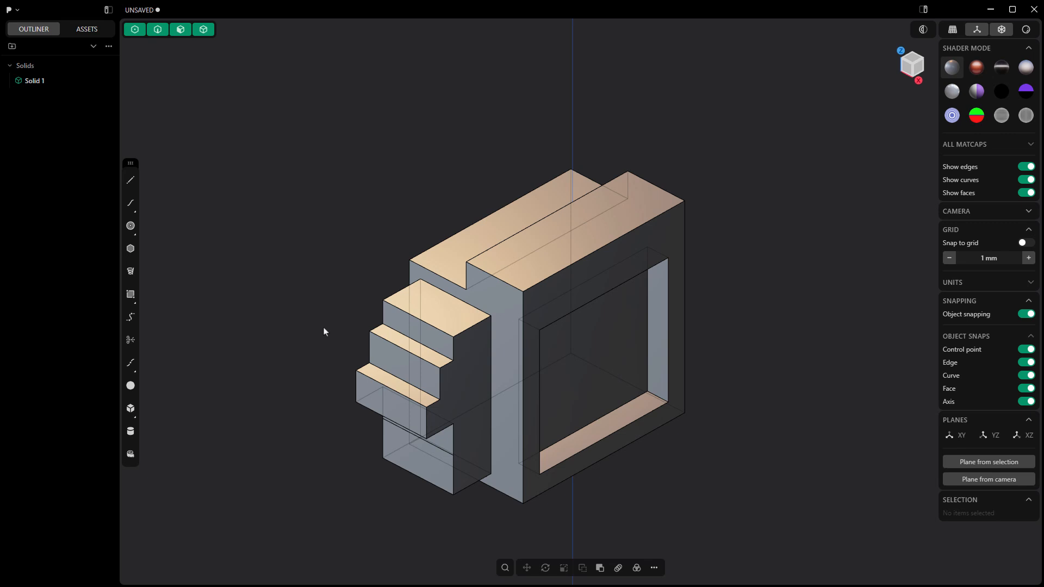
mouse_move(401, 216)
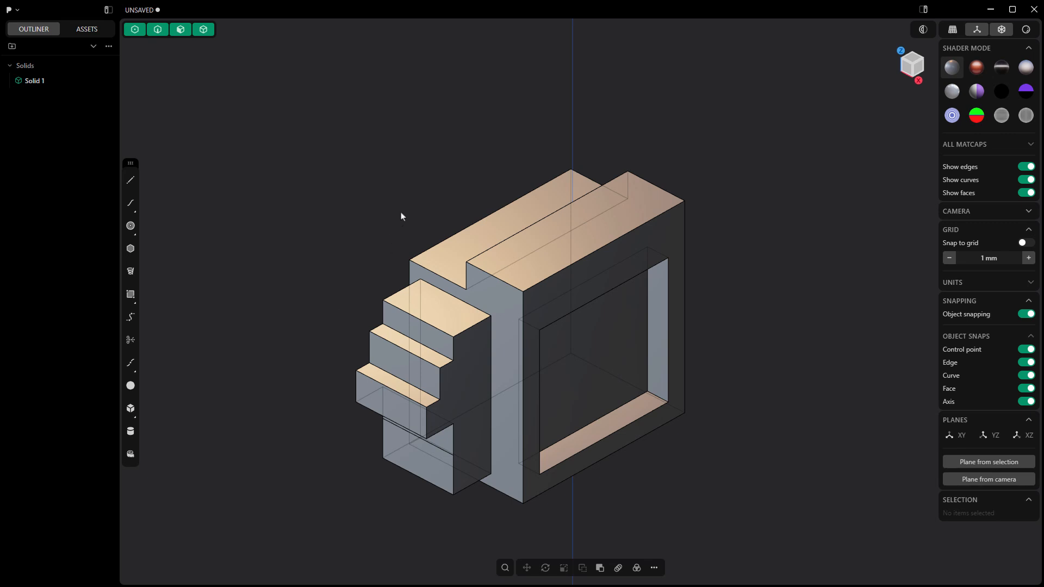
mouse_move(394, 182)
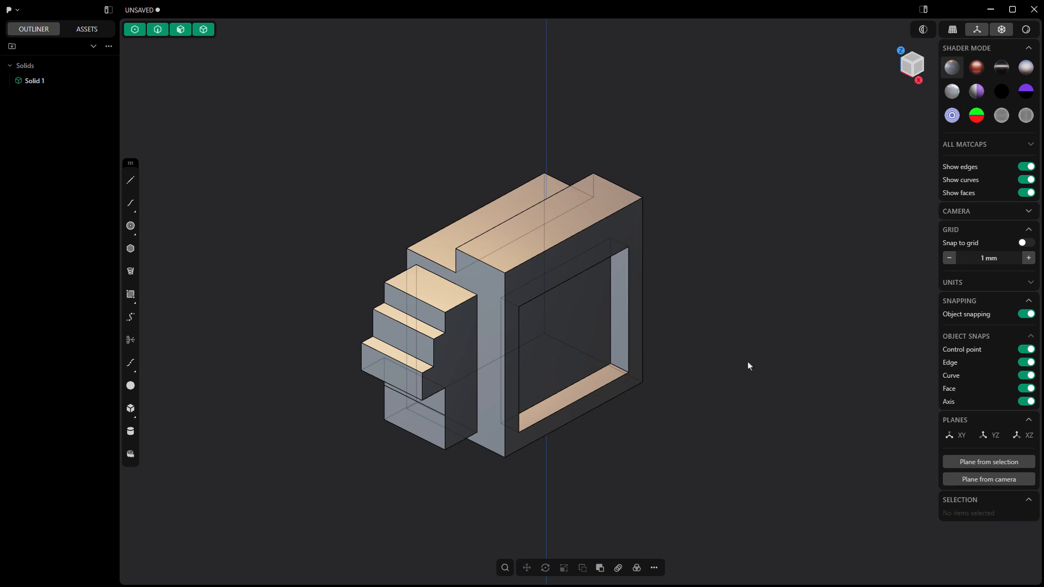
mouse_move(724, 280)
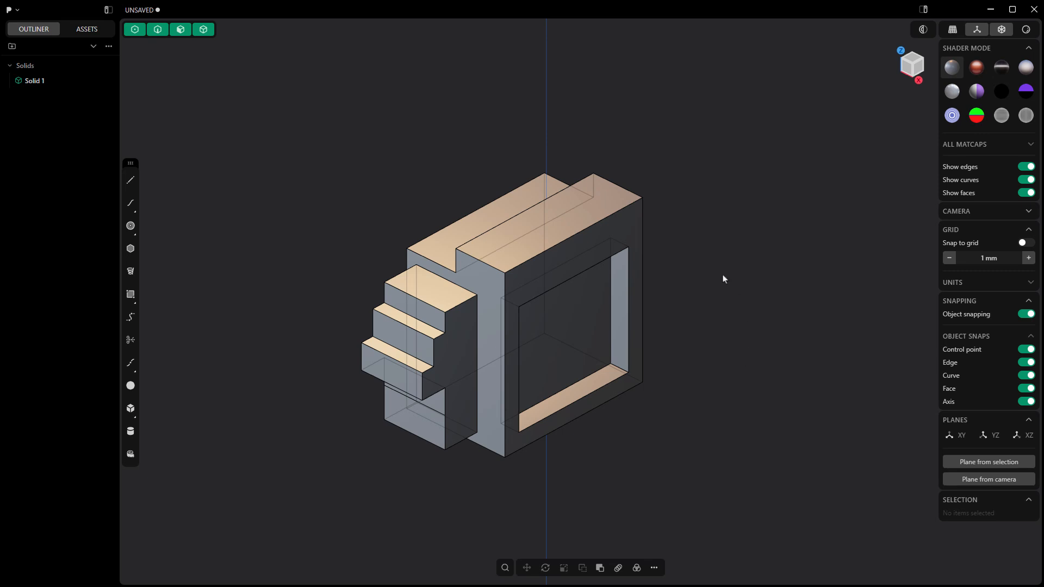
mouse_move(148, 188)
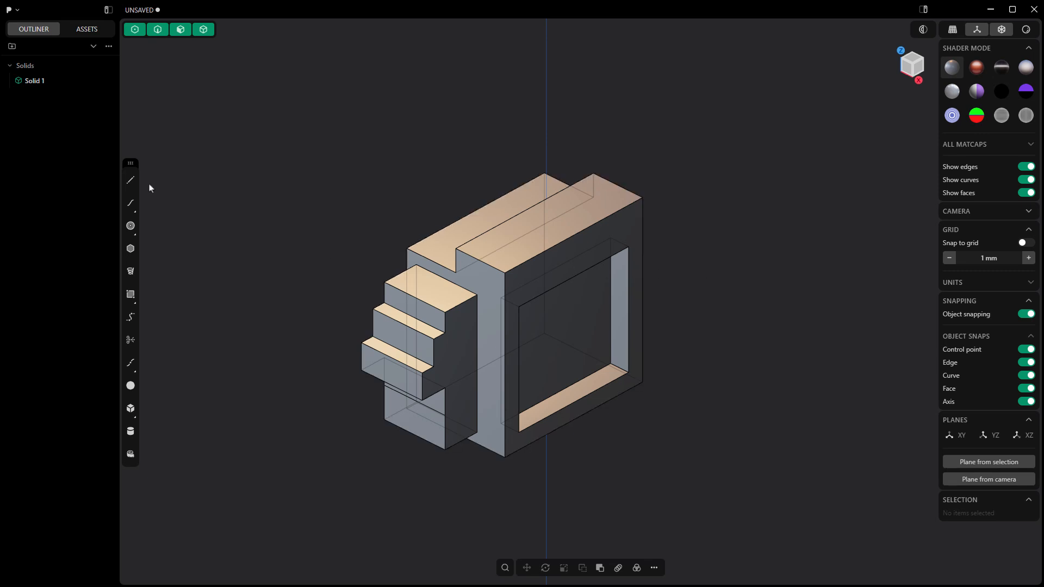
Draw a 1120 mm wide rectangle on XY above-left of the block for the new box.
left_click(129, 295)
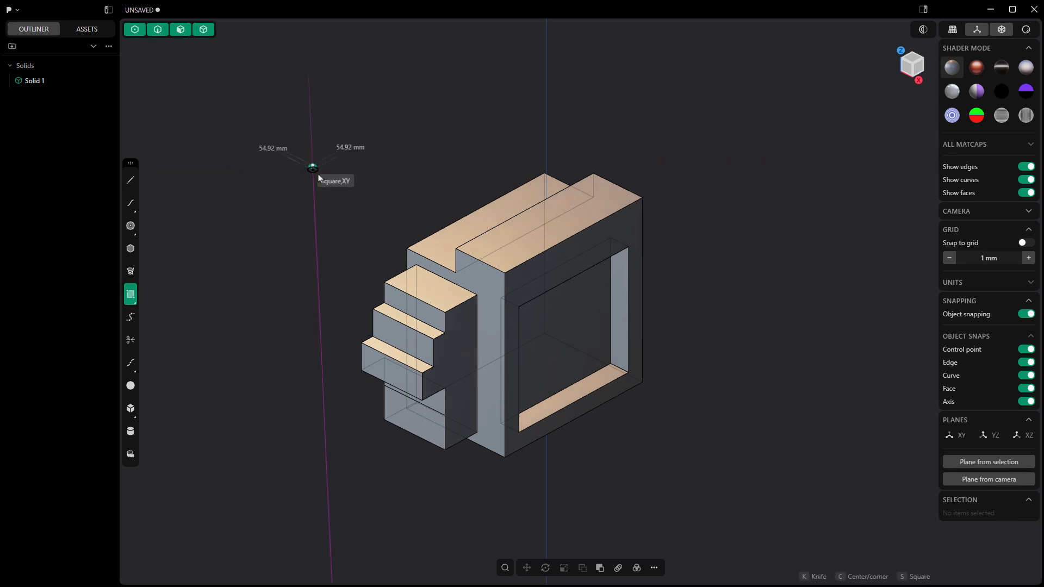
left_click_drag(312, 167, 339, 247)
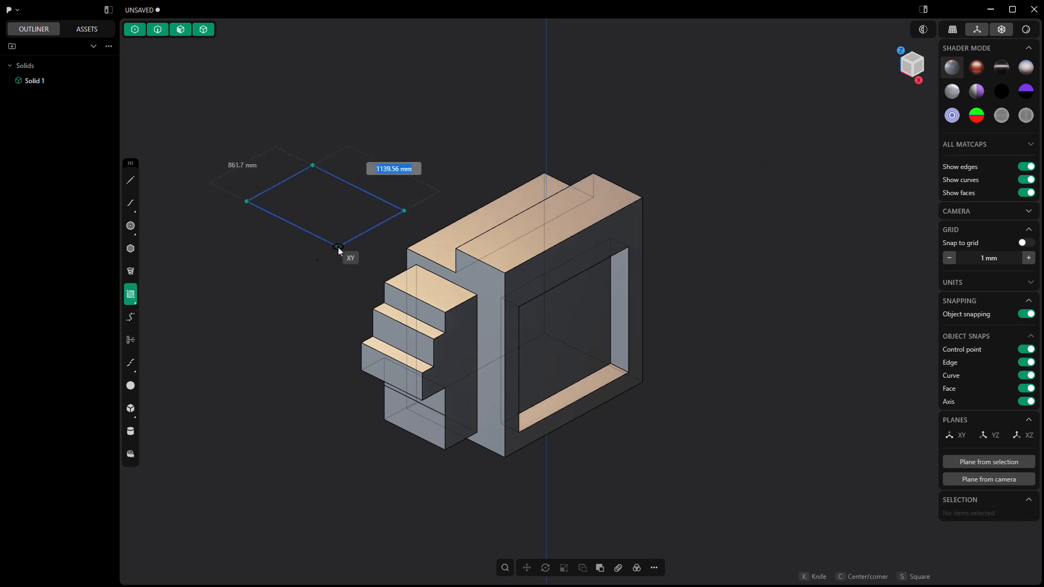
type("1120")
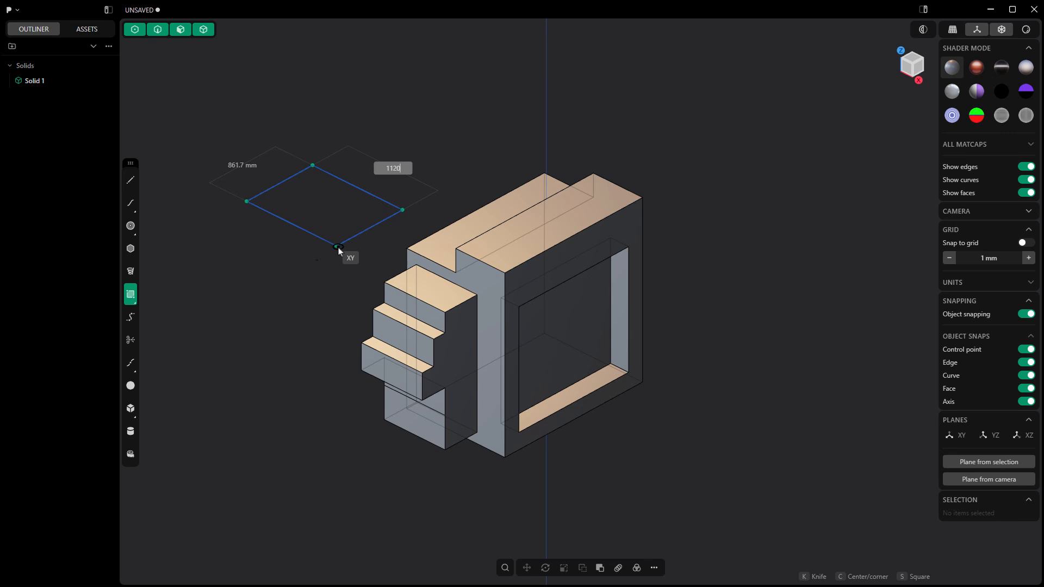
left_click(338, 247)
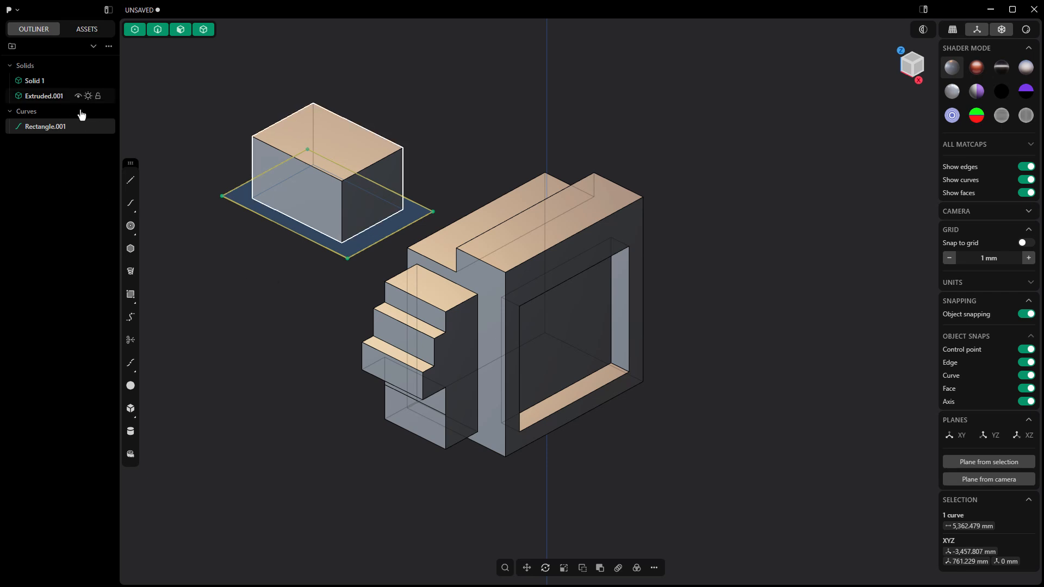
Hide Rectangle.001 and stretch the Extruded.001 box to 1500 mm long.
left_click(238, 259)
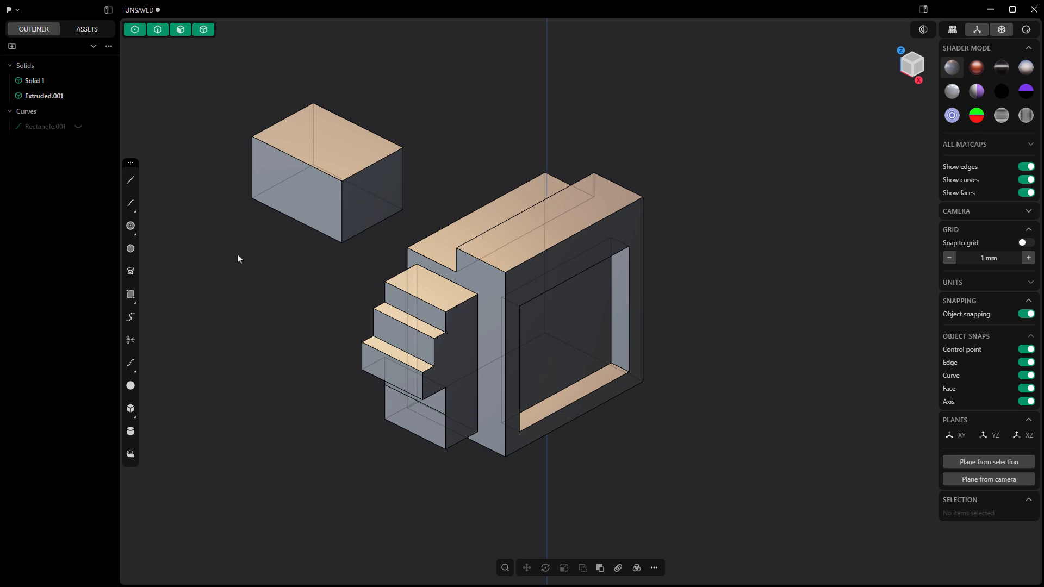
mouse_move(241, 254)
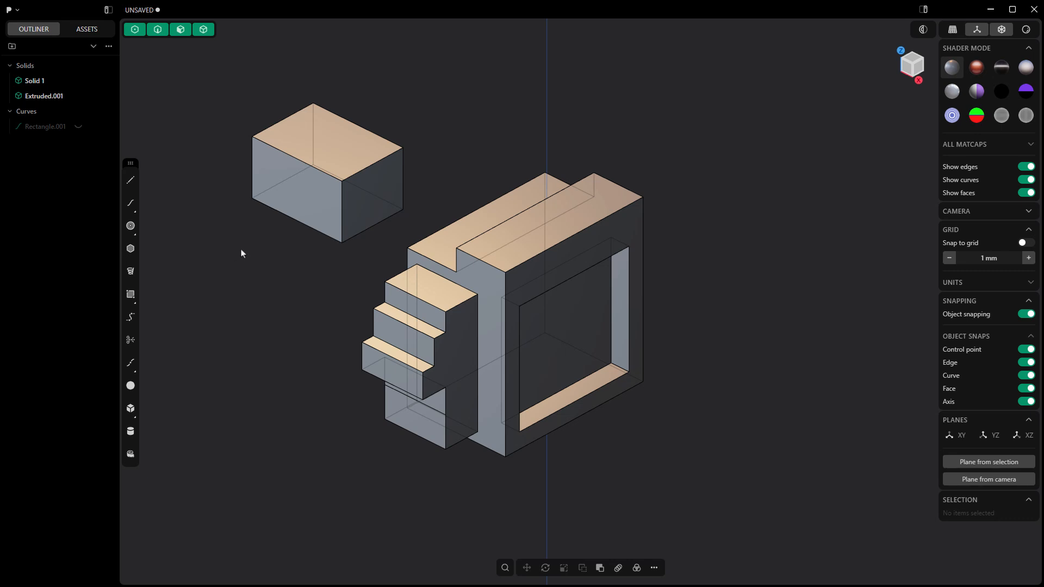
mouse_move(242, 254)
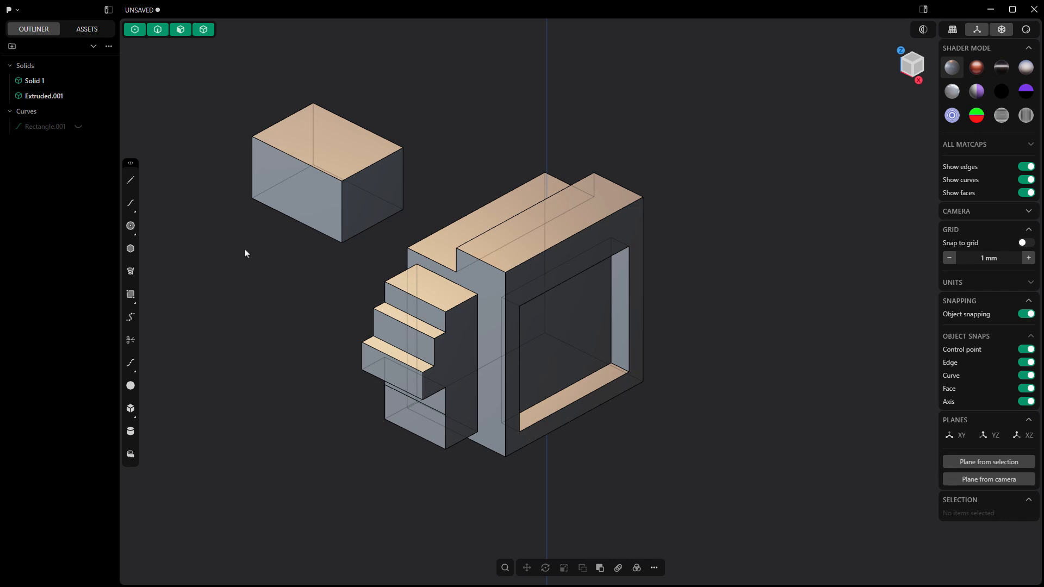
left_click(304, 184)
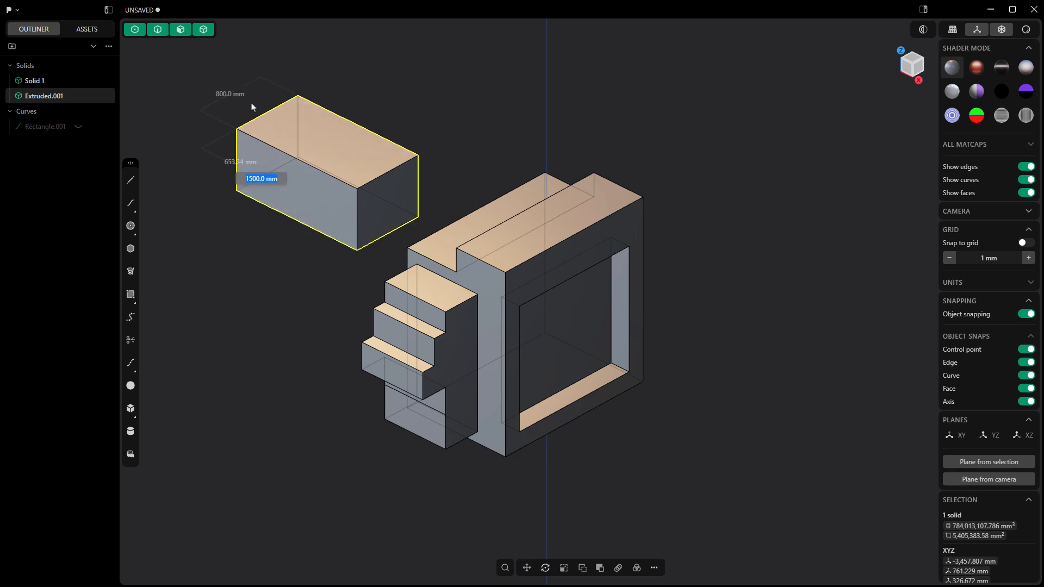
mouse_move(235, 176)
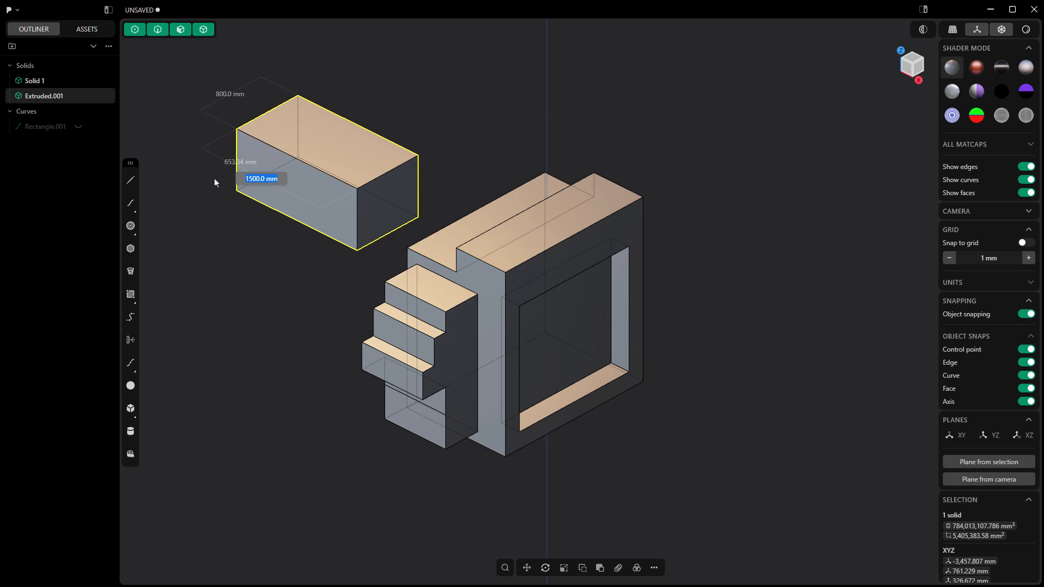
left_click(568, 241)
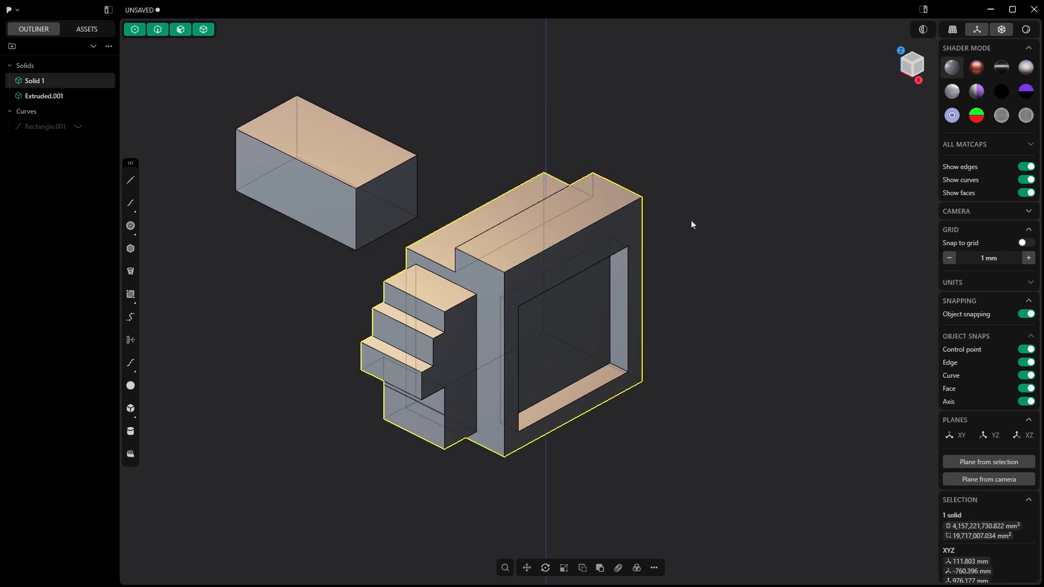
mouse_move(629, 379)
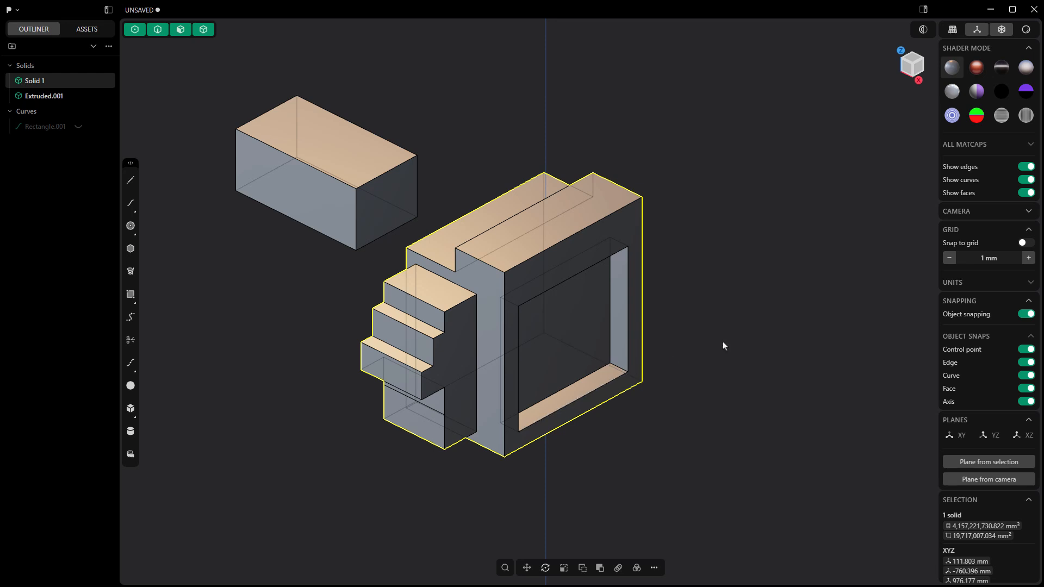
mouse_move(645, 305)
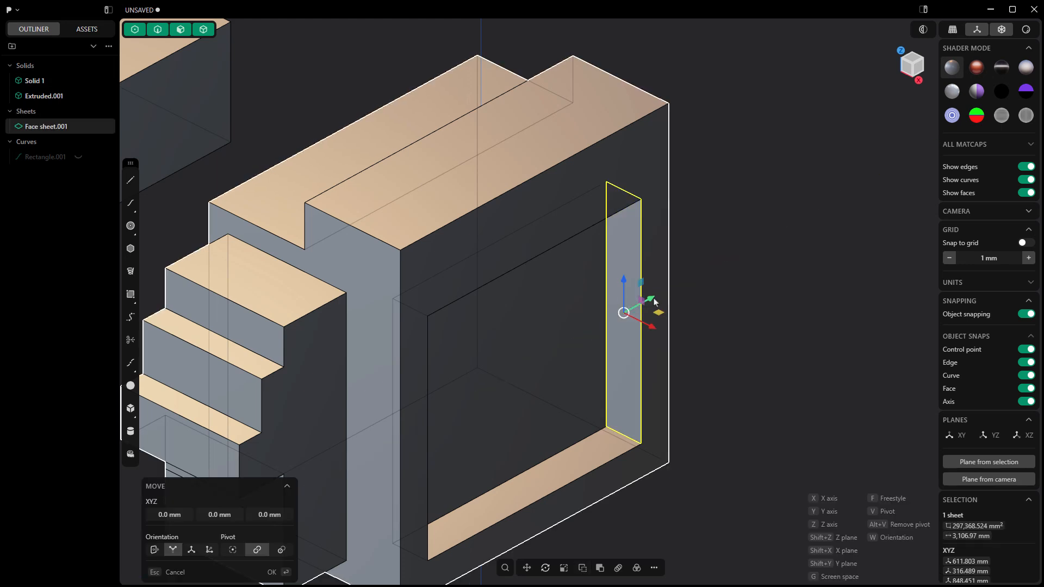
Move the face sheet inward off the opening's right wall, then select the block's long top edge for a fillet.
left_click_drag(641, 300, 649, 304)
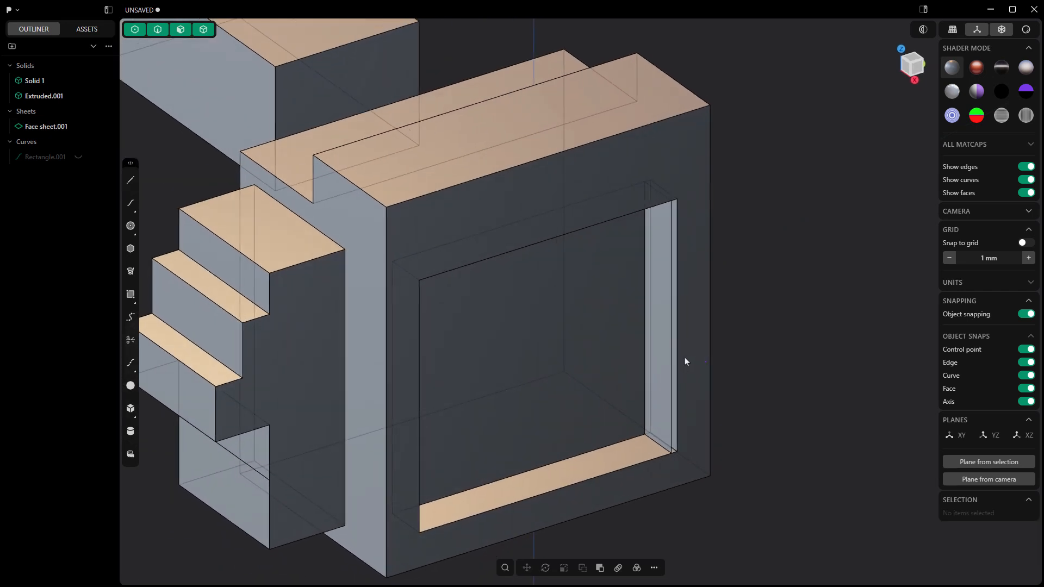
left_click_drag(686, 361, 769, 303)
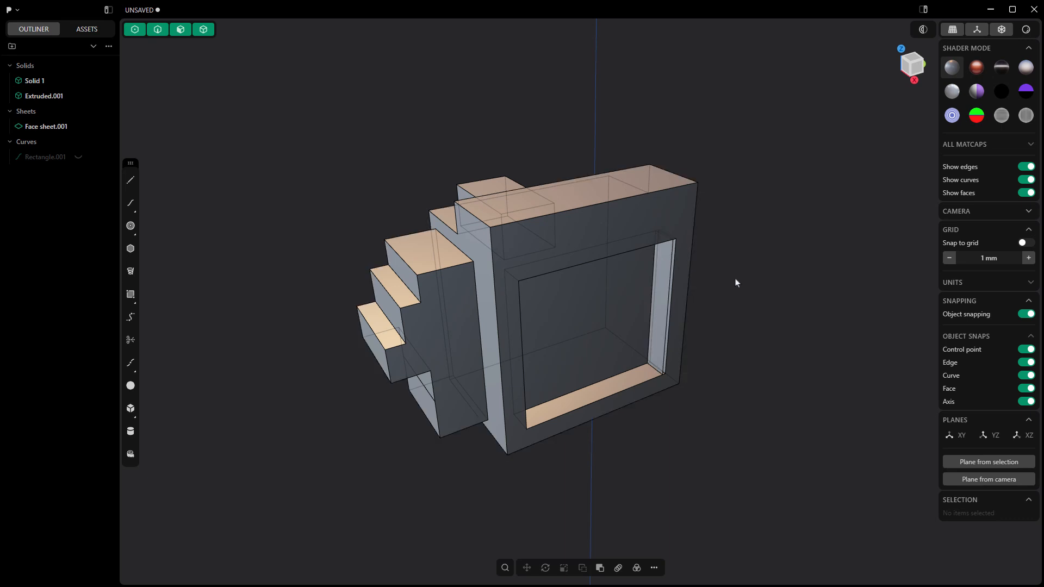
left_click_drag(736, 283, 755, 291)
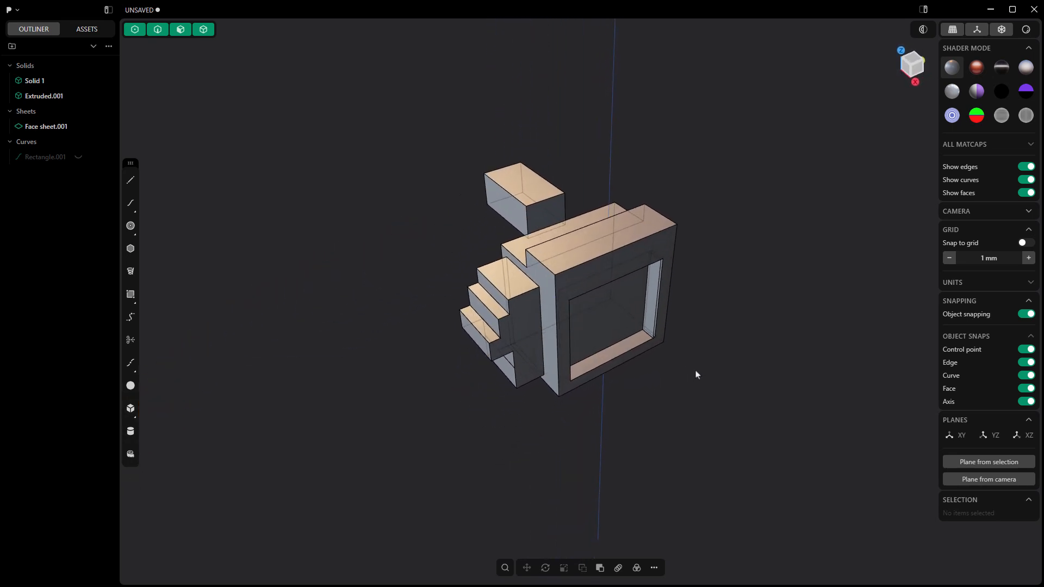
left_click_drag(696, 374, 646, 374)
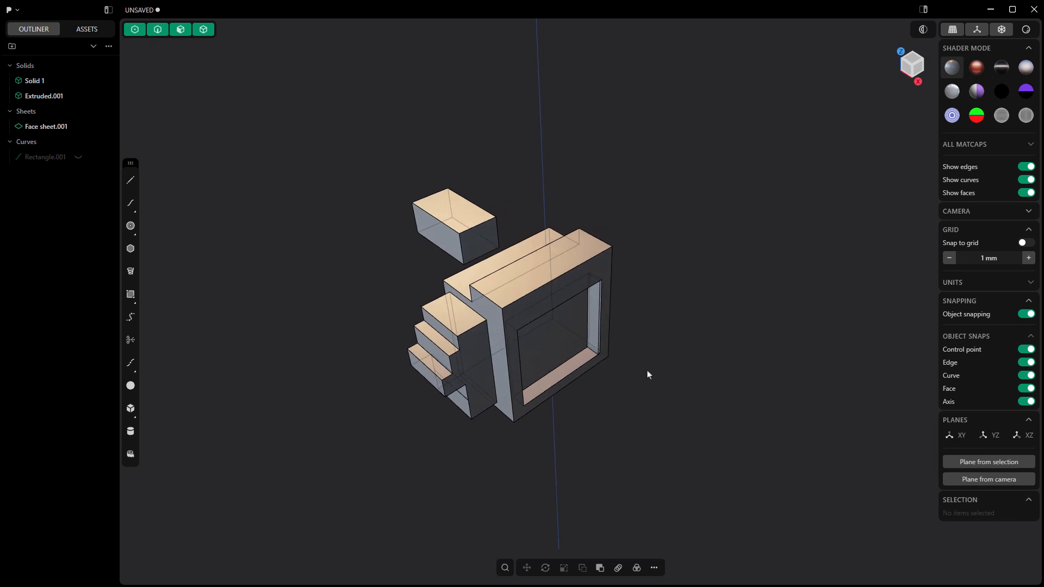
left_click(521, 289)
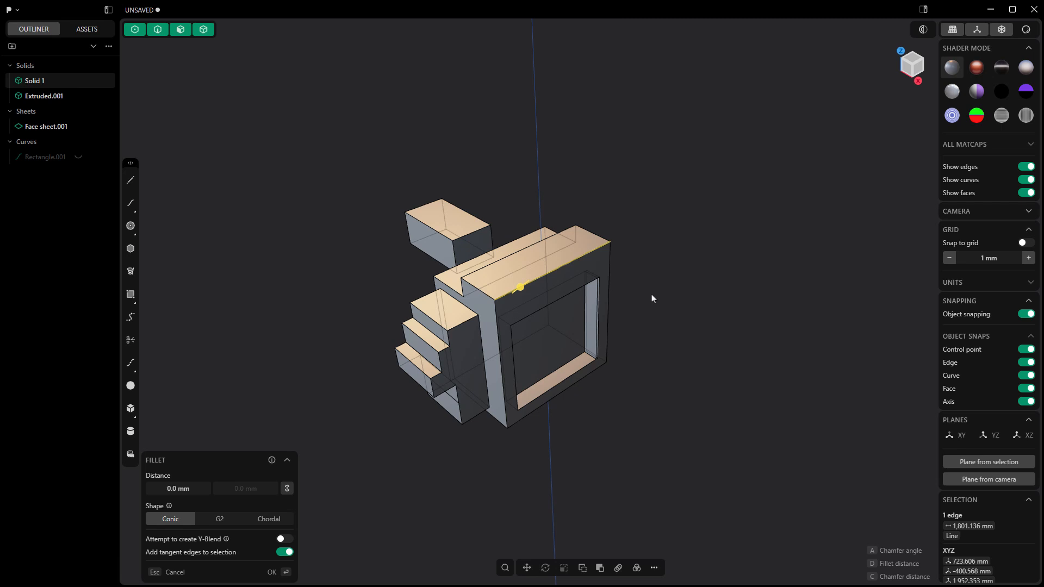
mouse_move(656, 298)
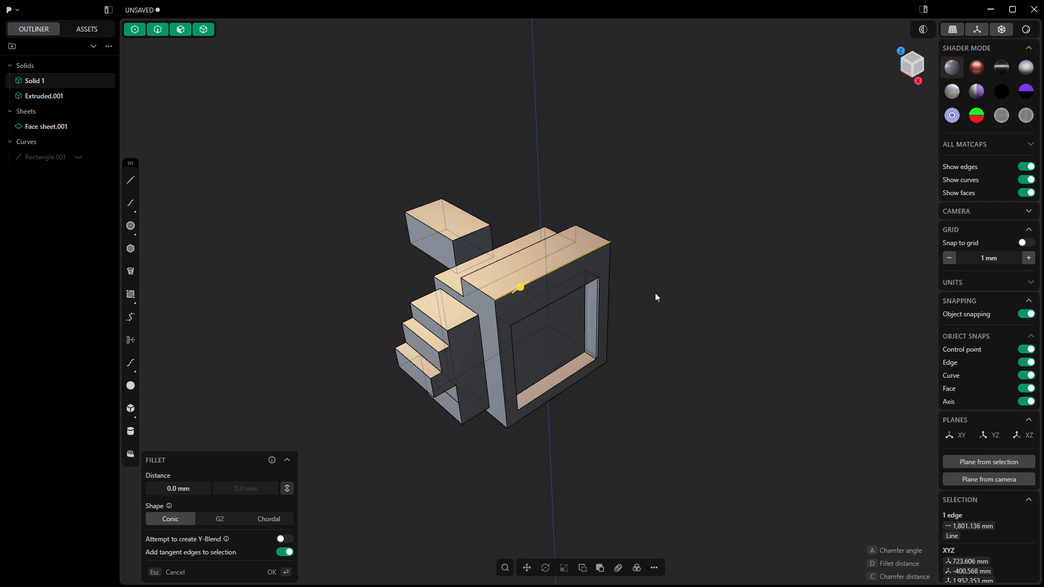